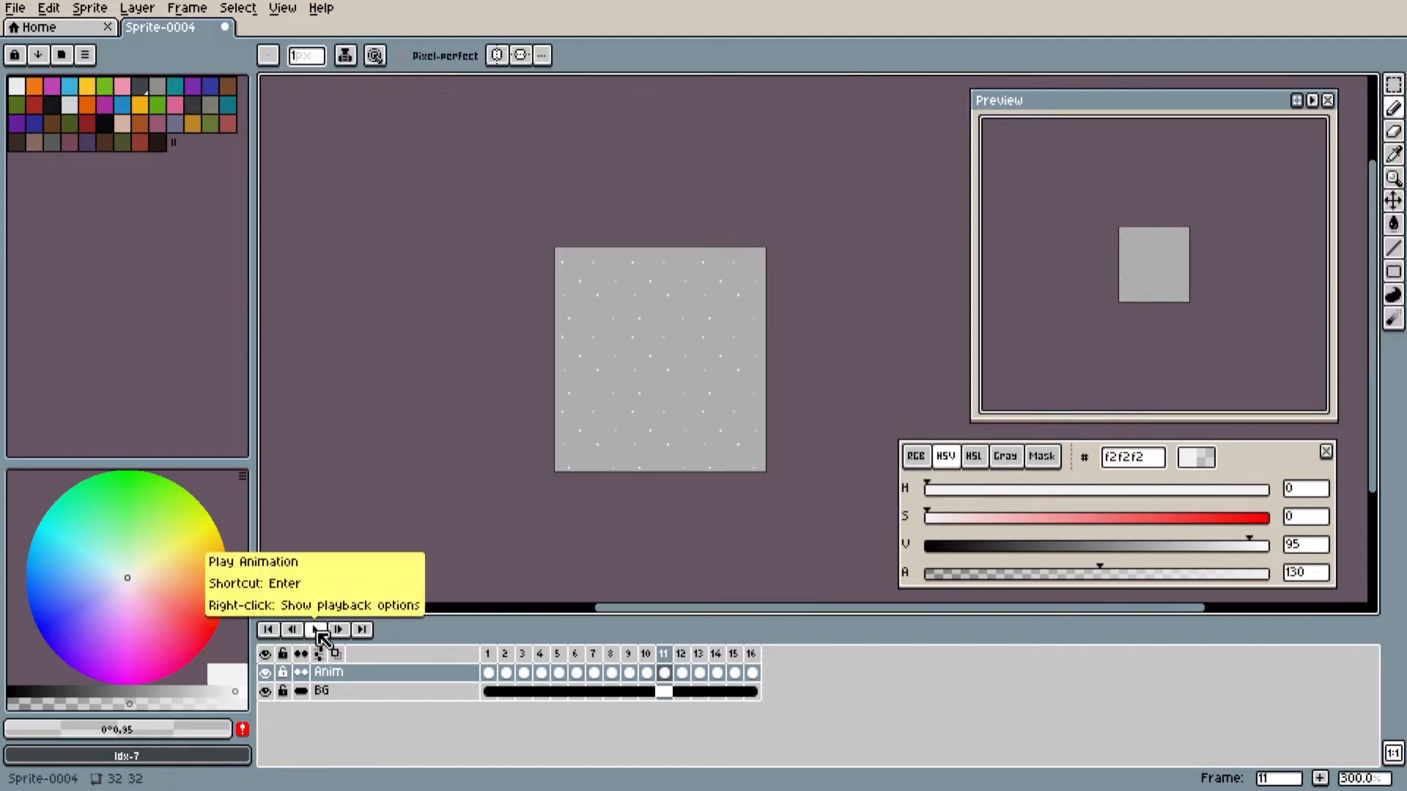
# Play back the finished snowfall animation before starting a new sprite
pyautogui.click(315, 629)
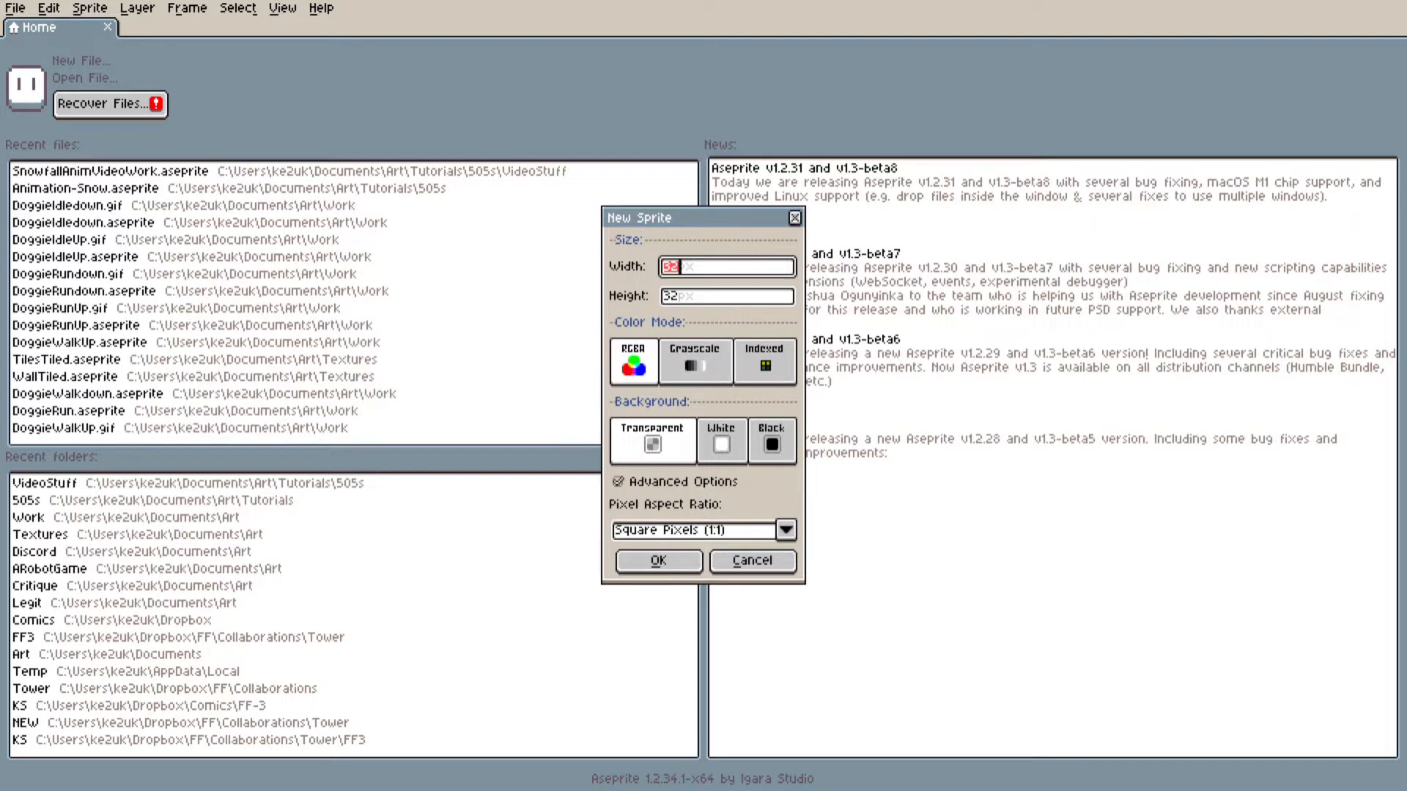
# Confirm the New Sprite dialog to create a blank 32x32 transparent sprite
pyautogui.click(658, 560)
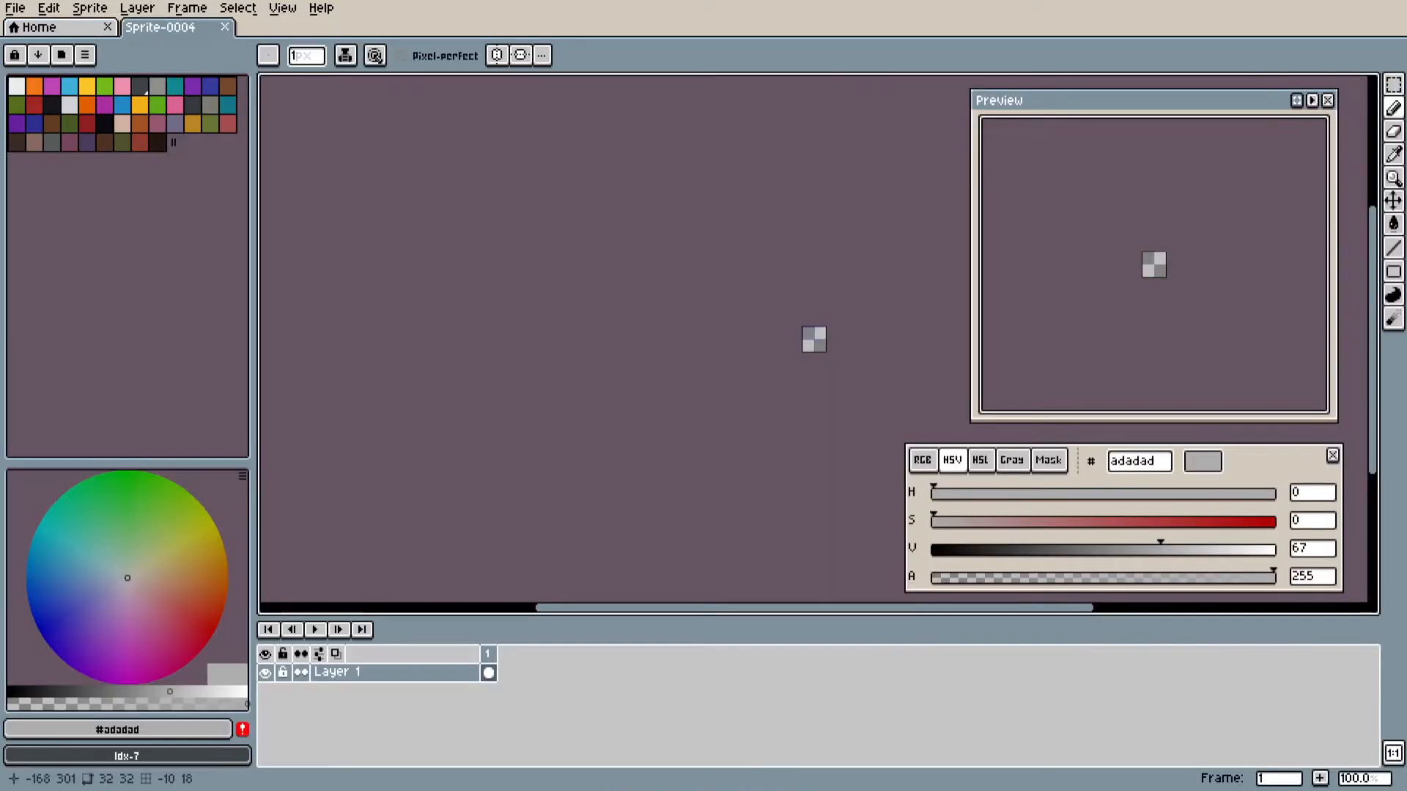
pyautogui.moveTo(601, 413)
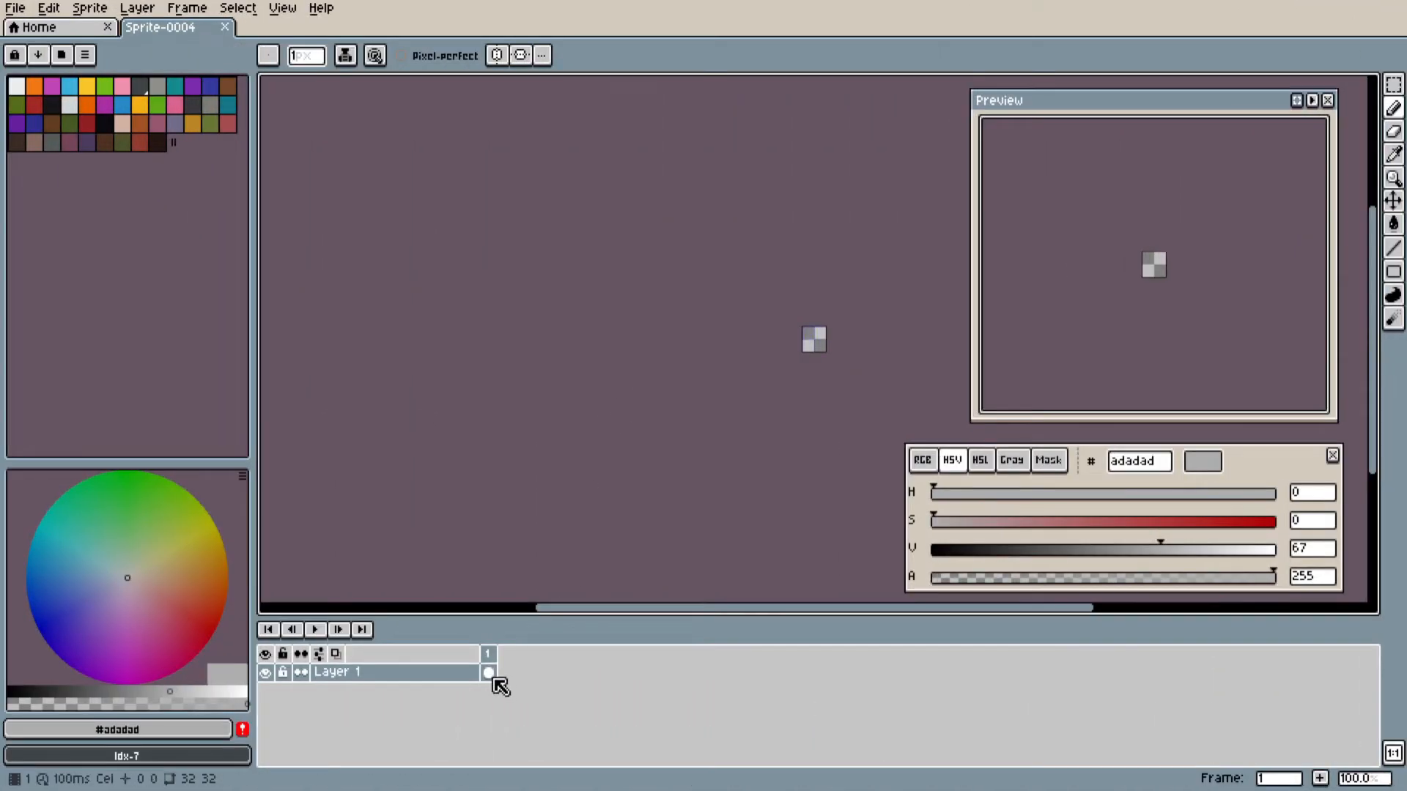
# Add a second layer and rename the layers Anim (top) and BG
pyautogui.click(486, 671)
pyautogui.write('BG')
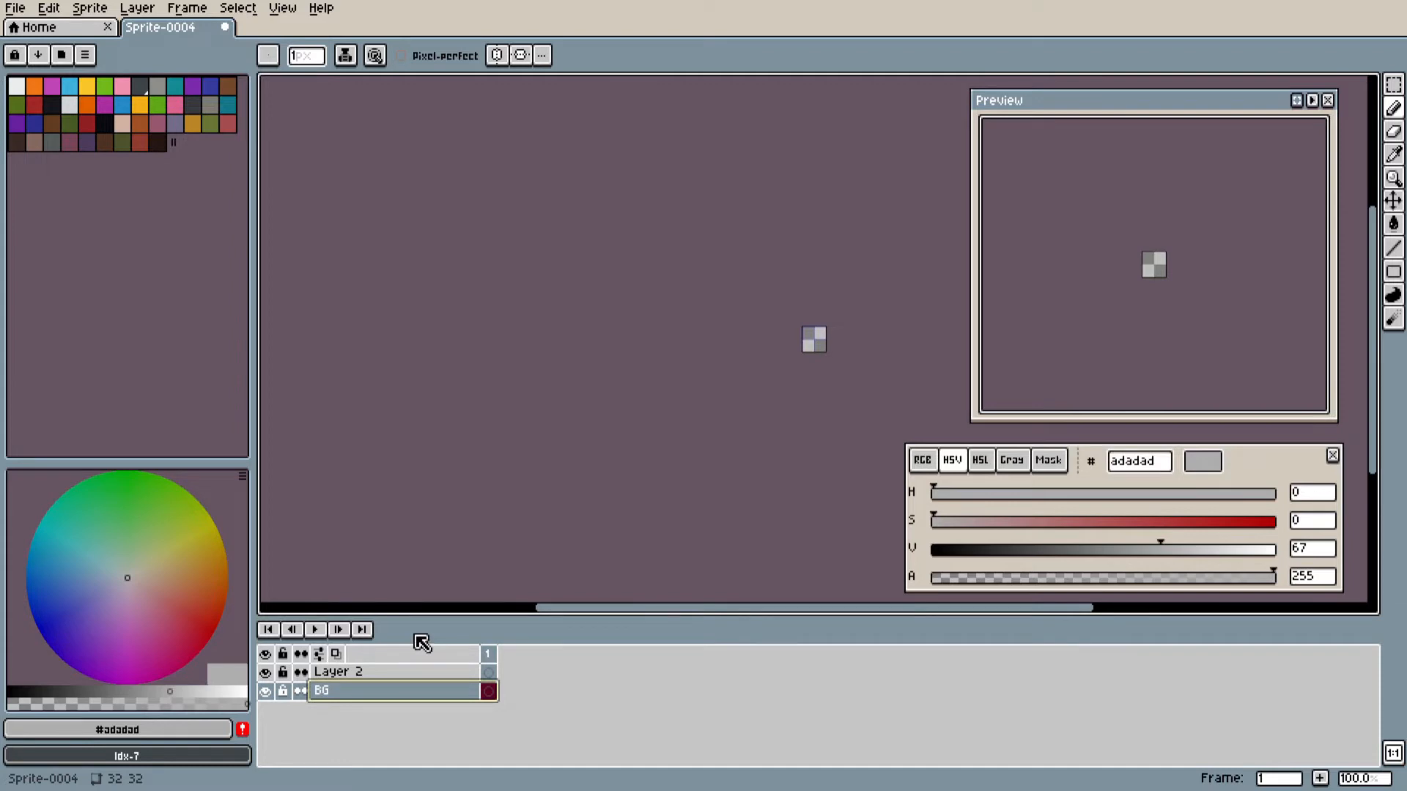
pyautogui.doubleClick(339, 671)
pyautogui.write('Anim')
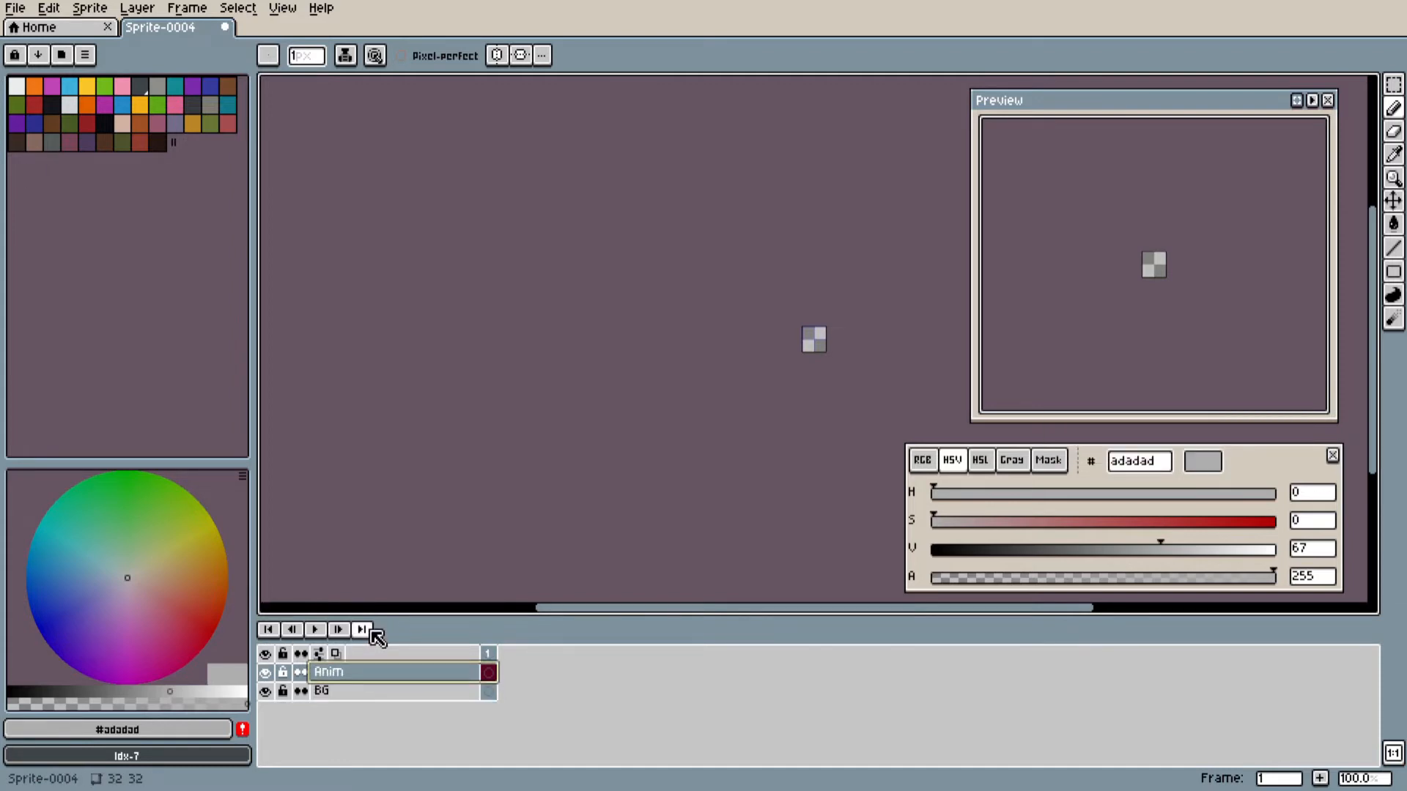
pyautogui.click(323, 691)
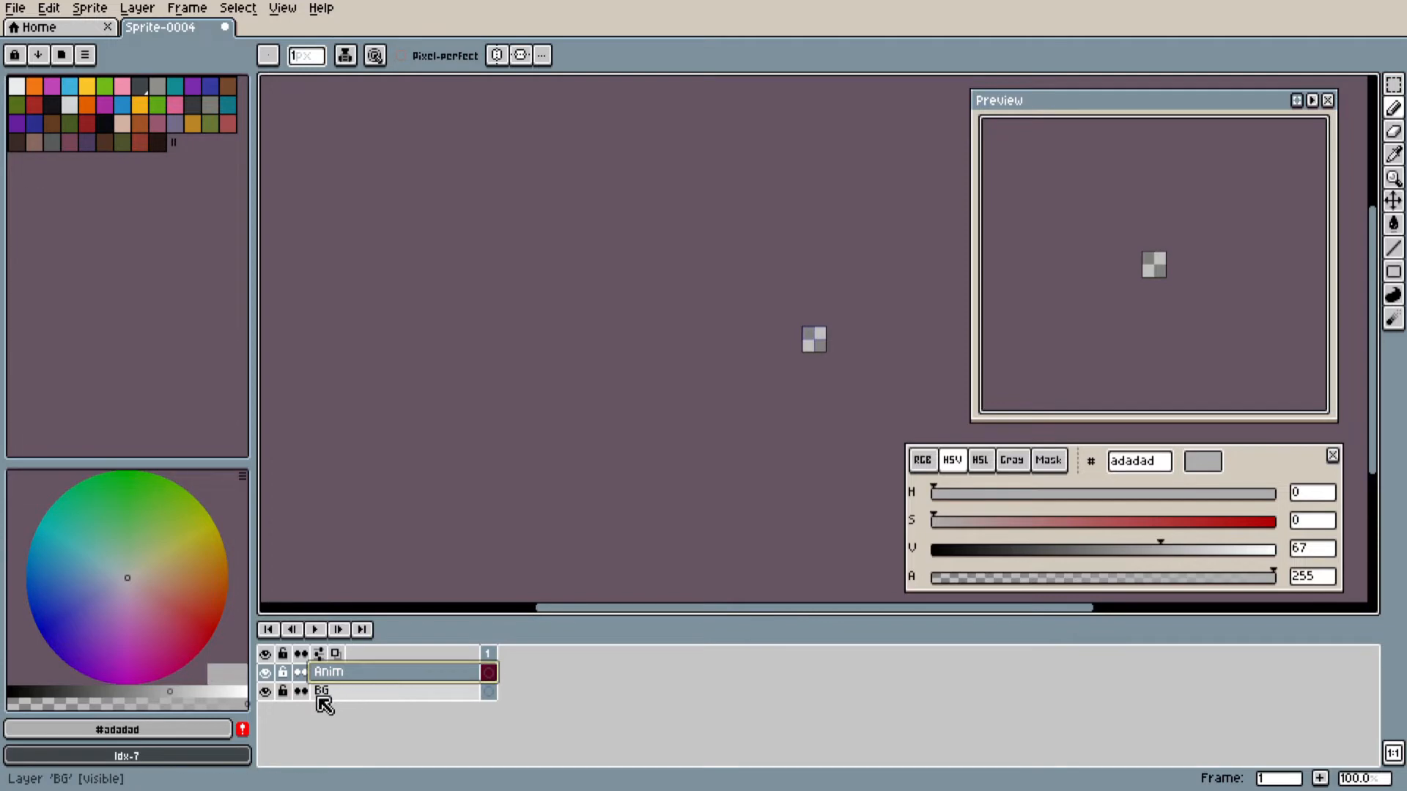
pyautogui.click(300, 692)
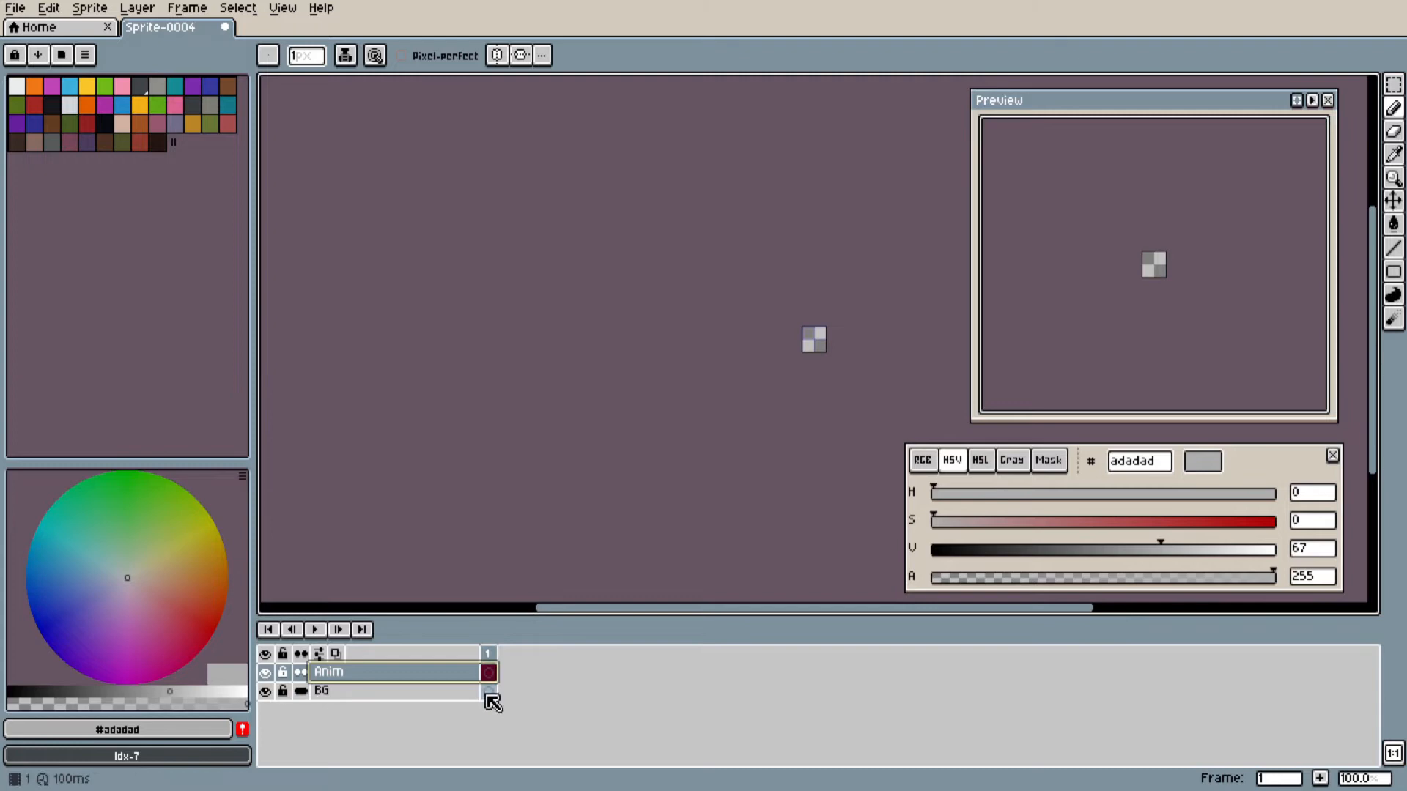
pyautogui.click(359, 690)
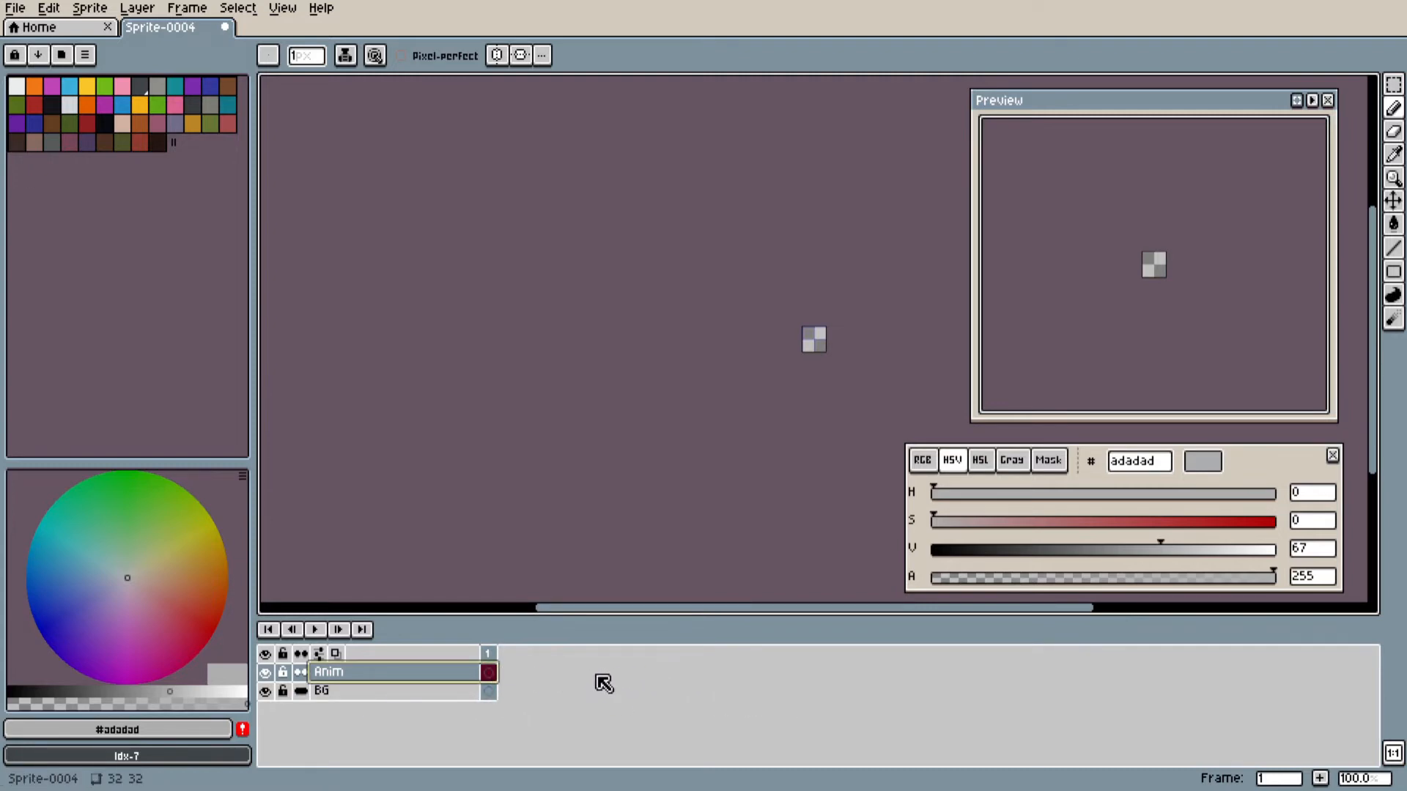
pyautogui.click(323, 690)
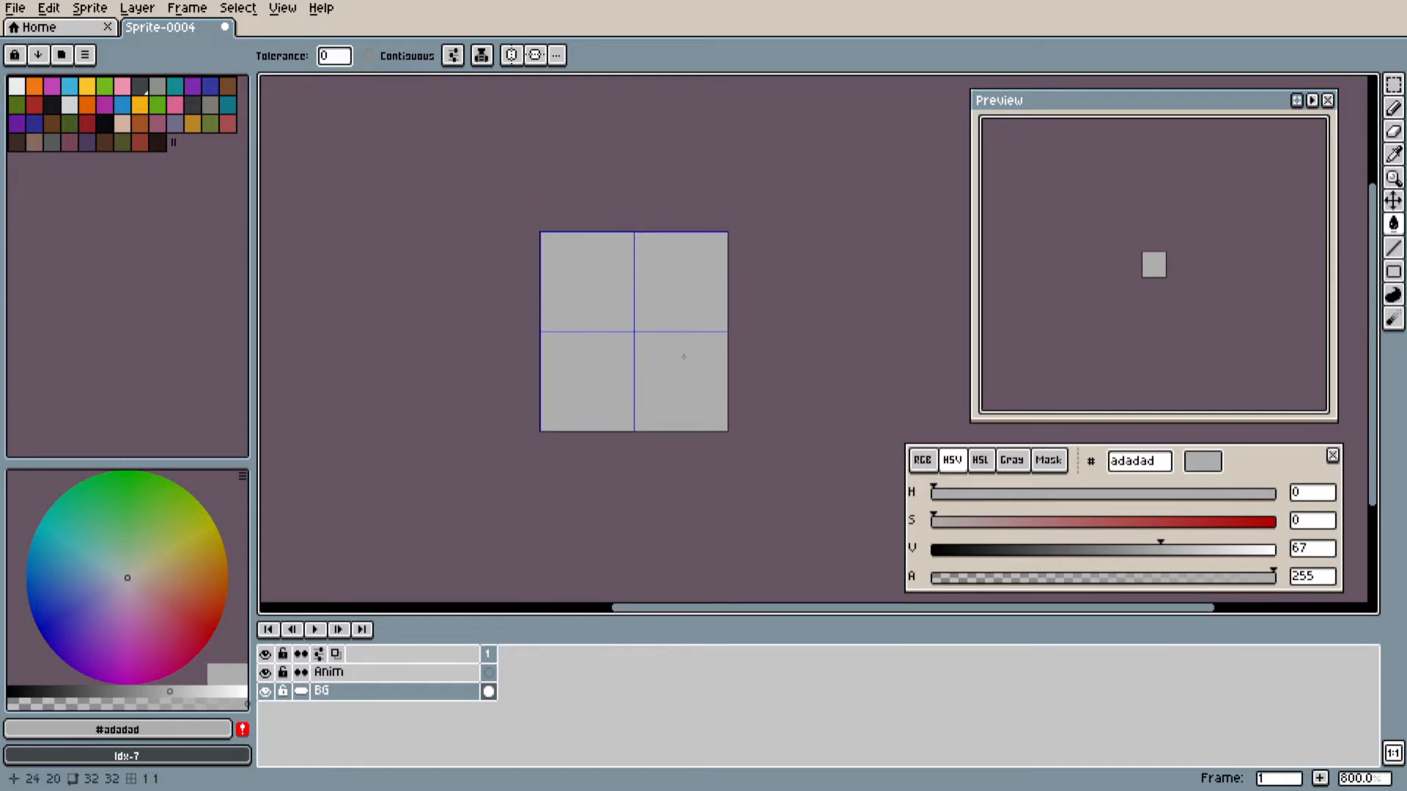
# Hide the pixel grid with Ctrl+H and make Anim the active layer again
pyautogui.press('ctrl+h')
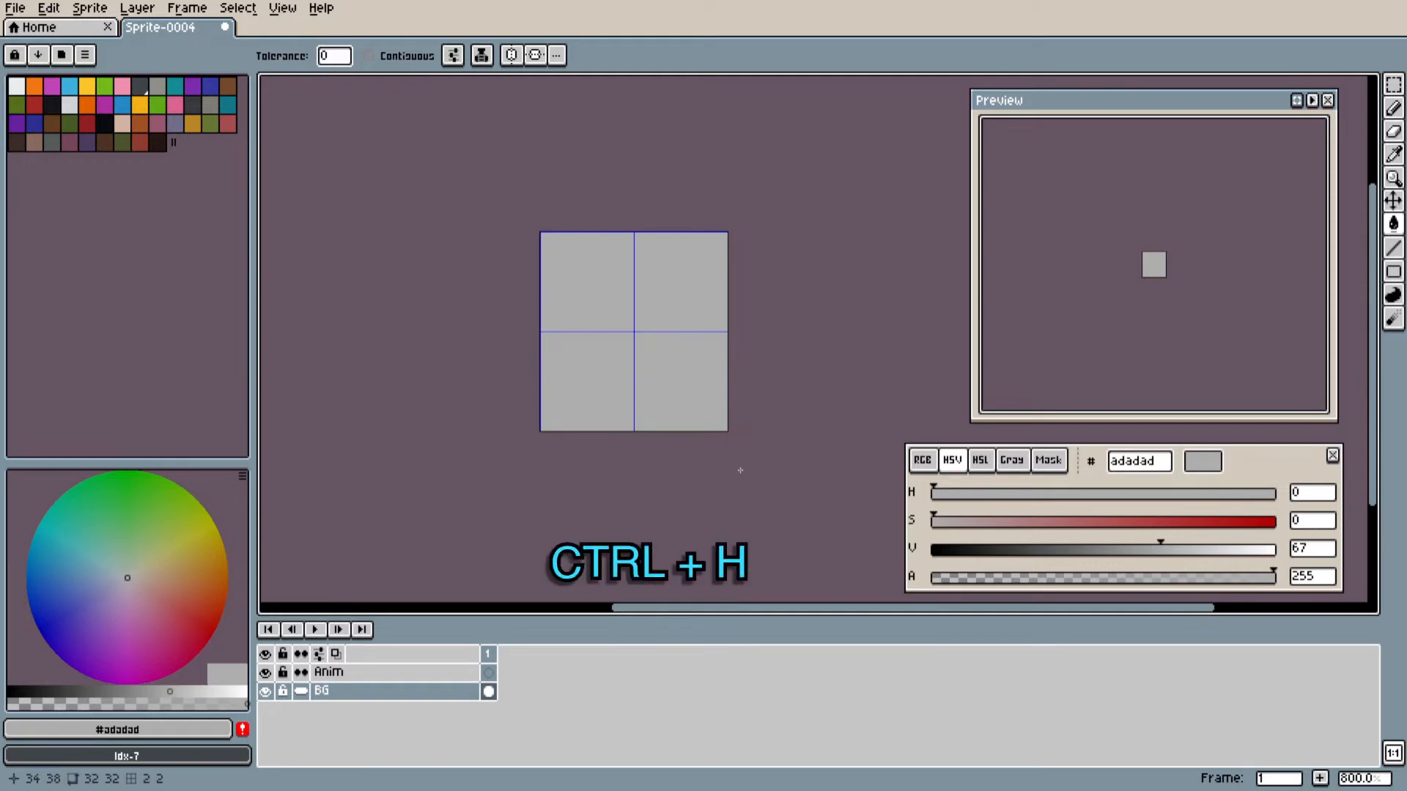
pyautogui.press('ctrl+h')
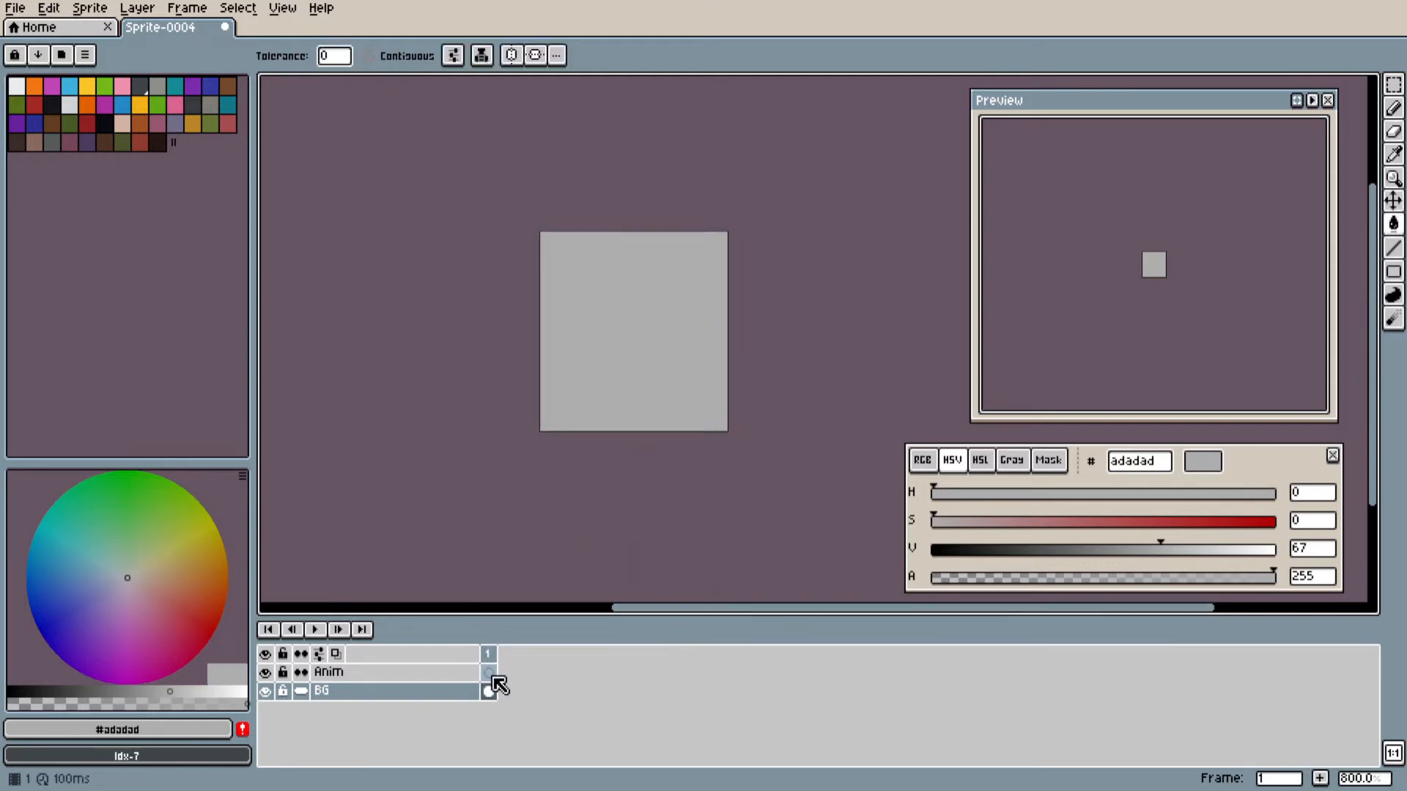
pyautogui.click(488, 671)
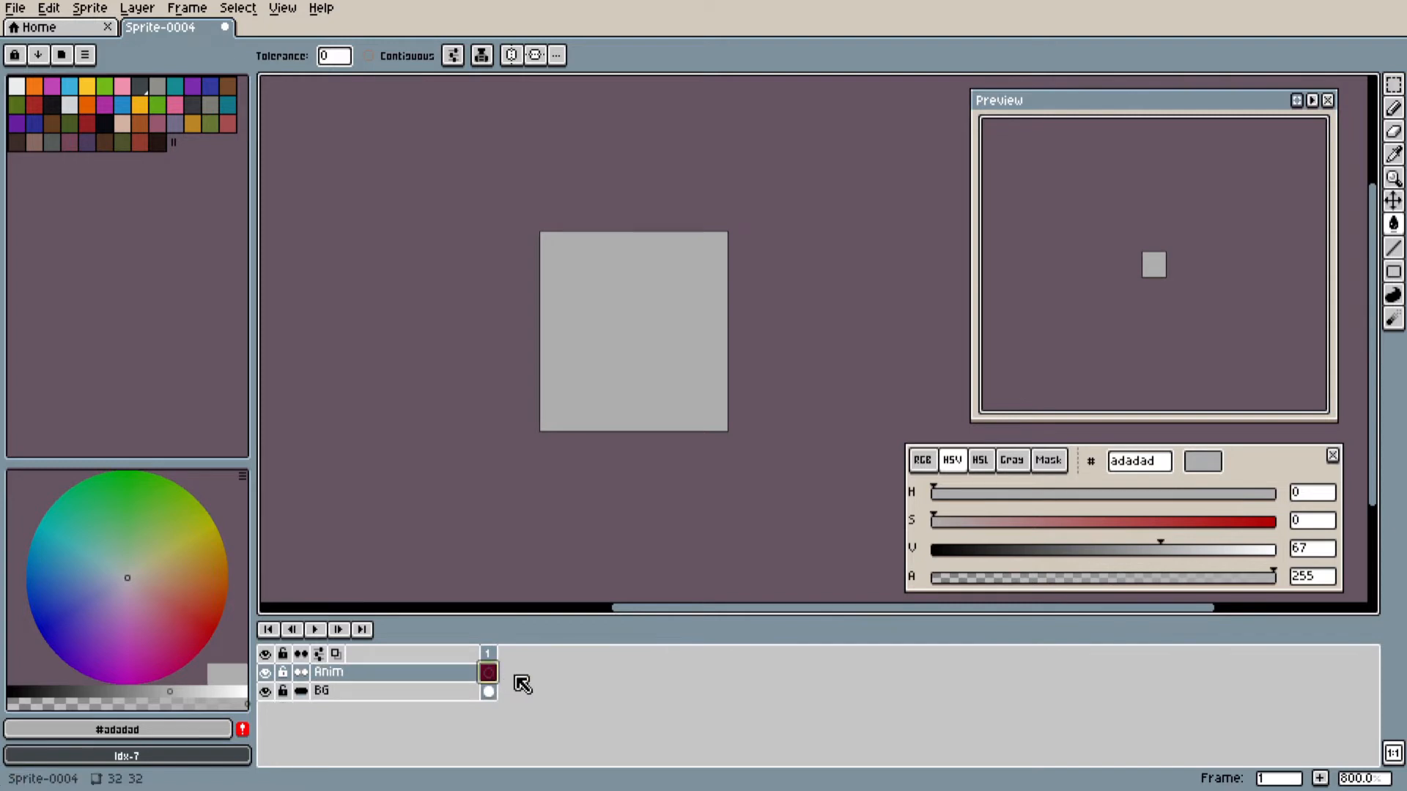
pyautogui.moveTo(581, 677)
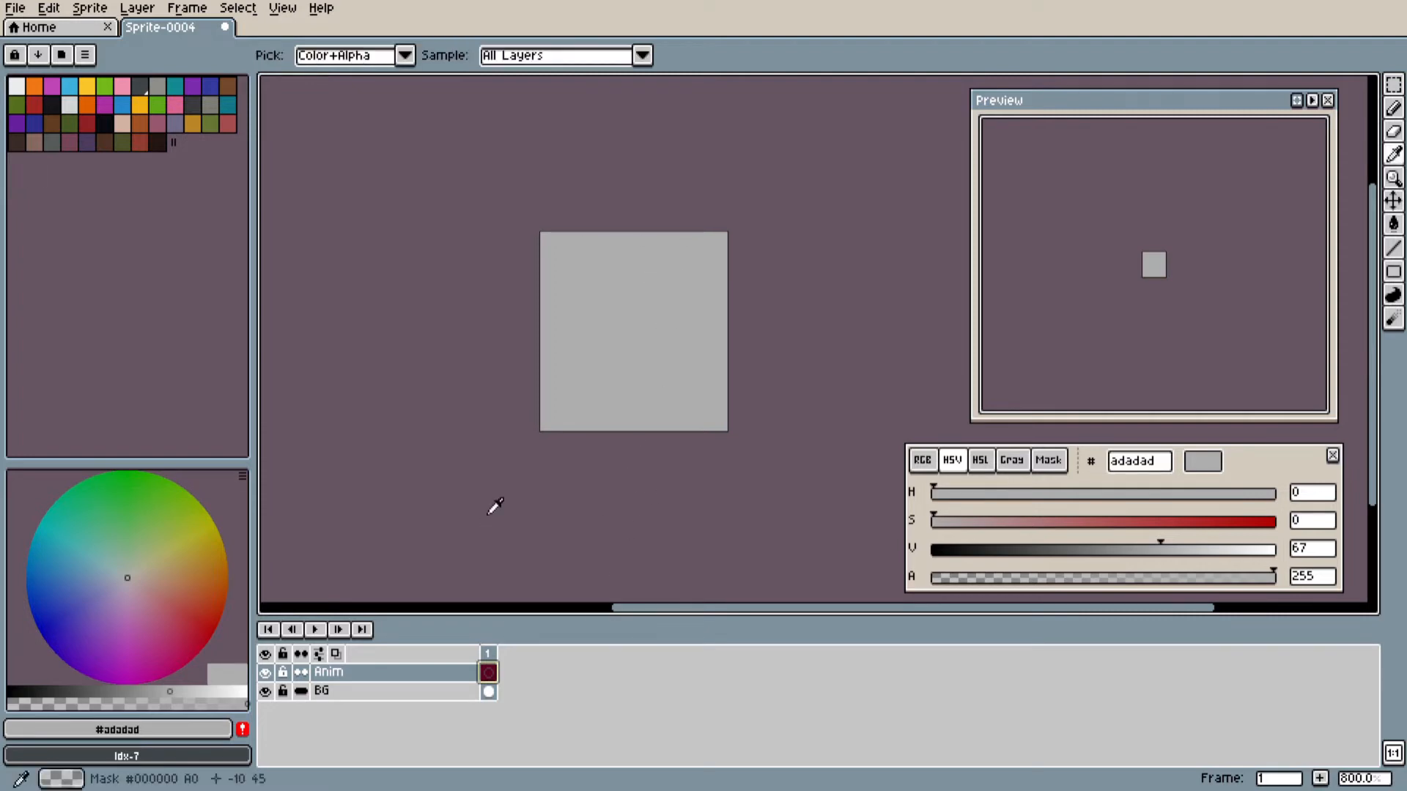
# Extend the timeline to 16 frames and set the drawing color to #f2f2f2
pyautogui.press('alt+n')
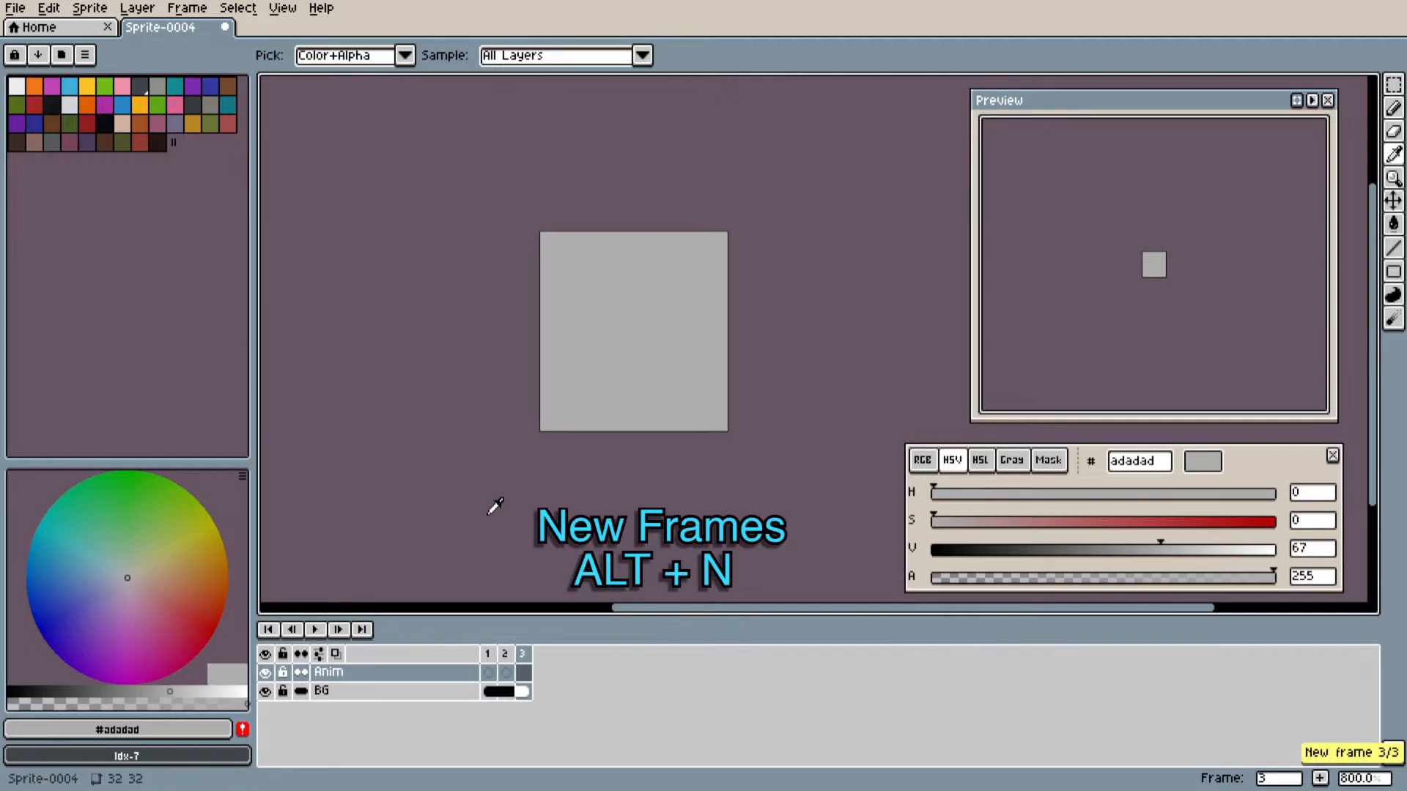
pyautogui.press('Alt+n')
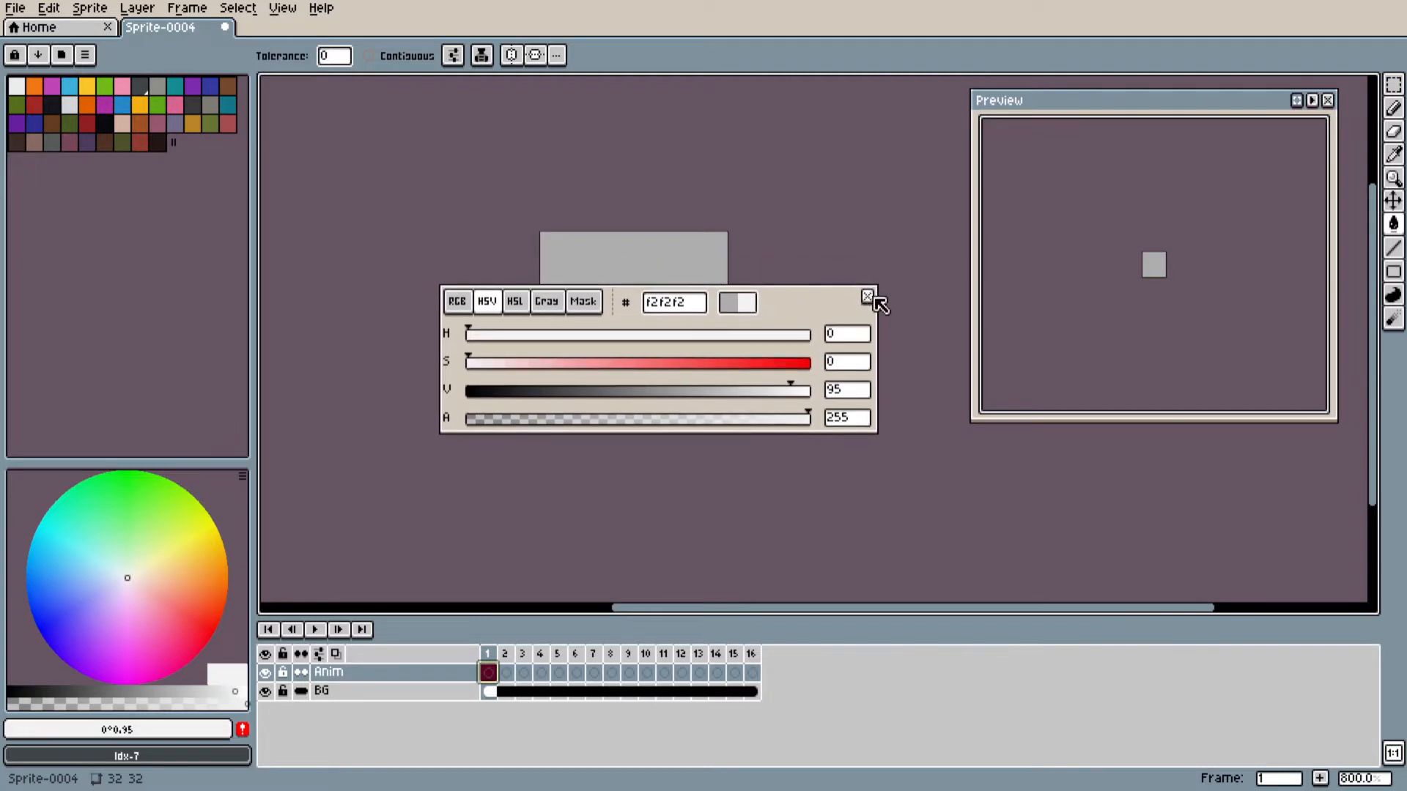
pyautogui.click(866, 297)
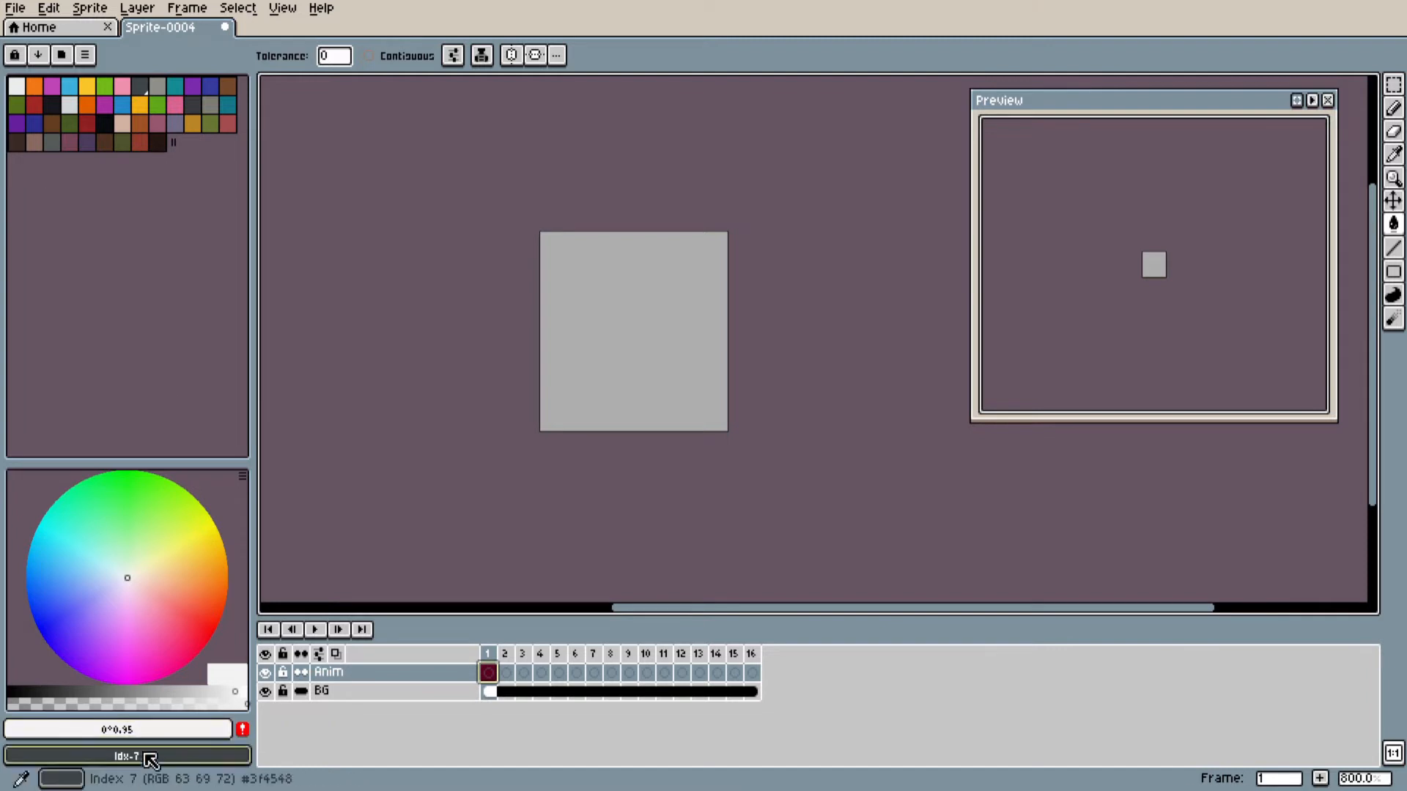
pyautogui.click(127, 755)
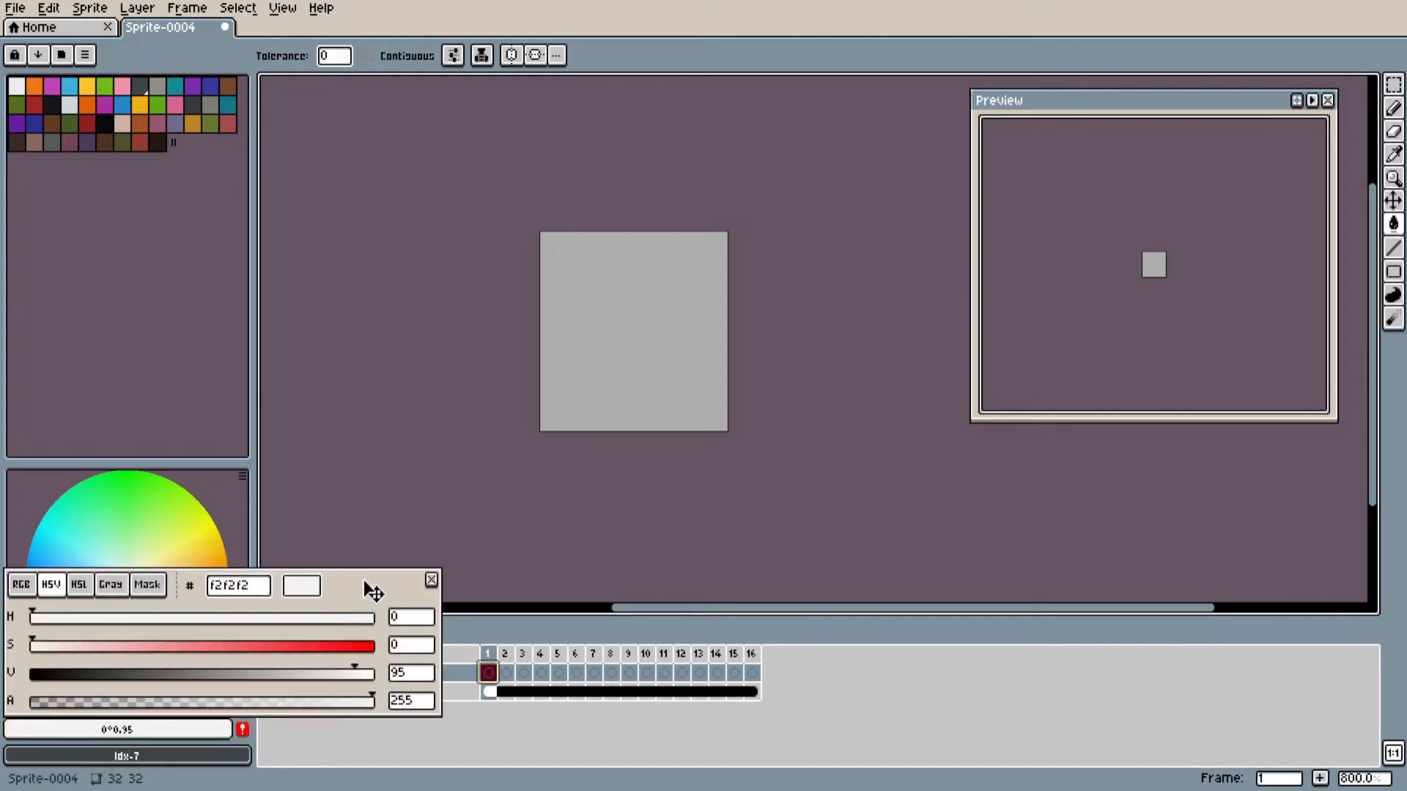
pyautogui.moveTo(359, 597)
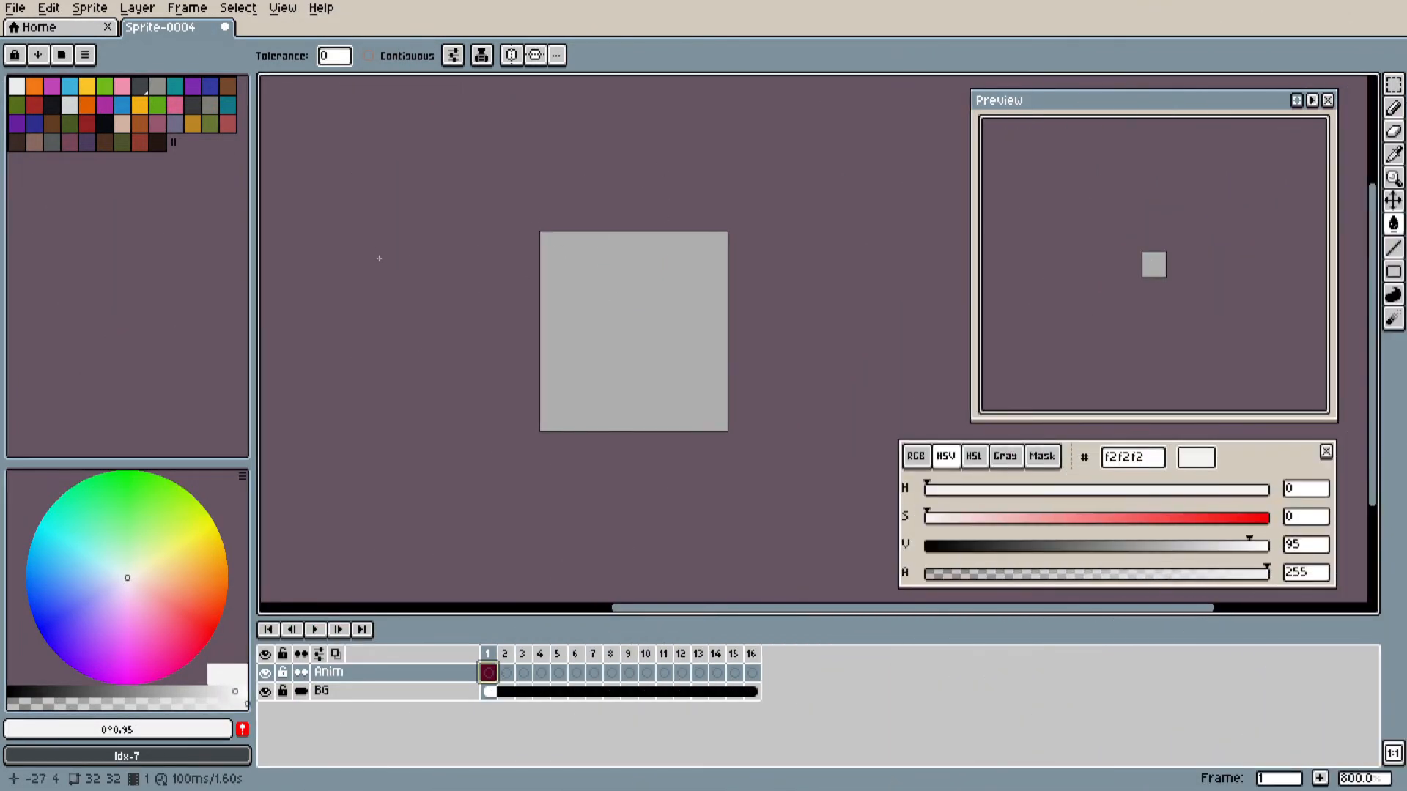
# Turn on Tiled Mode in both axes so the sprite repeats edge to edge
pyautogui.click(282, 8)
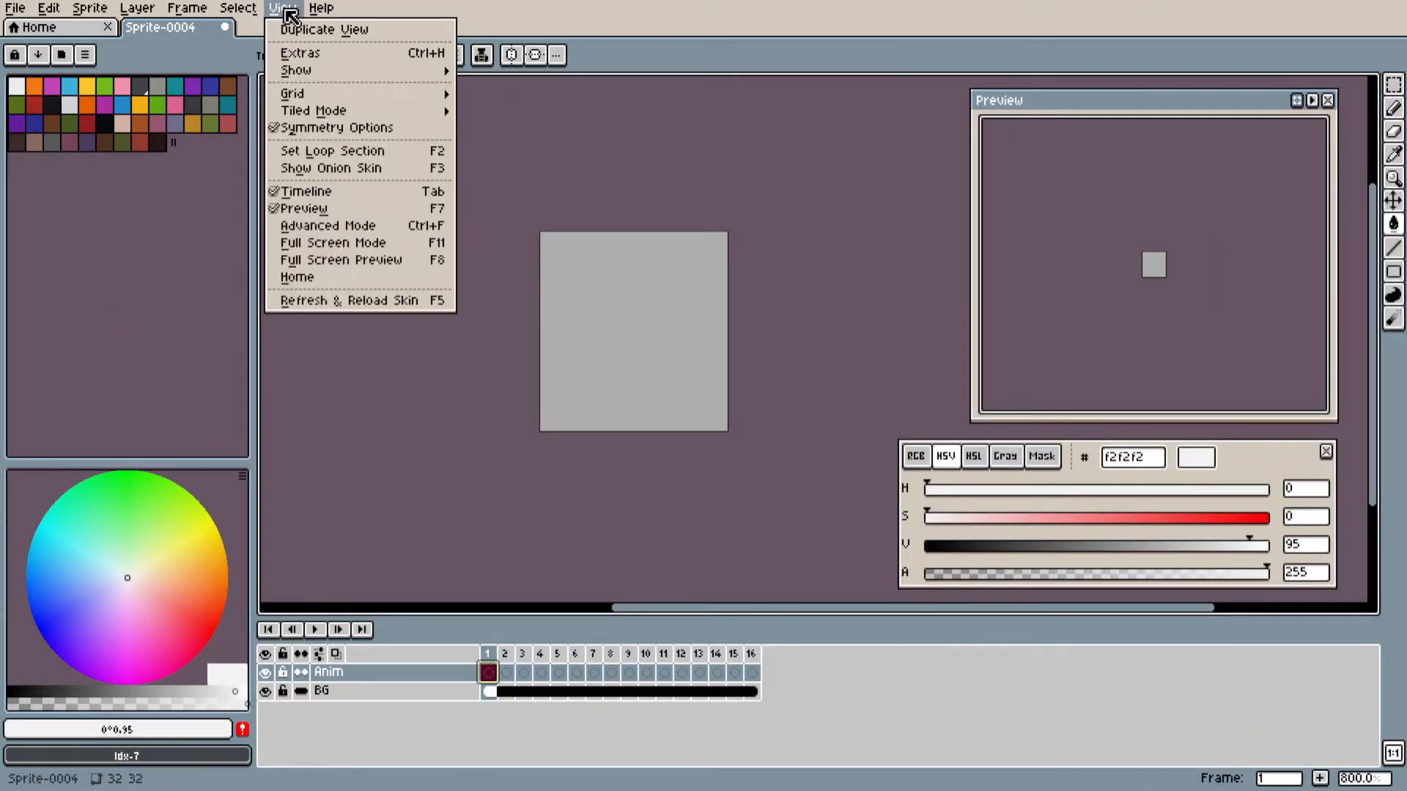
pyautogui.moveTo(312, 110)
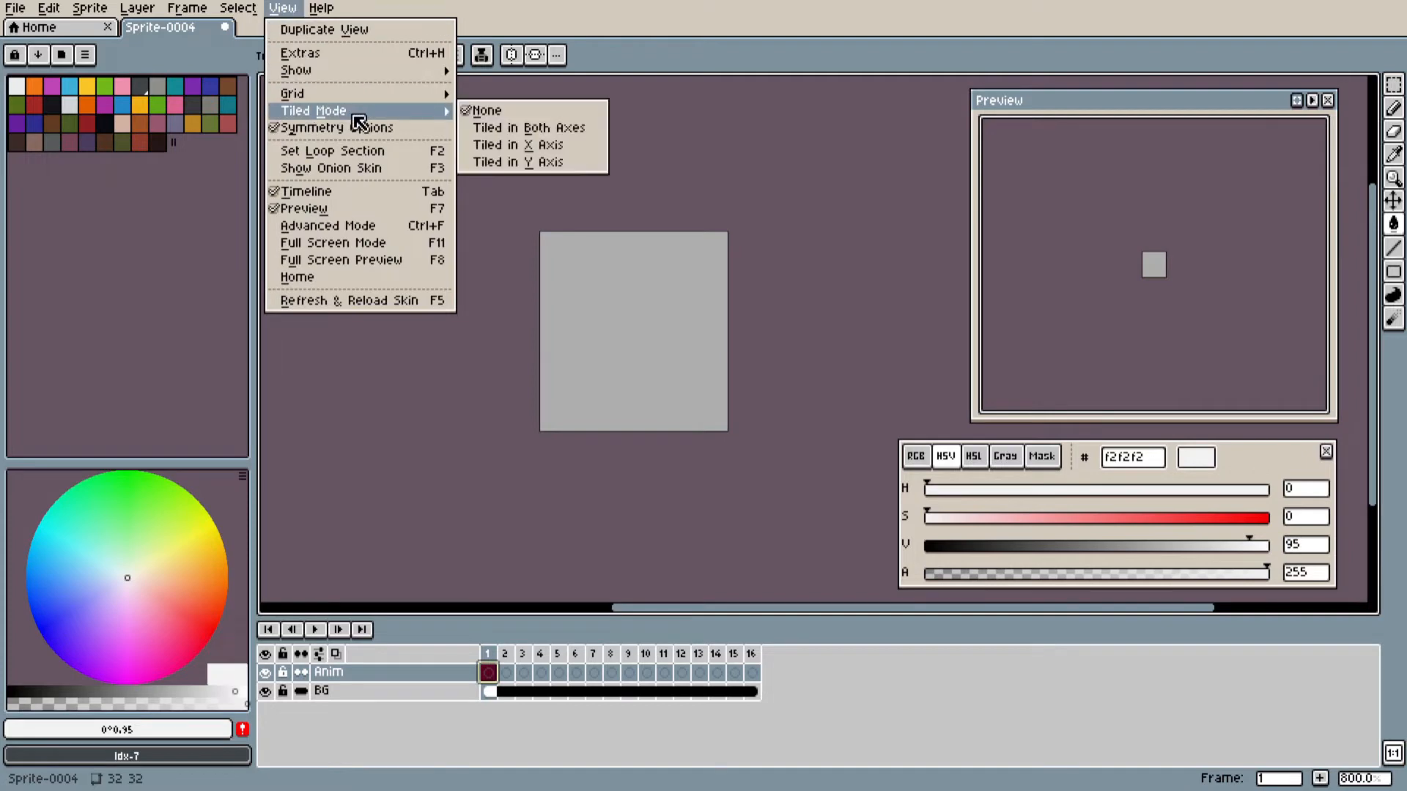
pyautogui.click(528, 128)
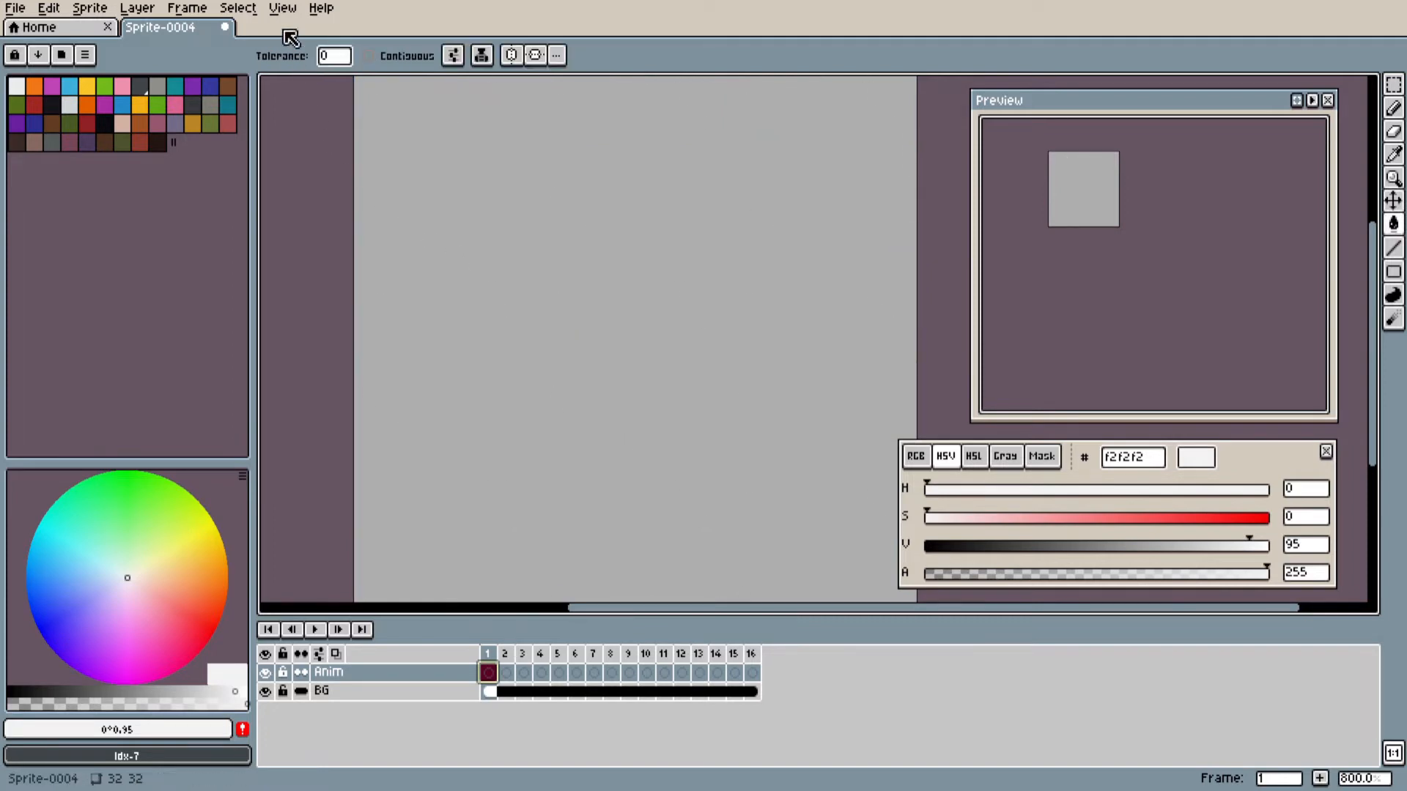
# Set the grid width and height to 32 pixels in Grid Settings
pyautogui.click(282, 7)
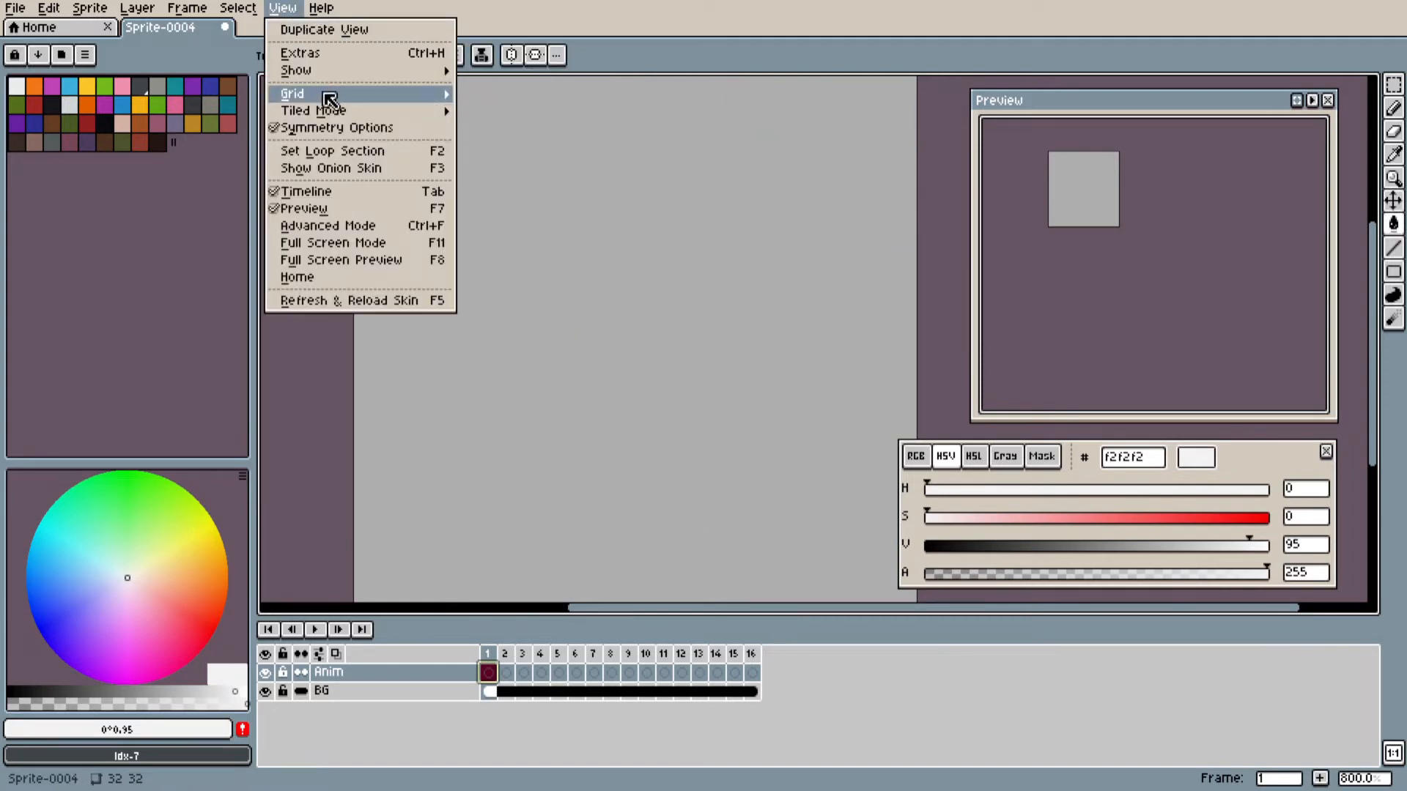
pyautogui.moveTo(292, 94)
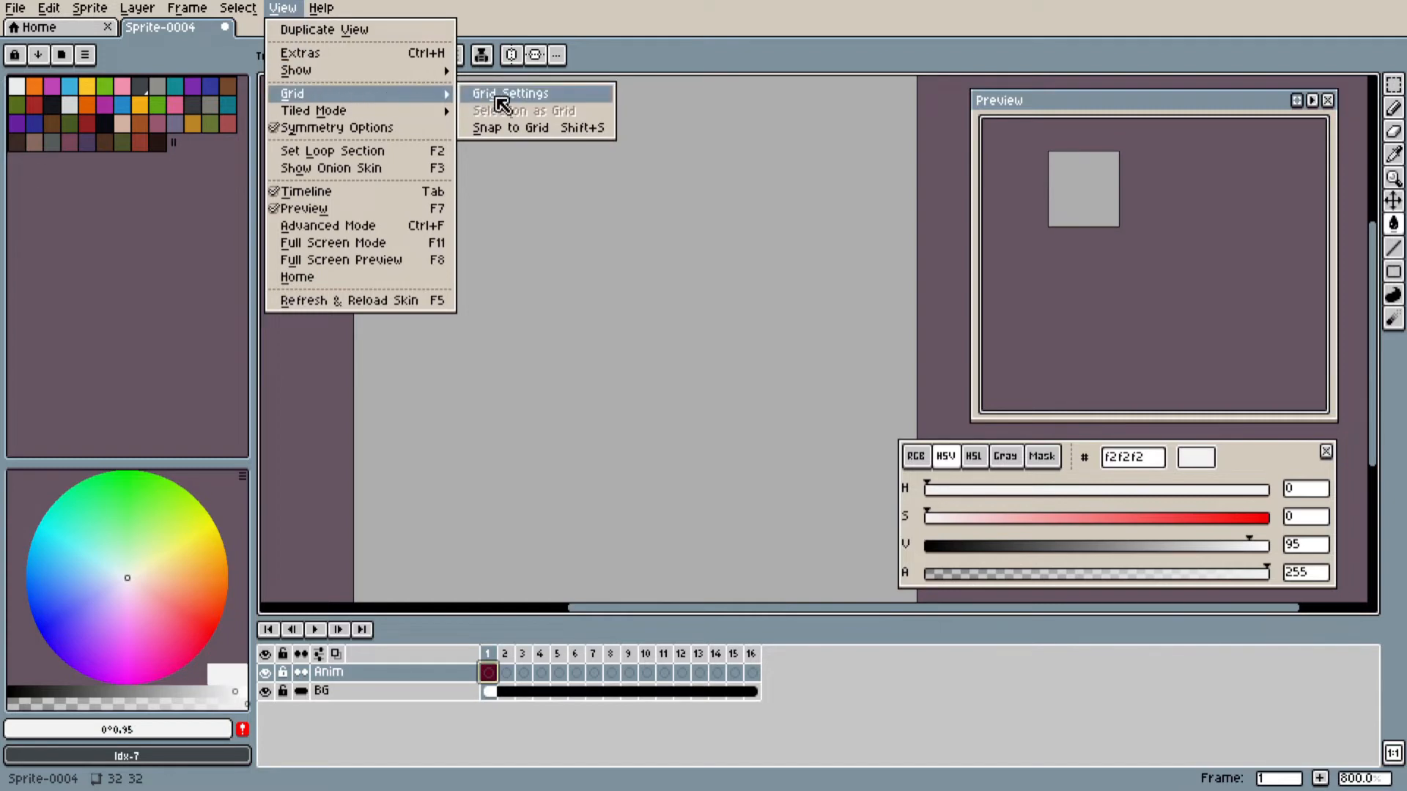
pyautogui.click(509, 93)
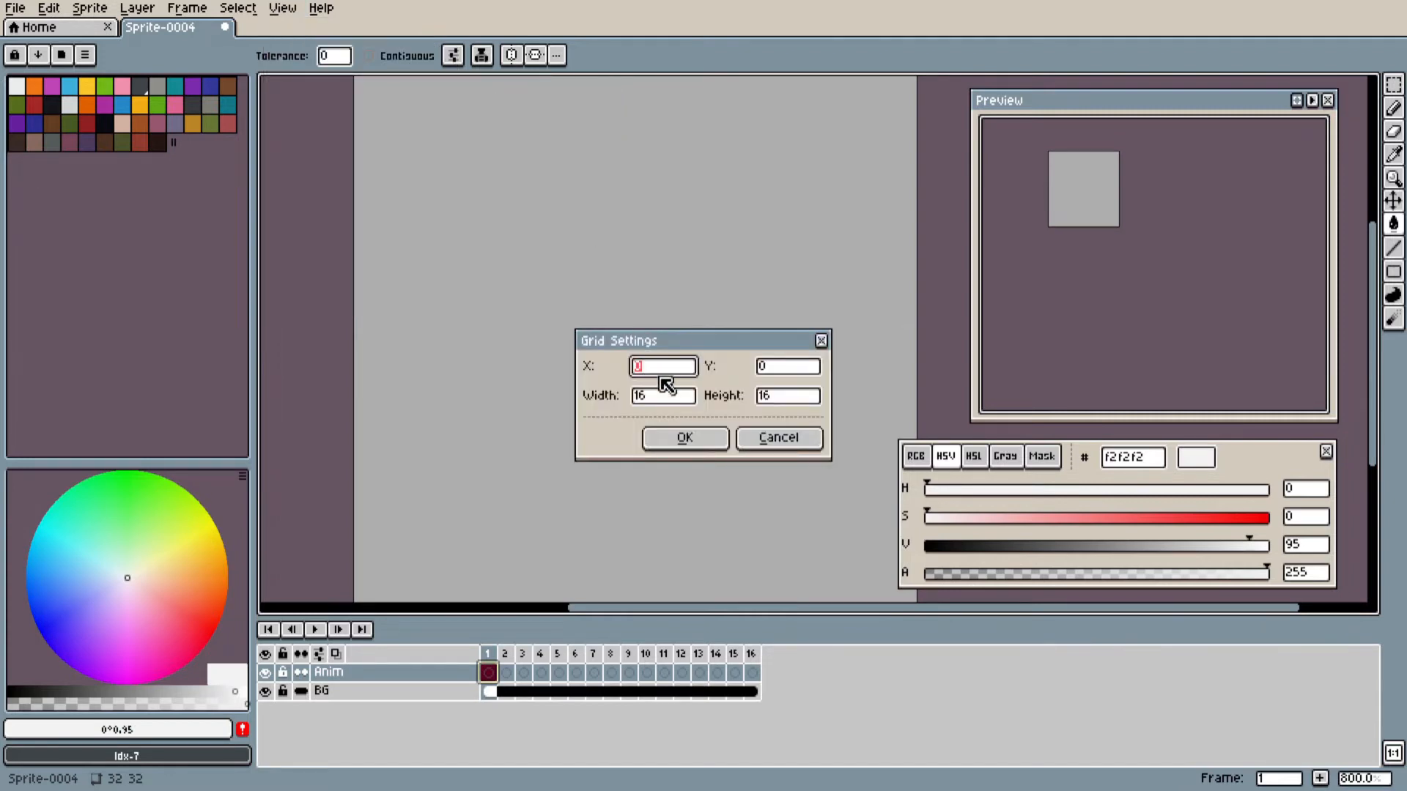
pyautogui.write('32')
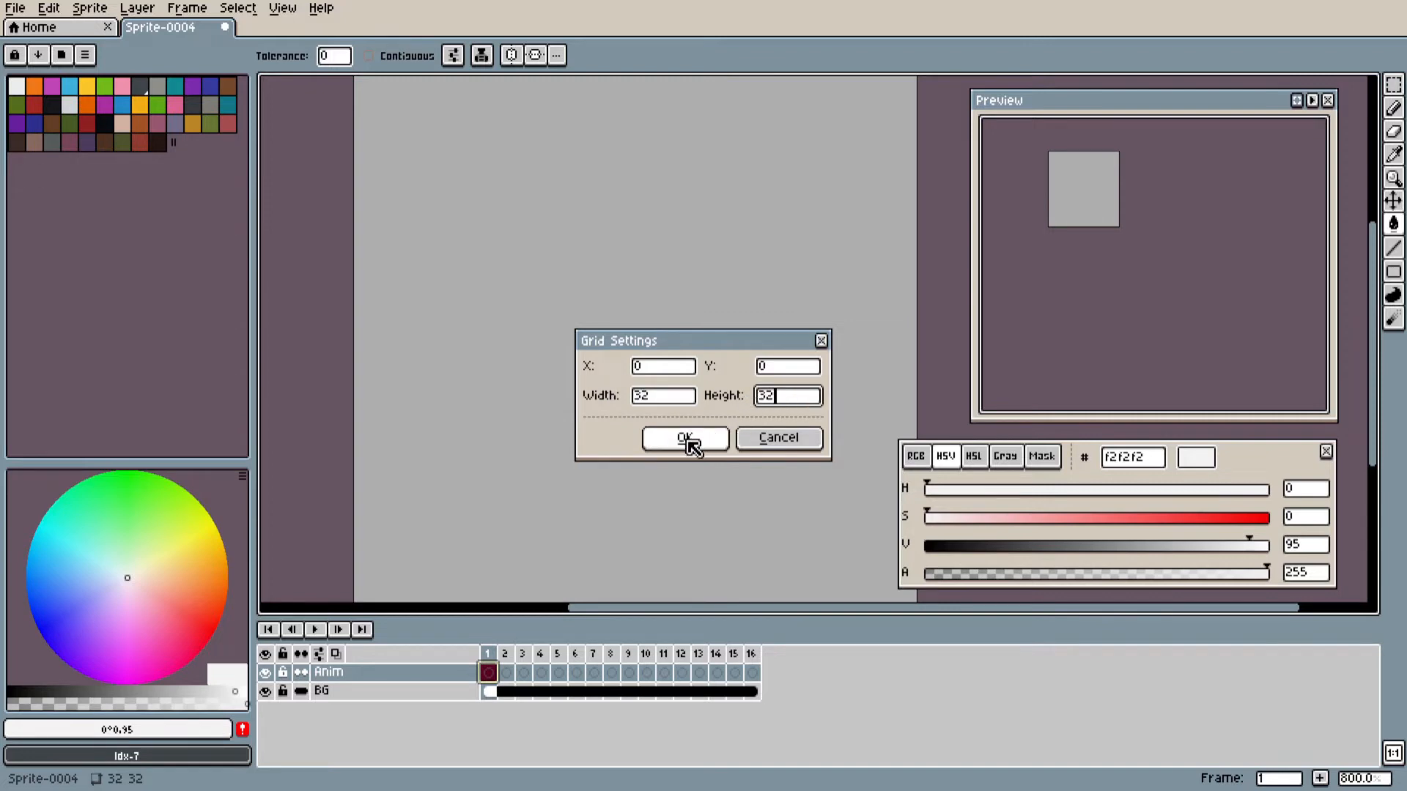
pyautogui.click(683, 438)
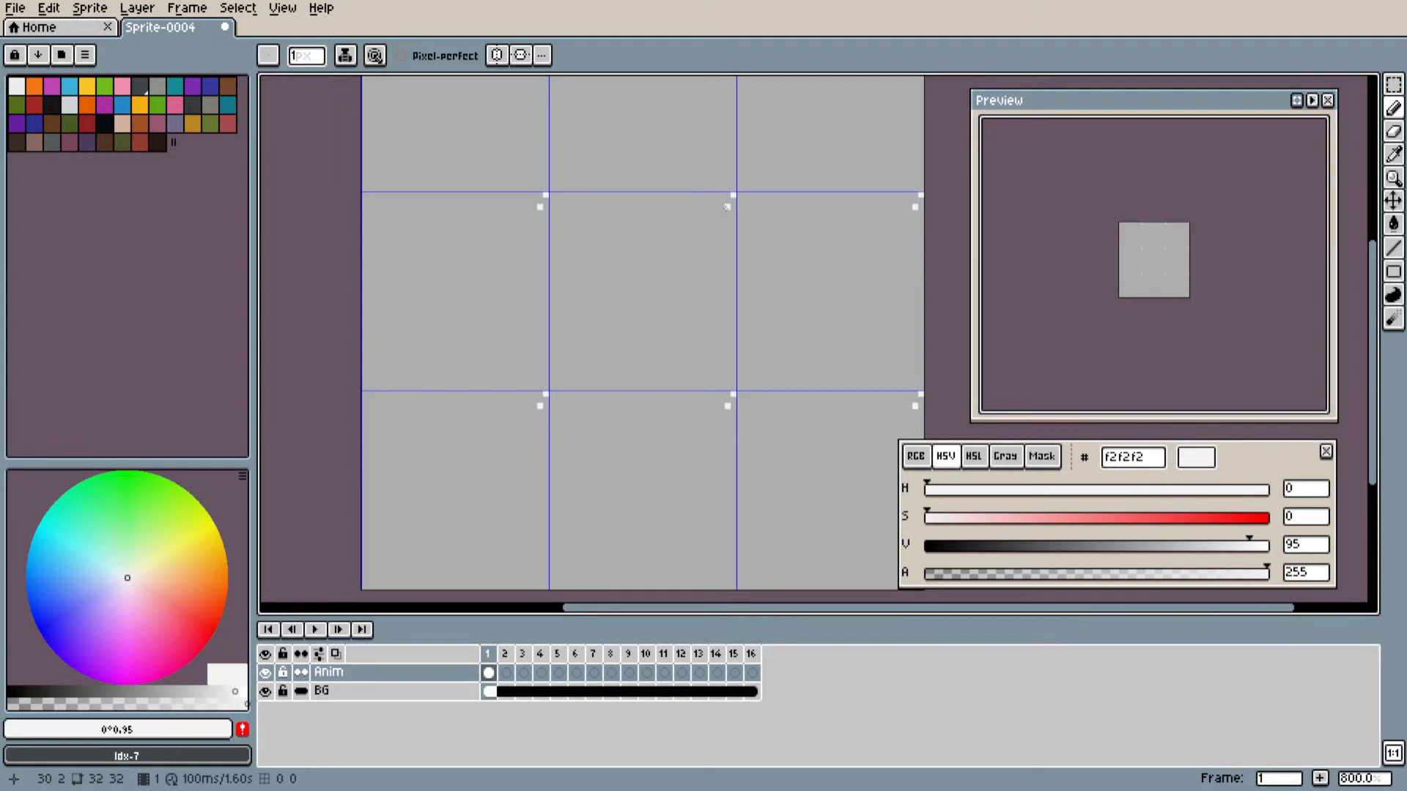
# Place near-white snowflake pixels frame by frame, shifting each frame down and left
pyautogui.click(522, 653)
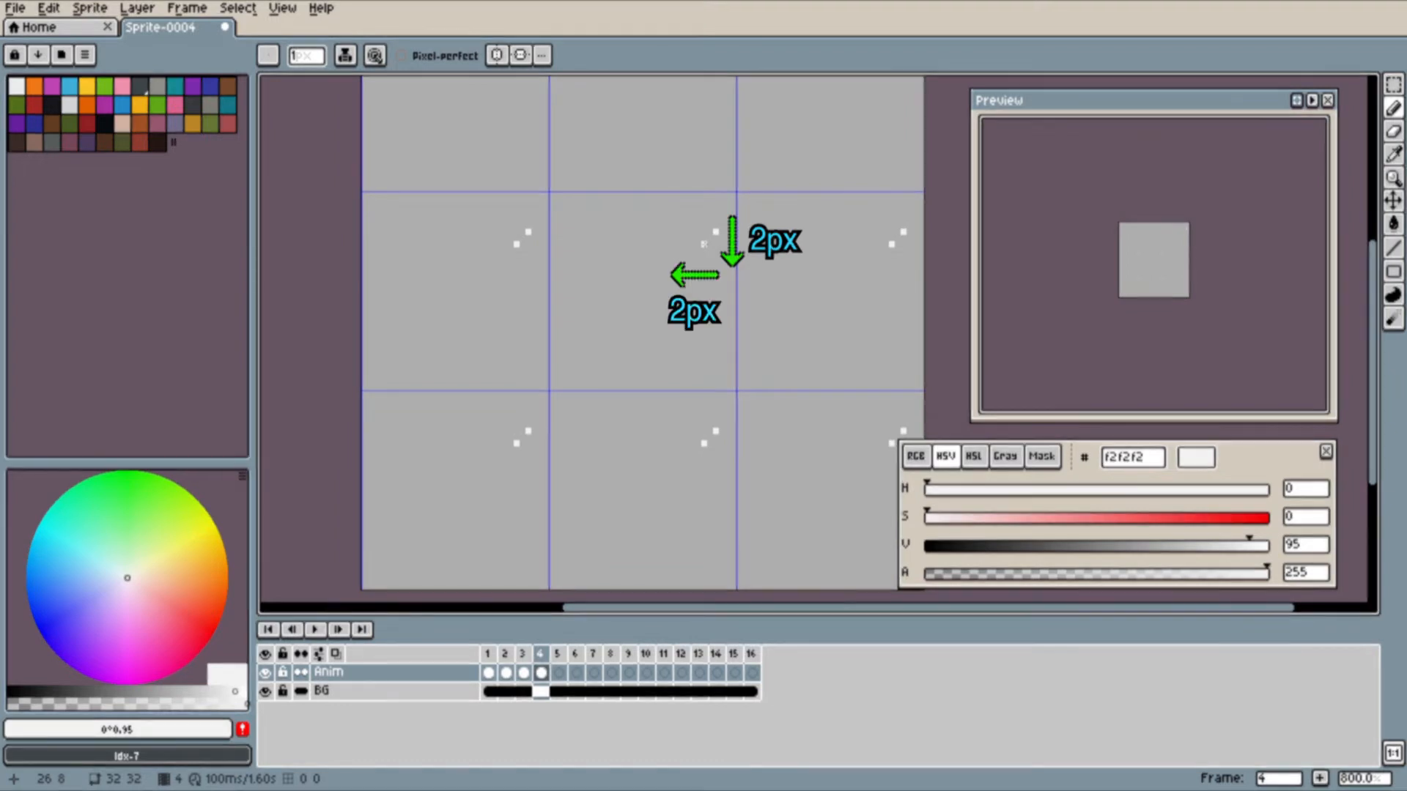
pyautogui.click(558, 653)
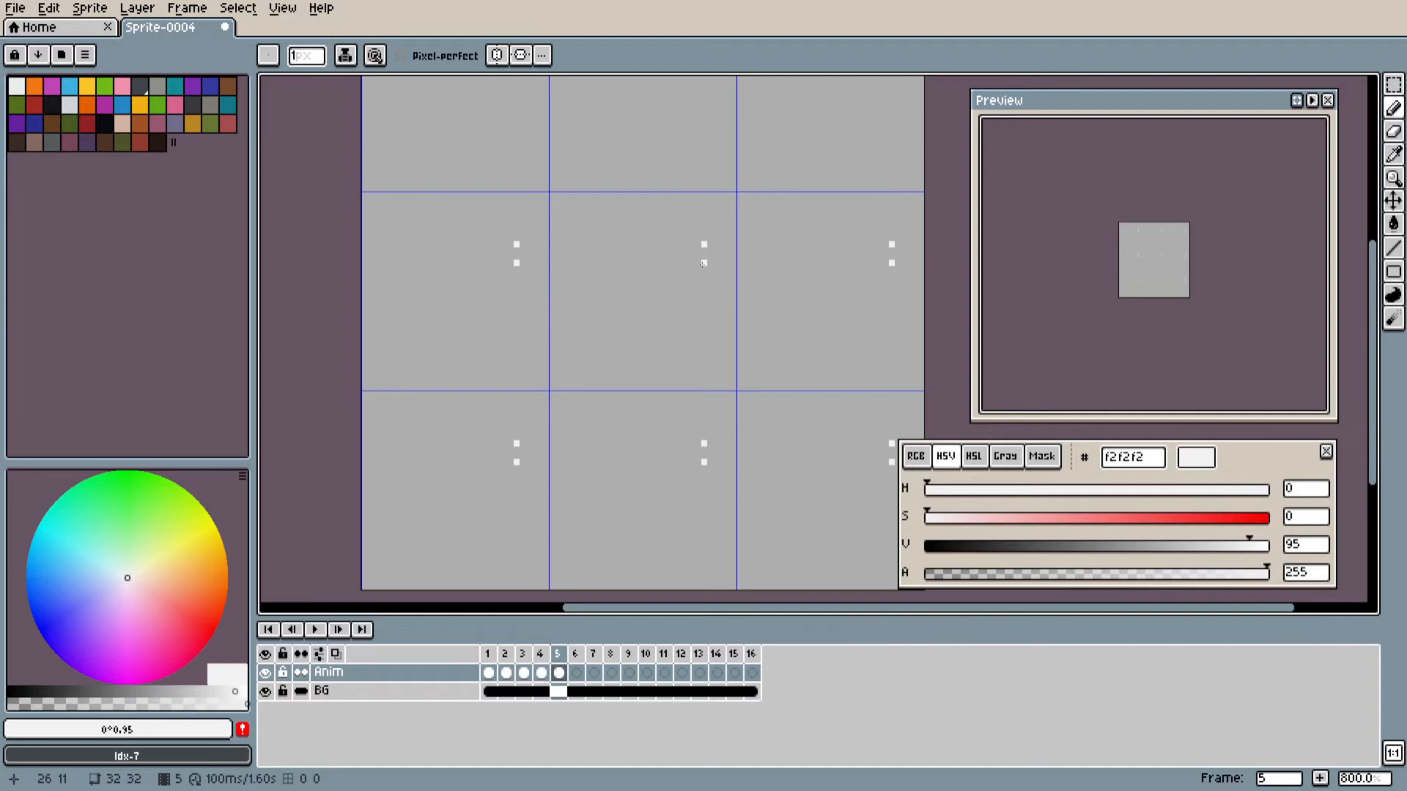
pyautogui.click(575, 653)
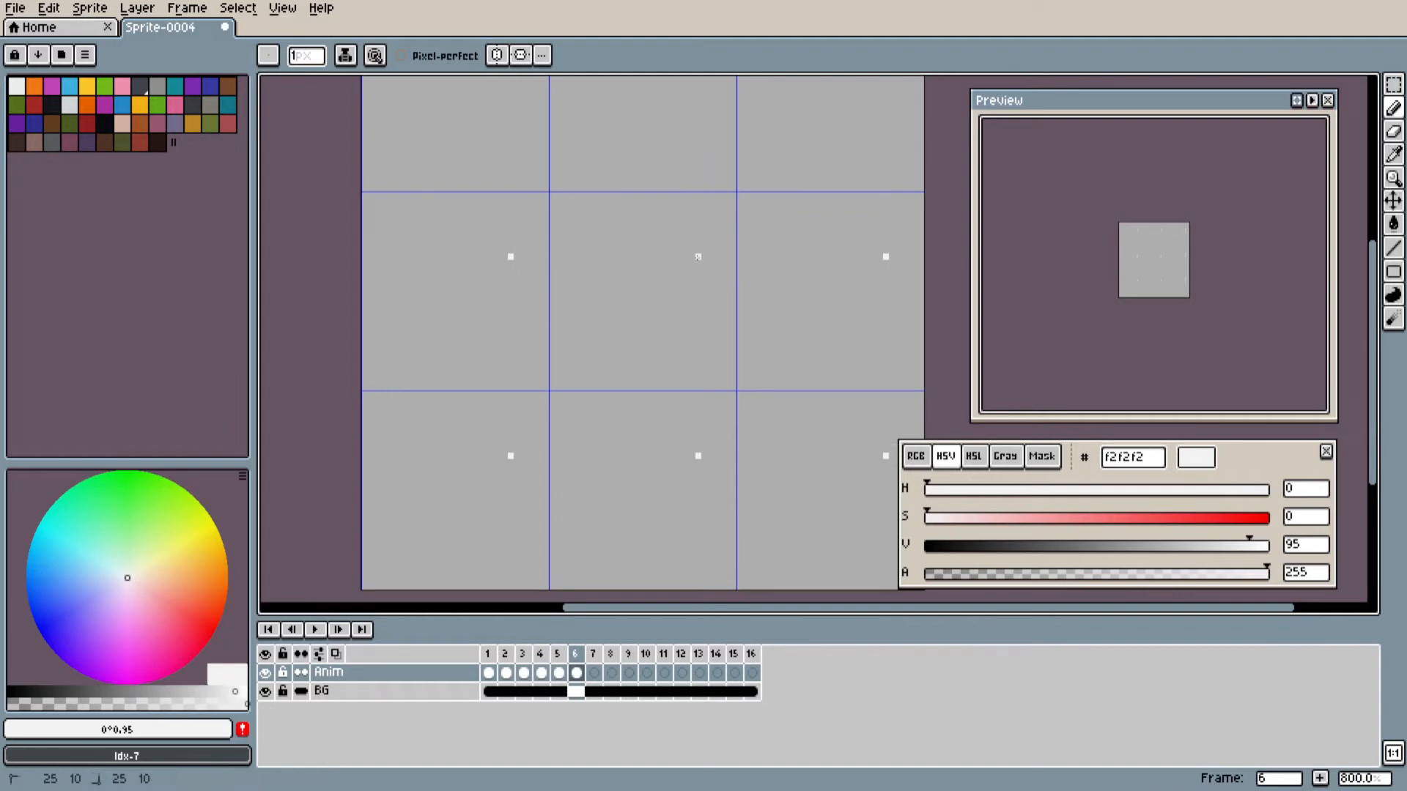
pyautogui.click(593, 653)
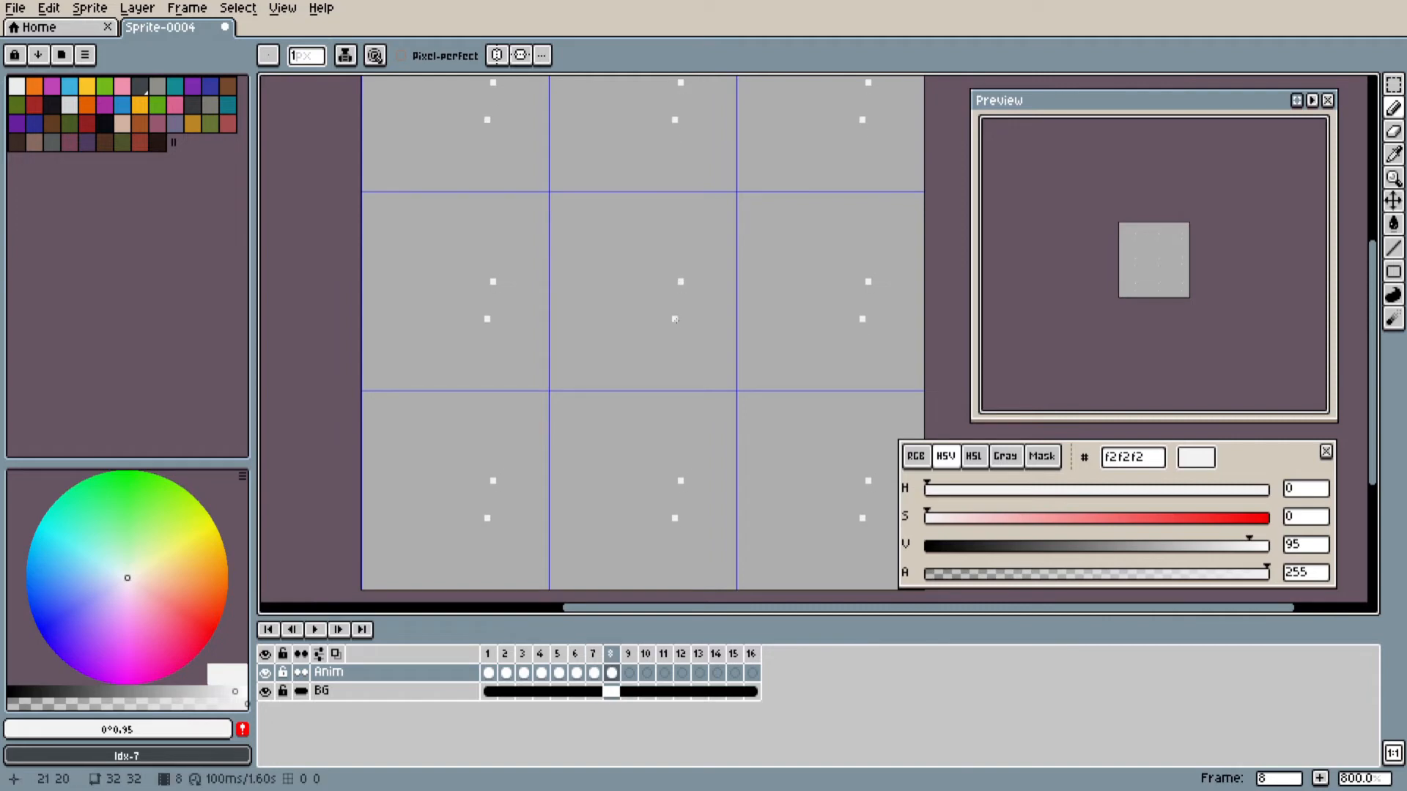
pyautogui.click(645, 653)
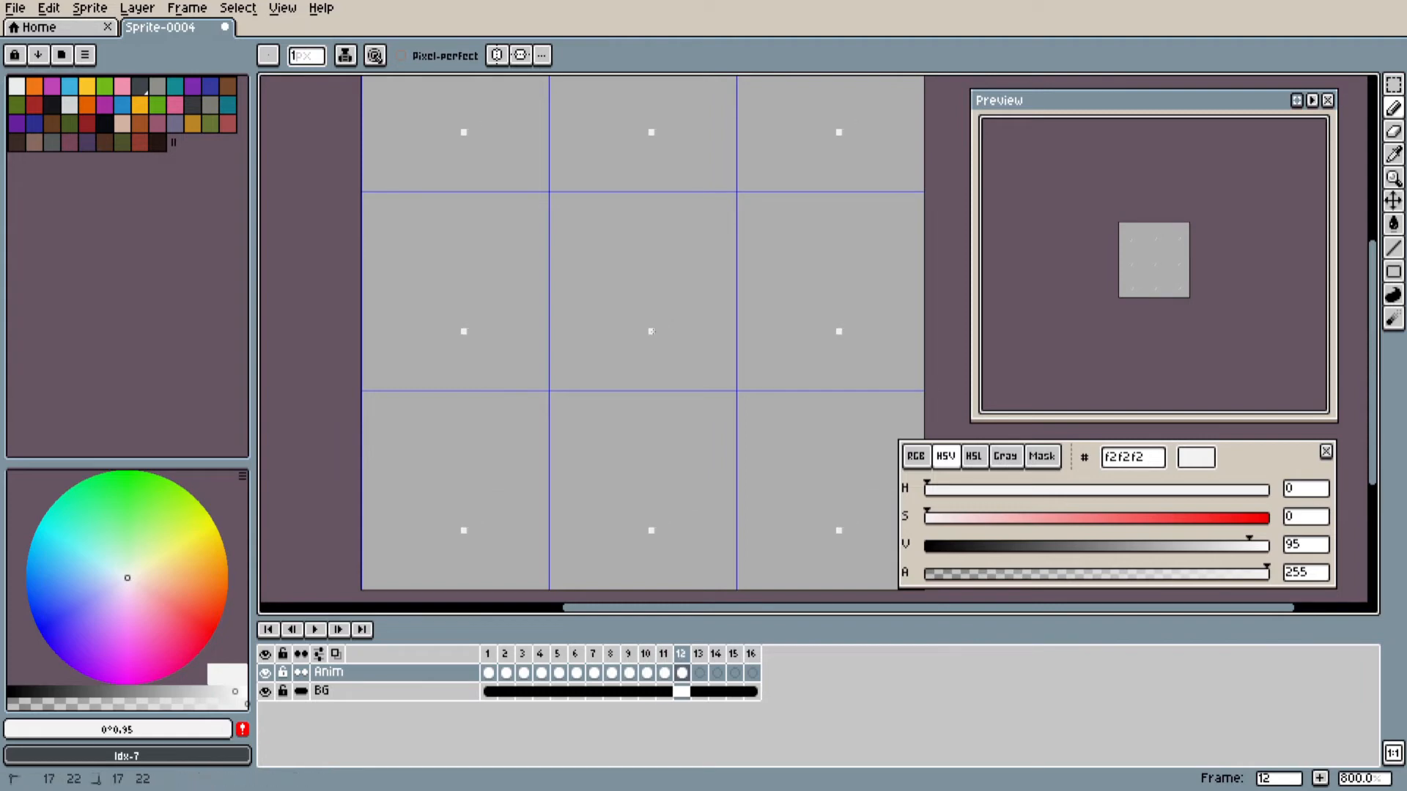
pyautogui.click(716, 653)
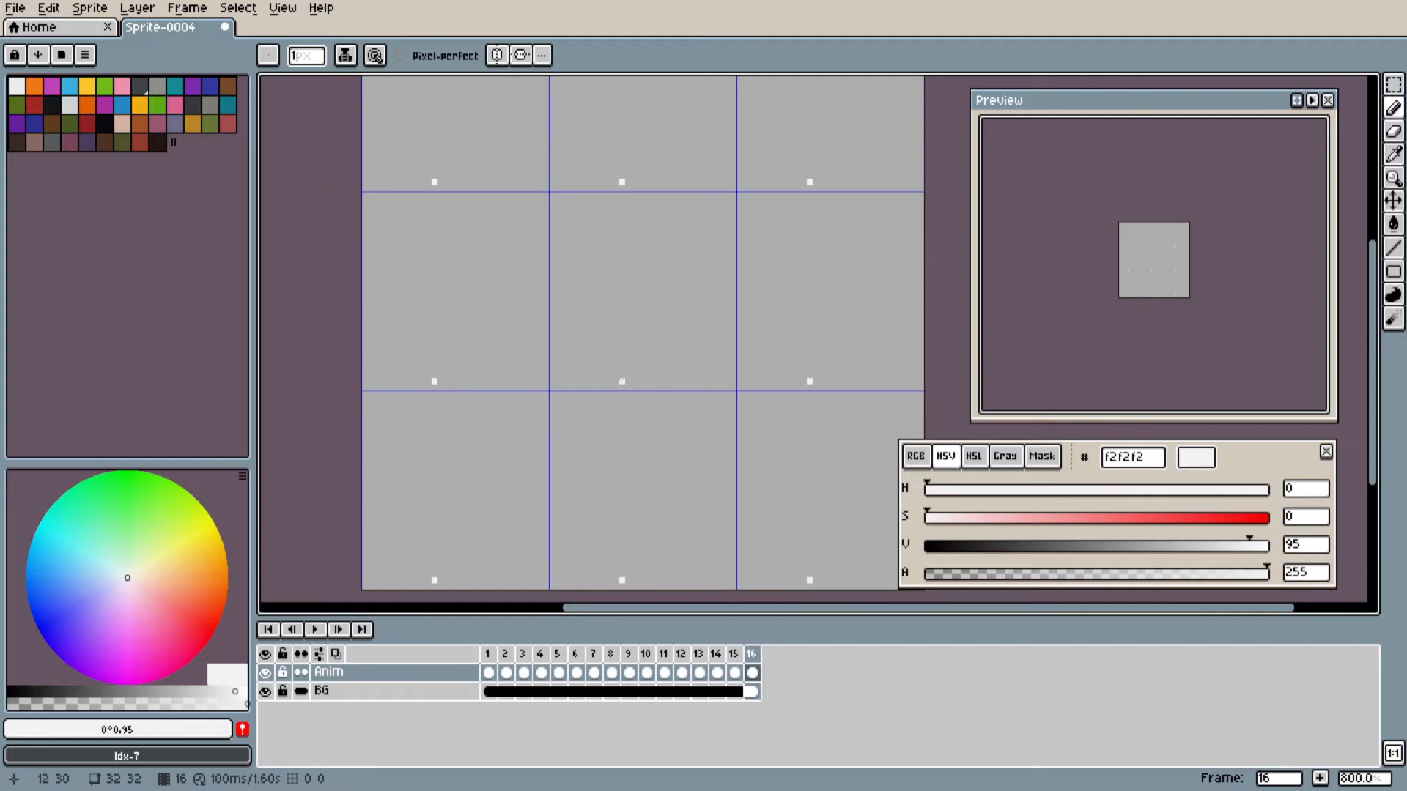
pyautogui.moveTo(832, 646)
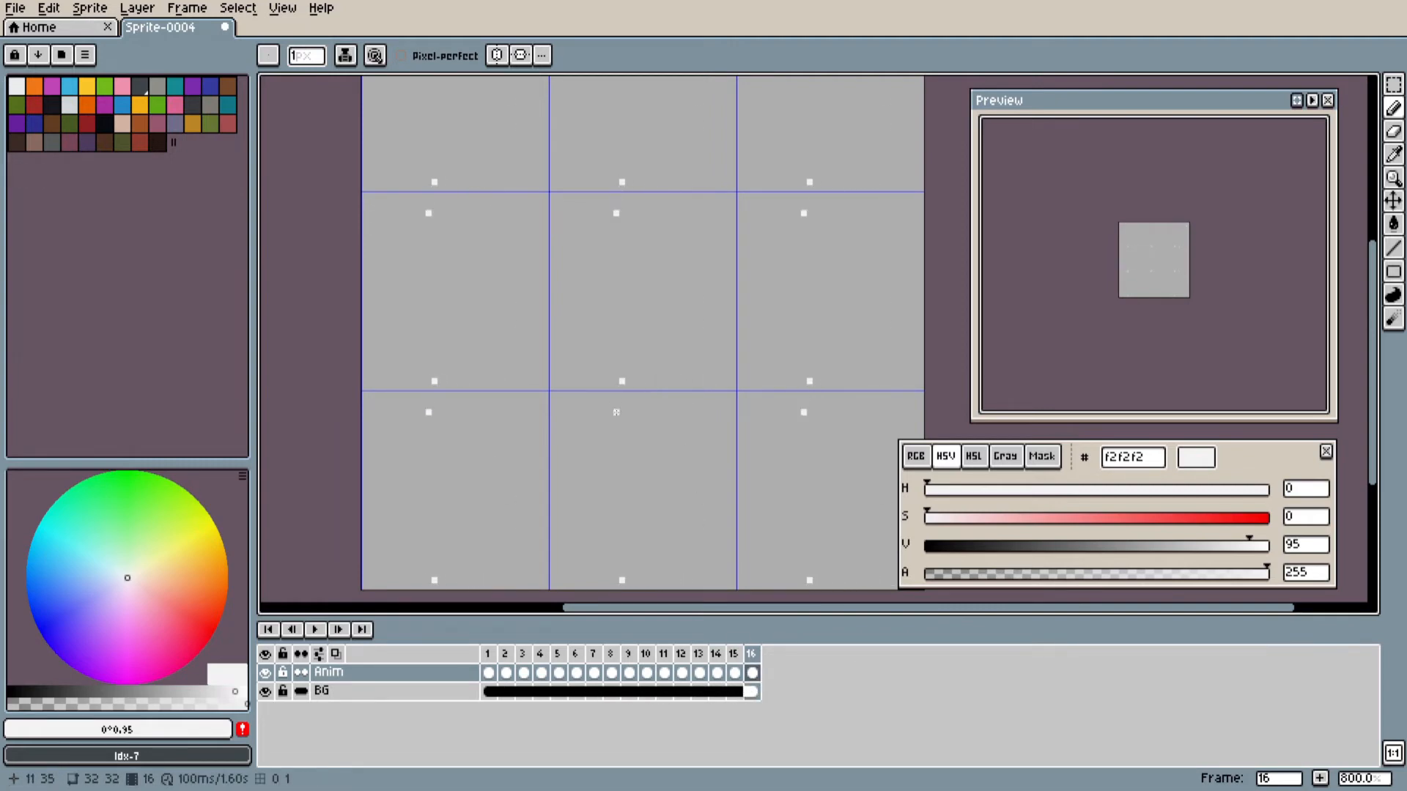
pyautogui.click(492, 672)
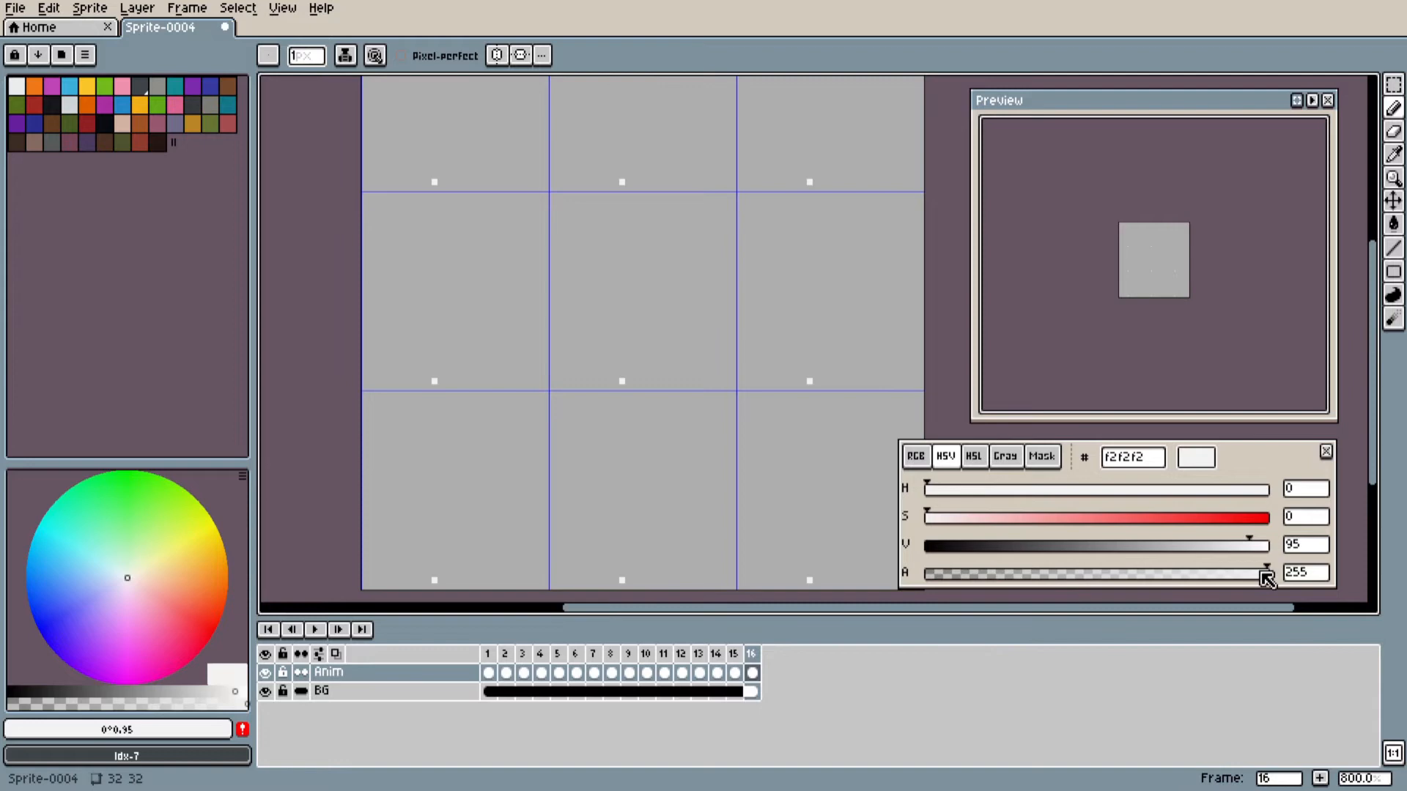
# Lower the drawing color's alpha to about 128–130 for half transparency
pyautogui.moveTo(1266, 572); pyautogui.dragTo(1129, 572)
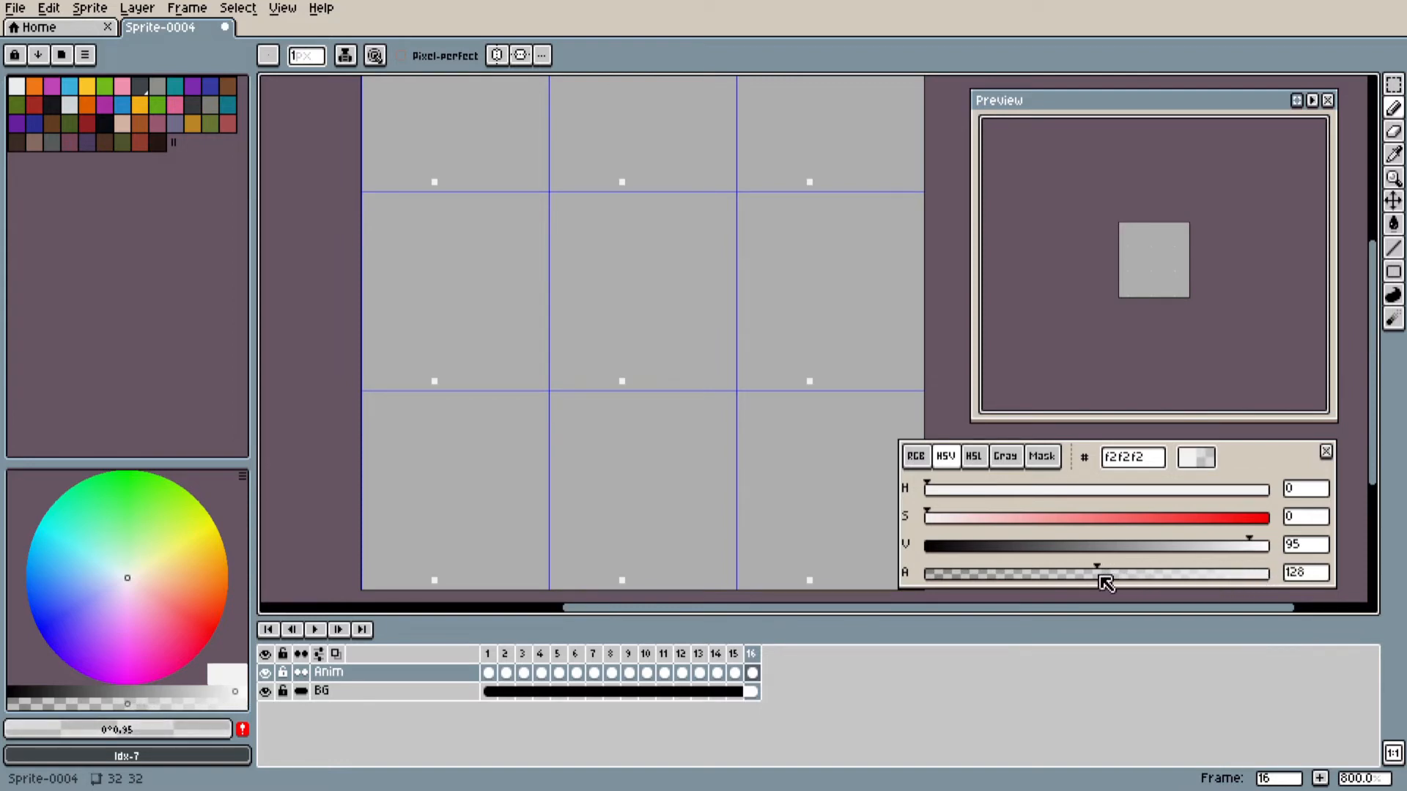
pyautogui.moveTo(1094, 573); pyautogui.dragTo(1101, 572)
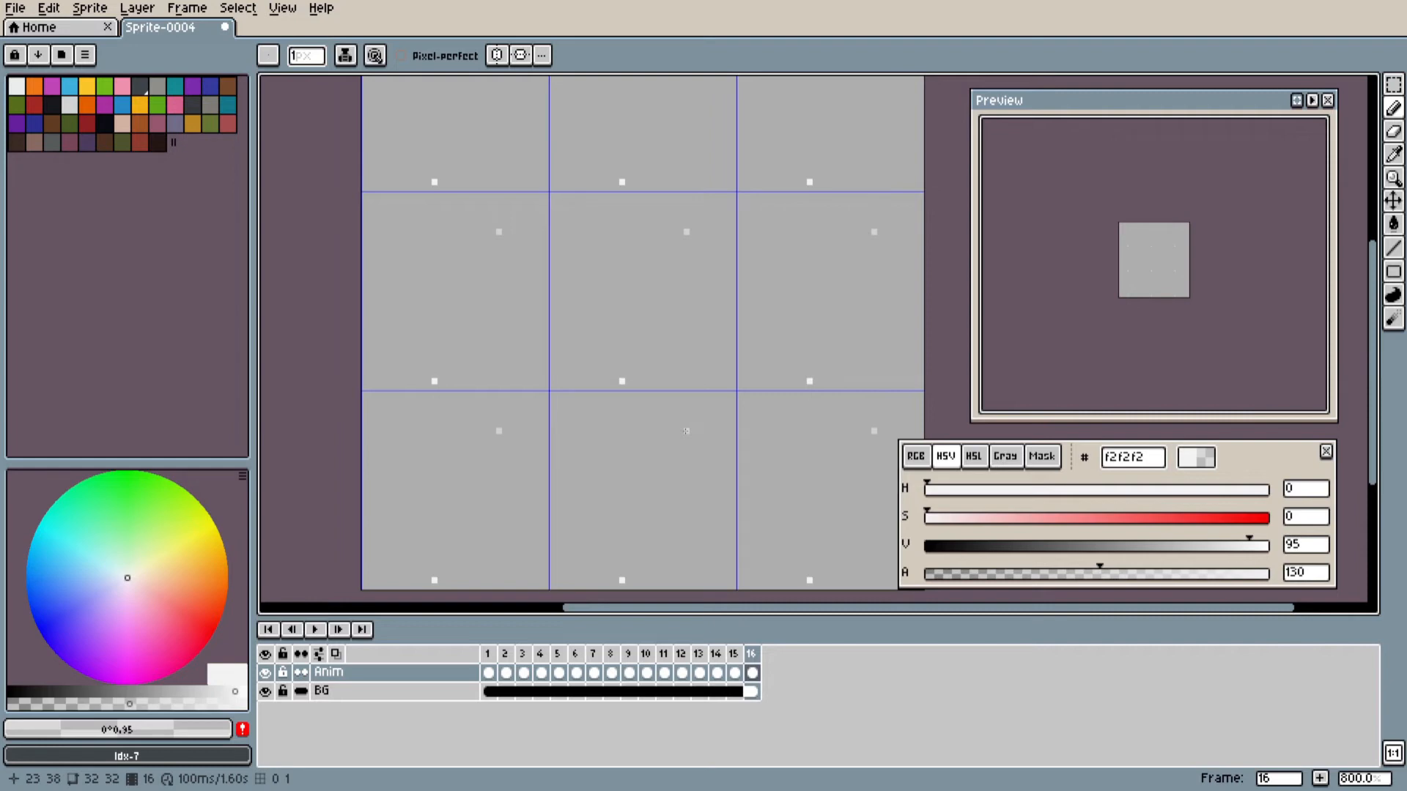
pyautogui.moveTo(621, 394)
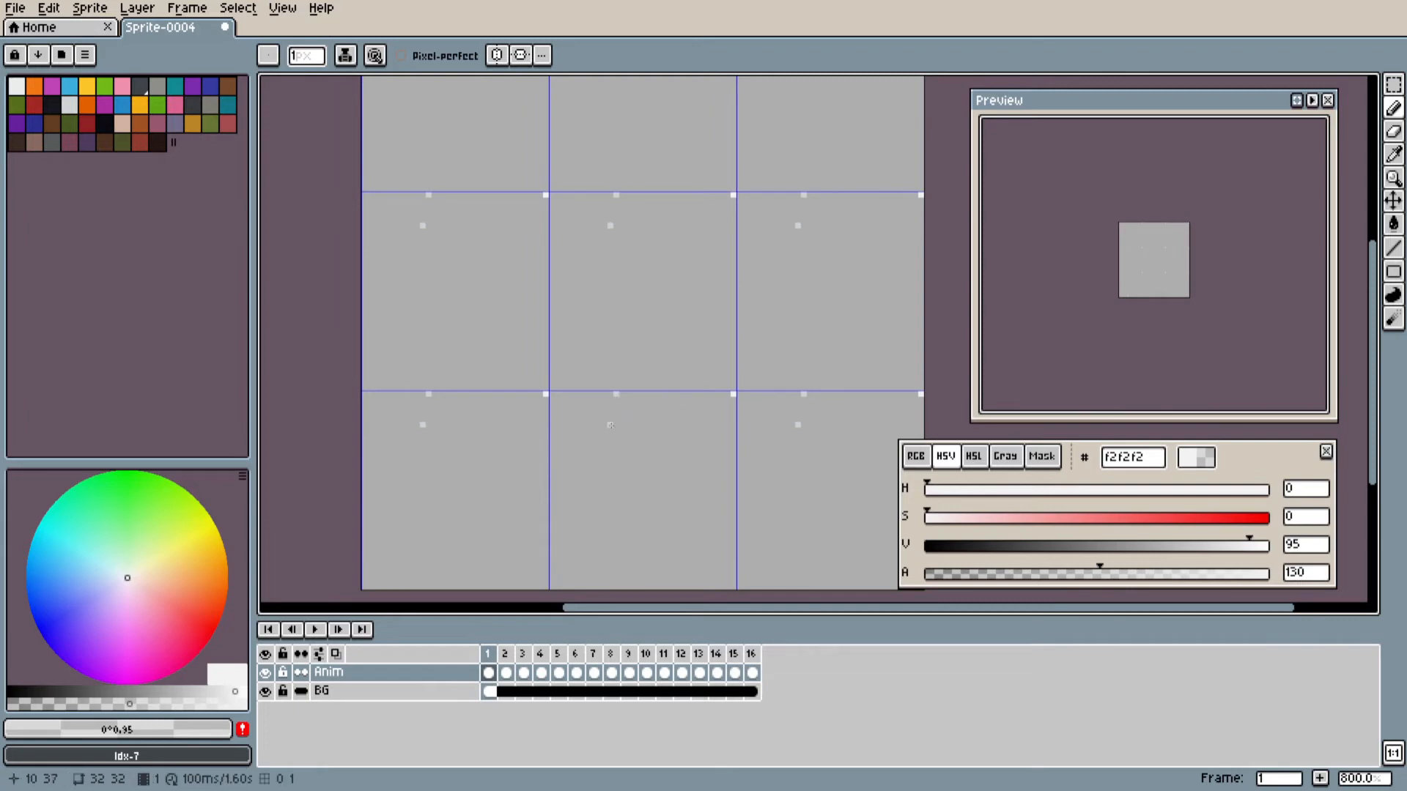
# Place faint snowflake pixels in frames 1–4, 9, 11, 13, 15, then frame 1
pyautogui.click(505, 653)
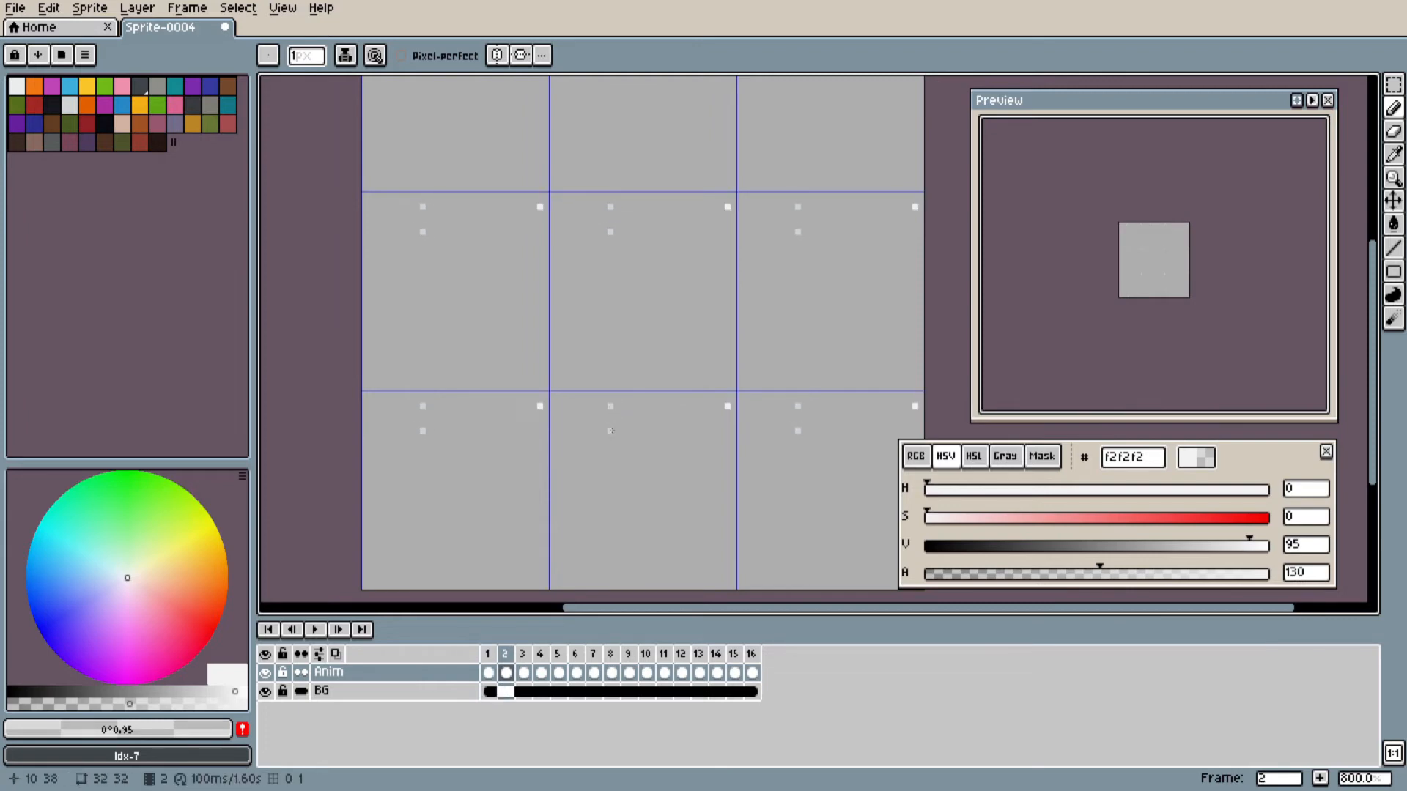
pyautogui.click(523, 653)
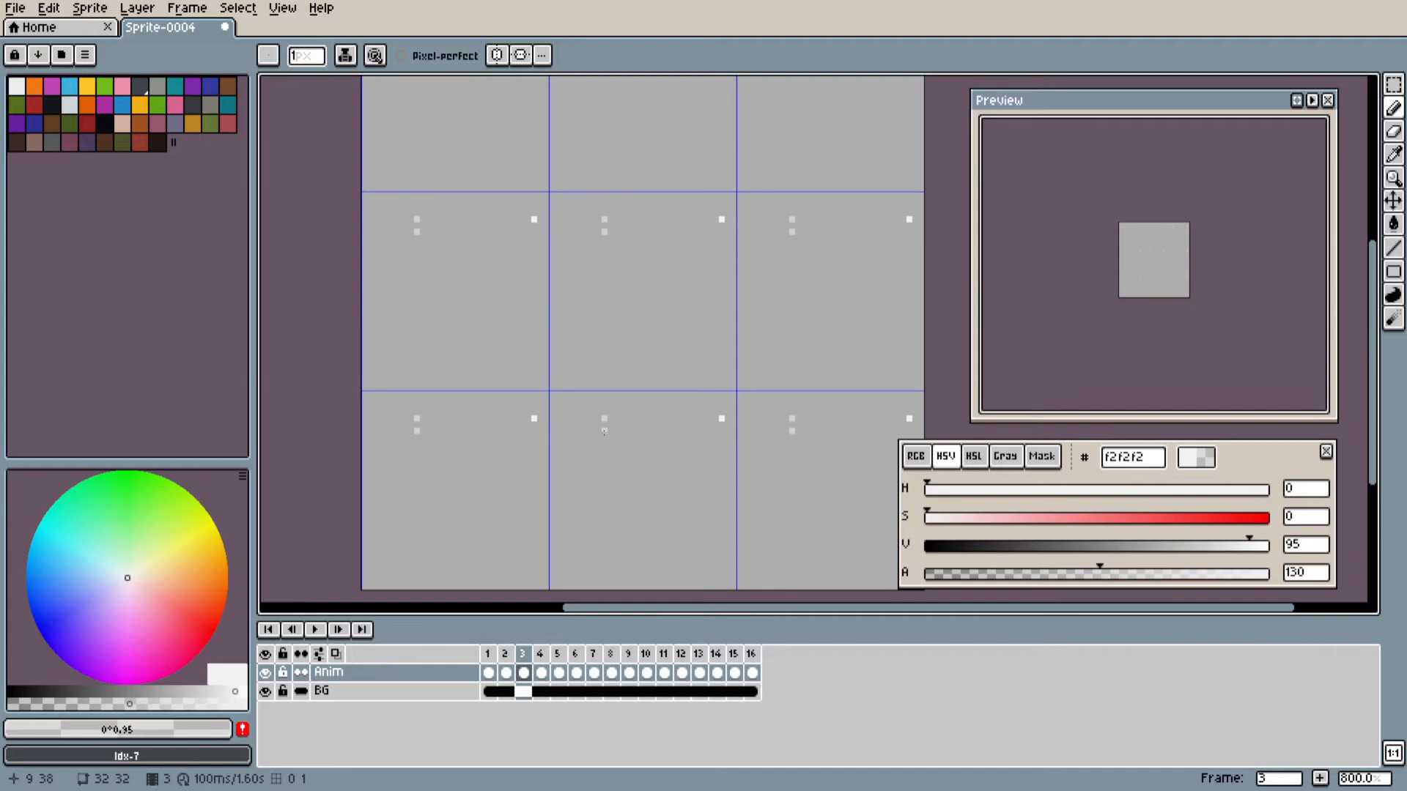
pyautogui.click(539, 654)
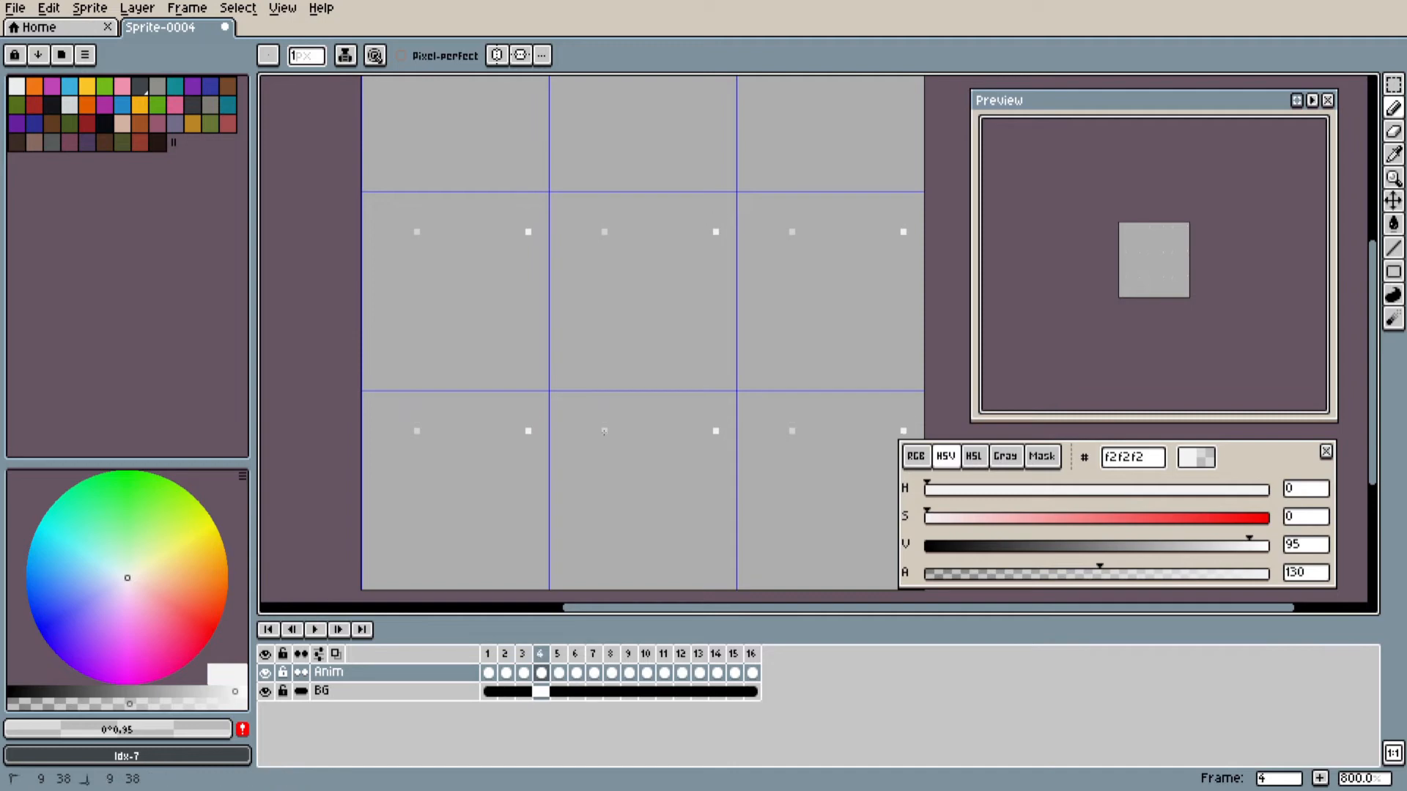
pyautogui.click(556, 655)
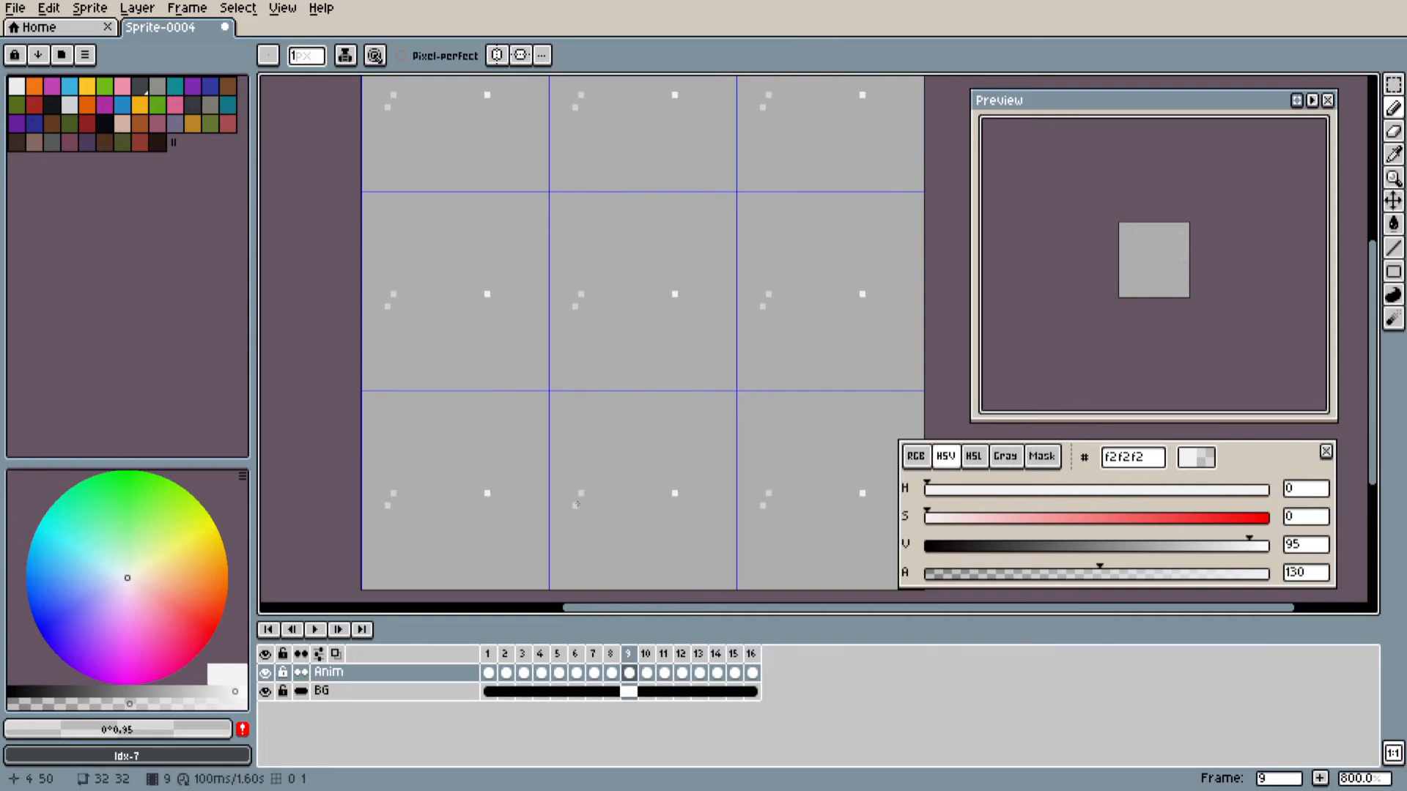
pyautogui.click(662, 652)
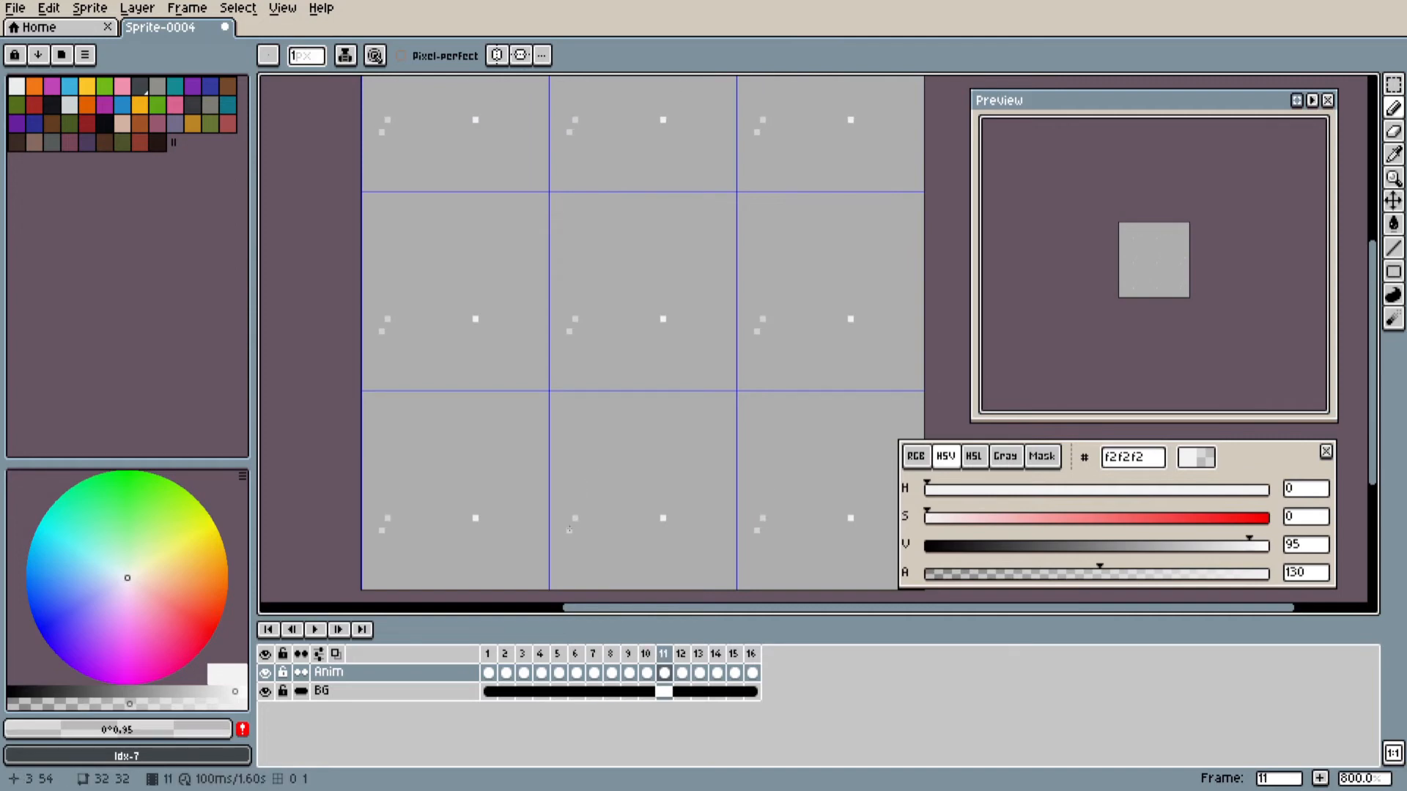
pyautogui.click(699, 653)
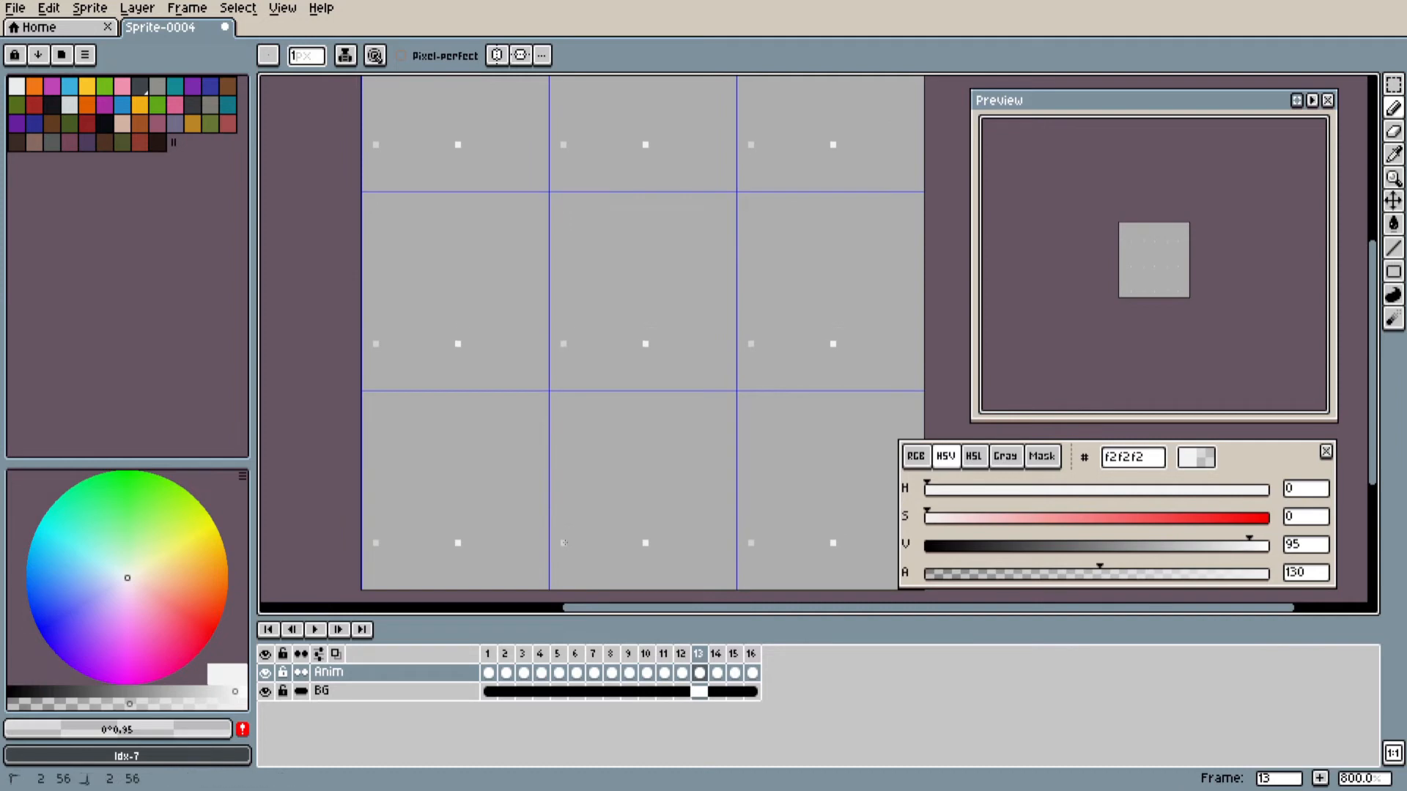
pyautogui.click(733, 652)
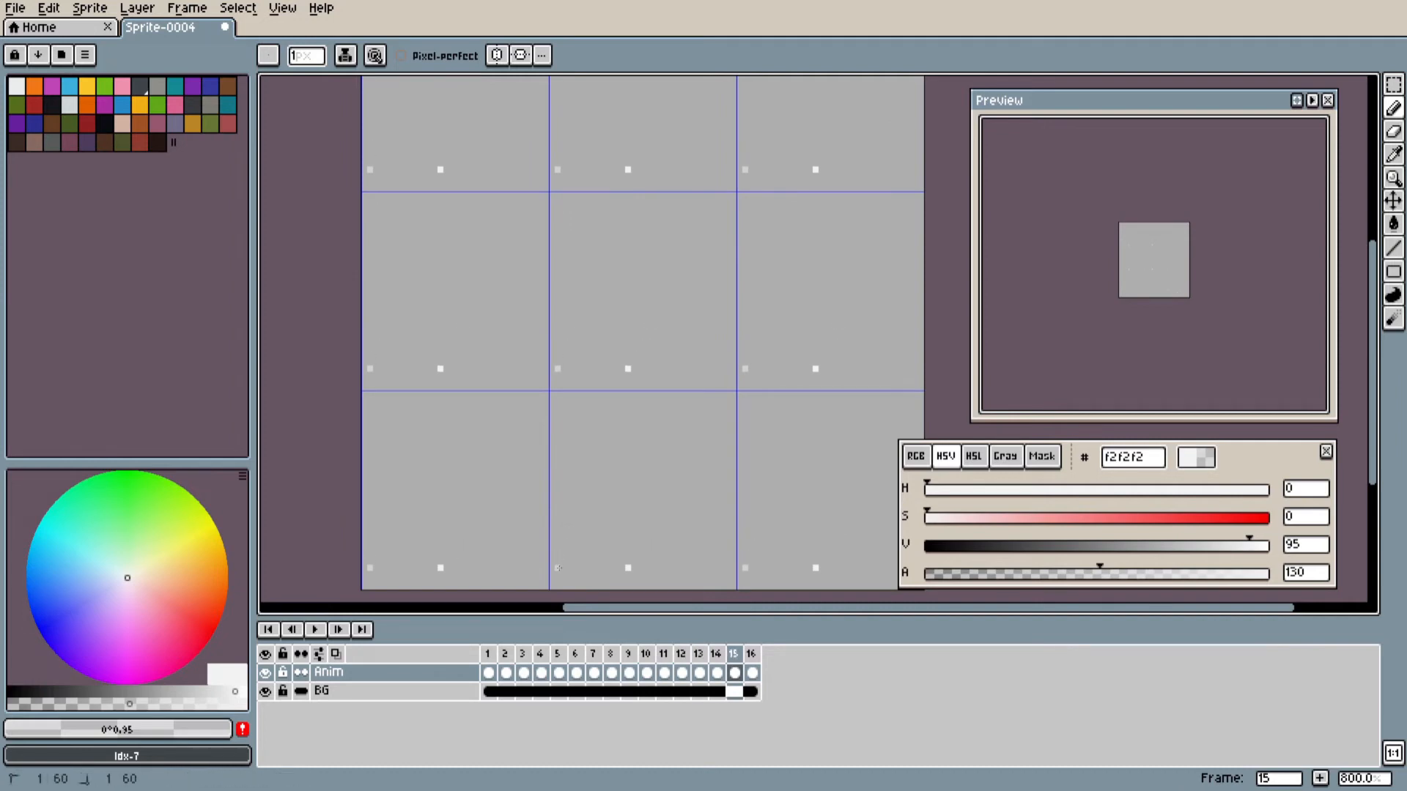
pyautogui.click(750, 653)
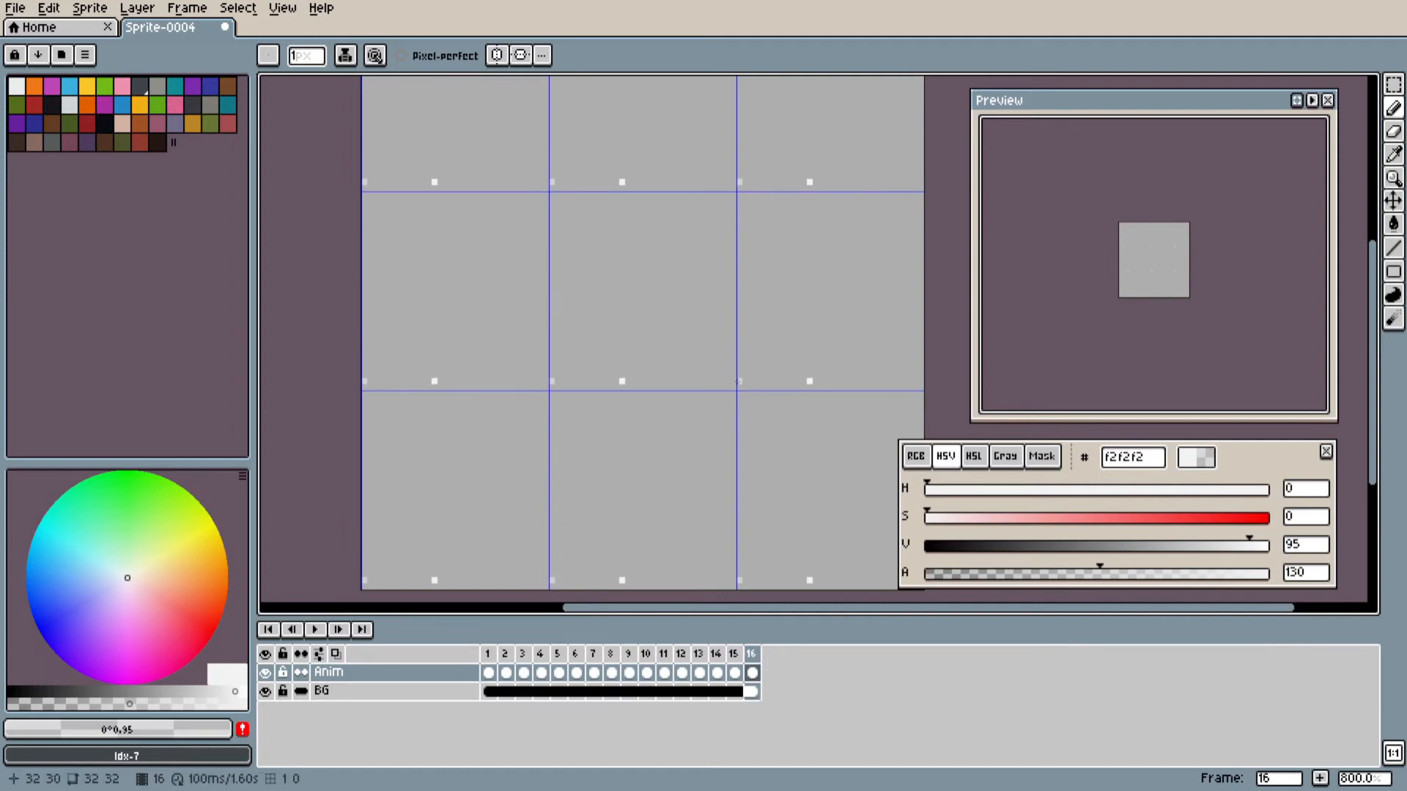
pyautogui.moveTo(740, 384)
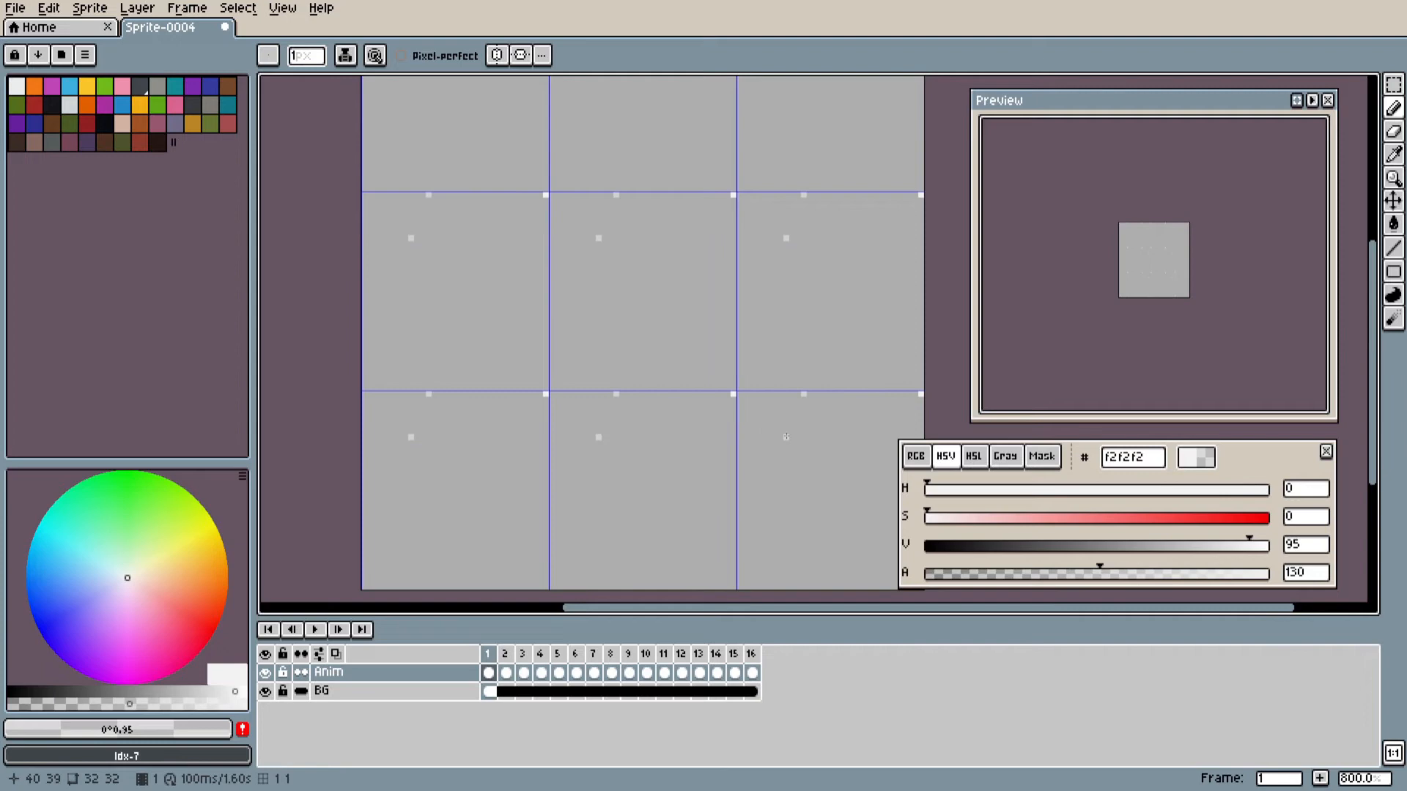
pyautogui.click(315, 628)
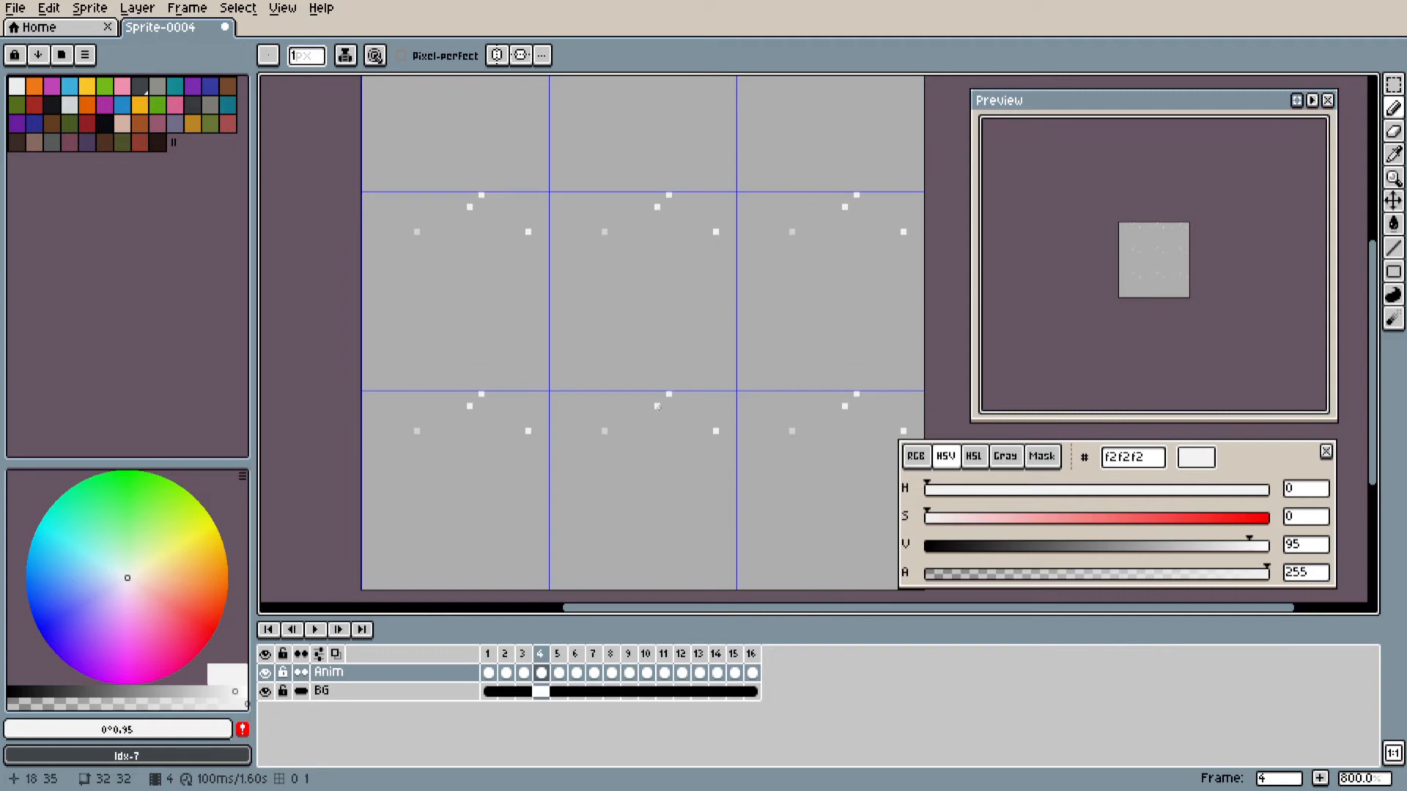
# Pencil opaque white snowflake pixels on frames 4, 5, 12, 16 and 2, each slightly lower
pyautogui.click(557, 653)
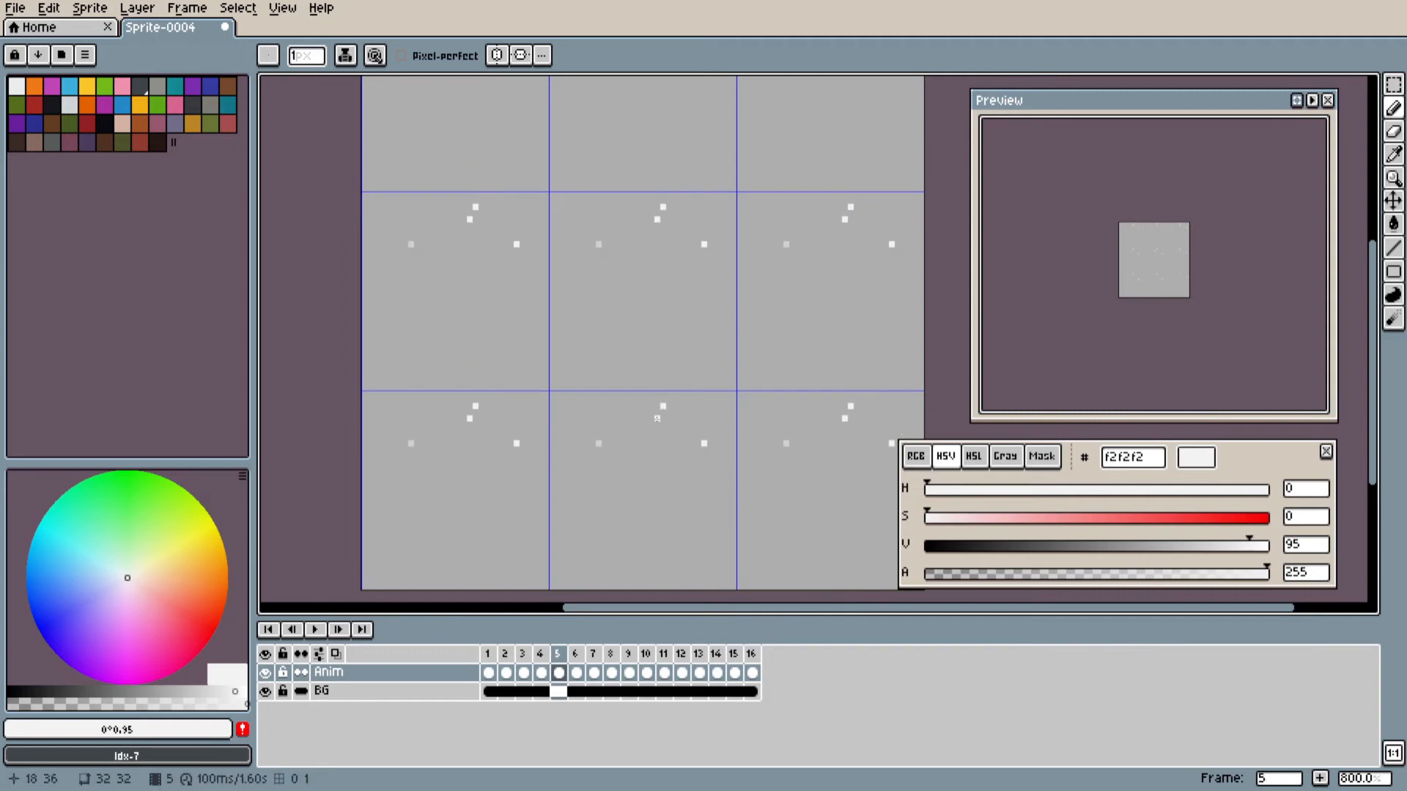
pyautogui.click(592, 653)
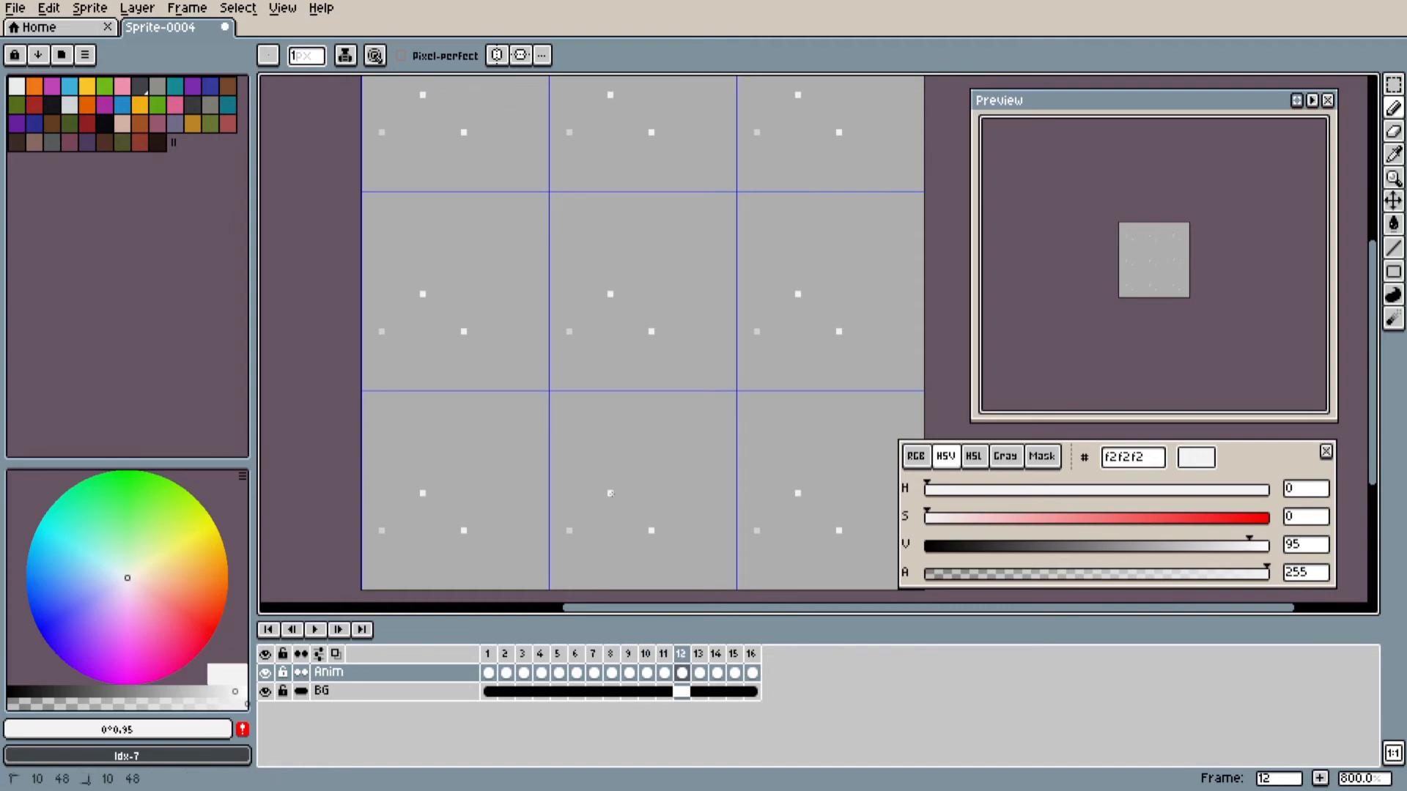
pyautogui.click(715, 652)
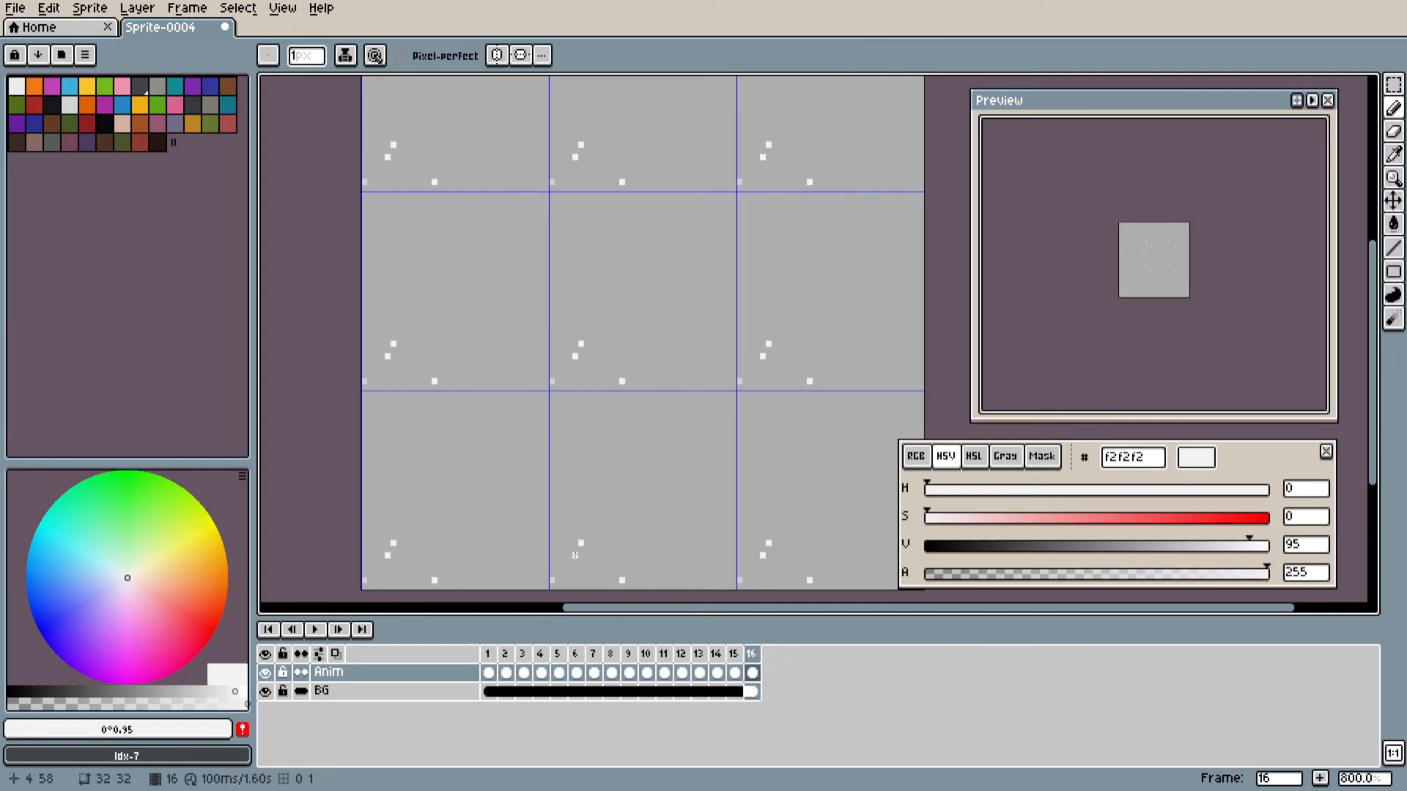
pyautogui.click(504, 653)
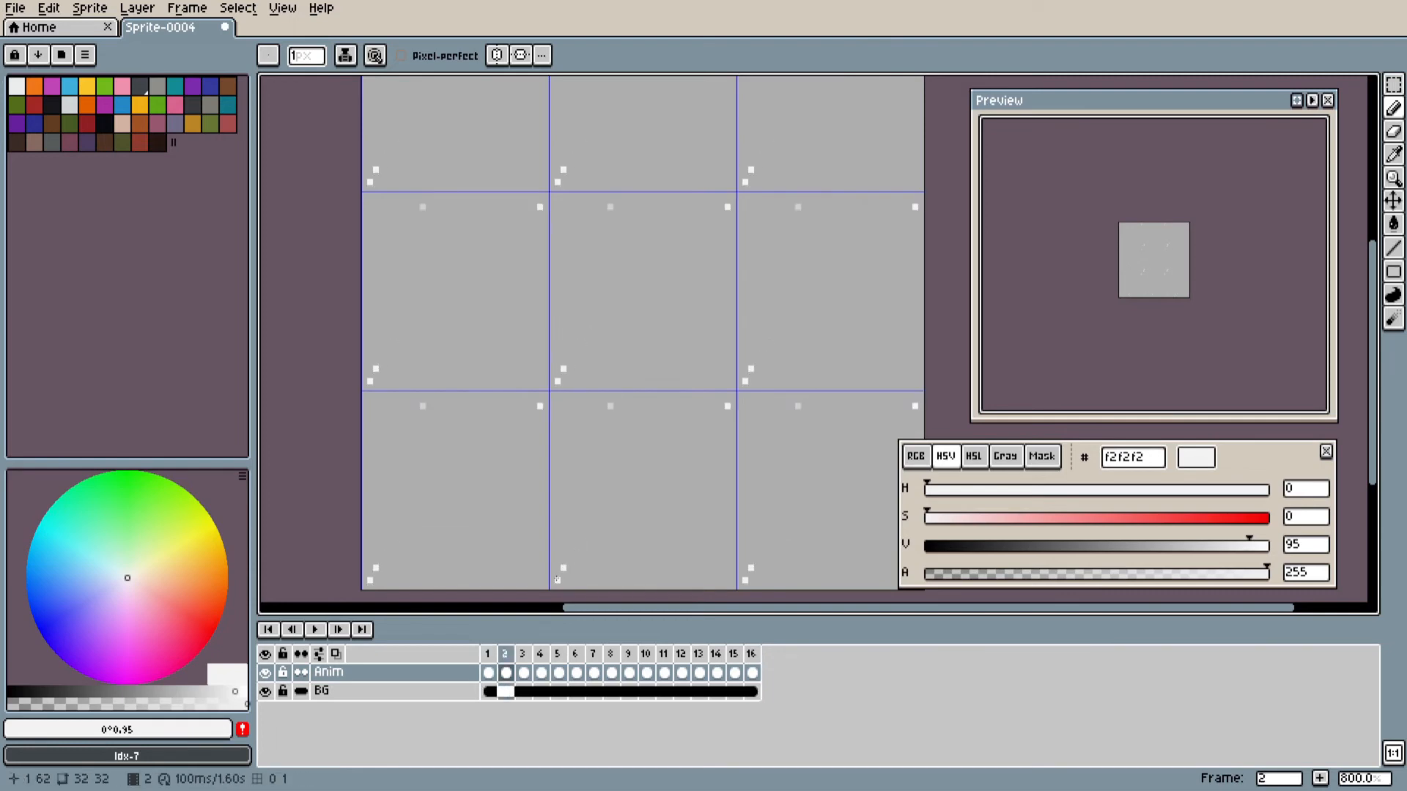
pyautogui.click(520, 653)
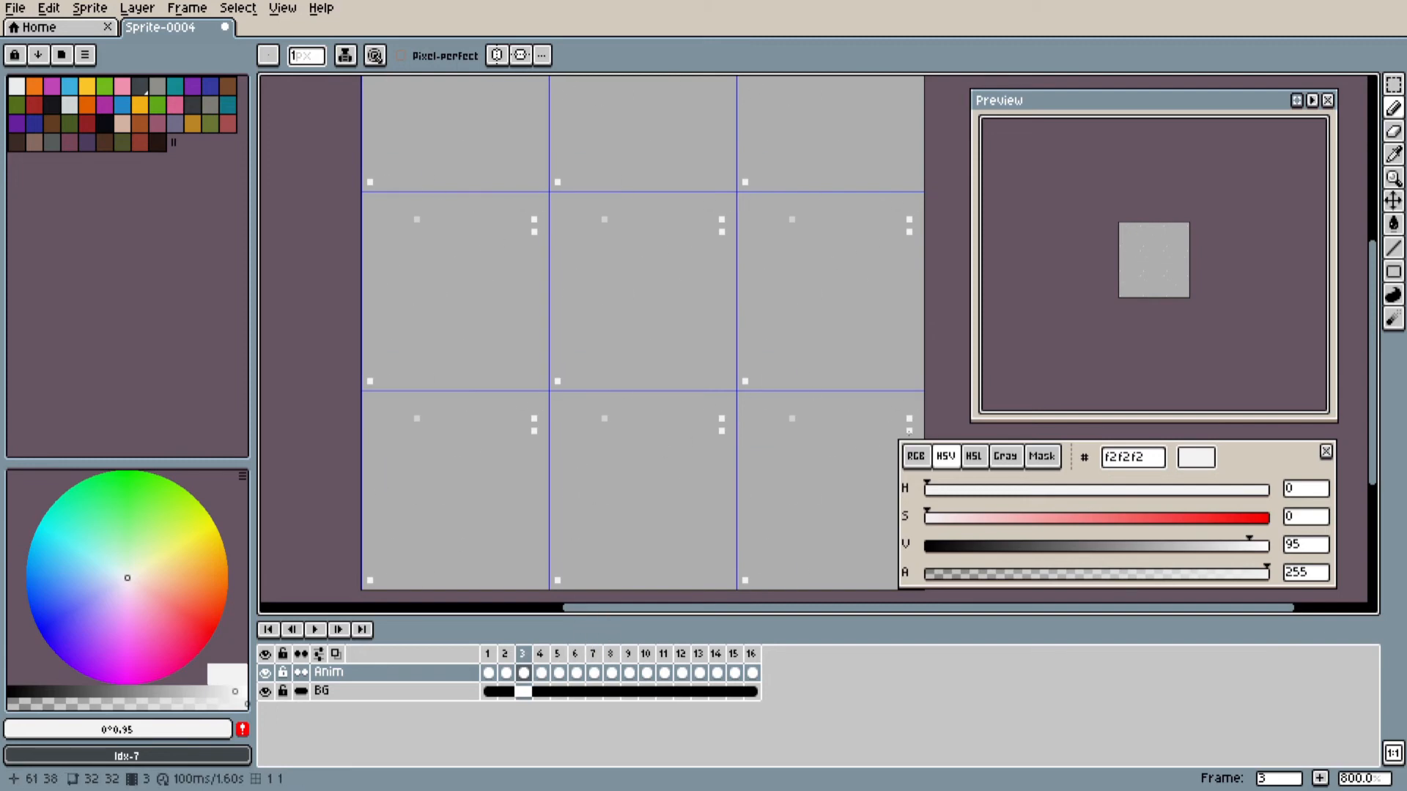
# Set the color alpha to 130 and add faint flake pixels on frames 3, 5 and 8
pyautogui.moveTo(1292, 573); pyautogui.dragTo(1103, 573)
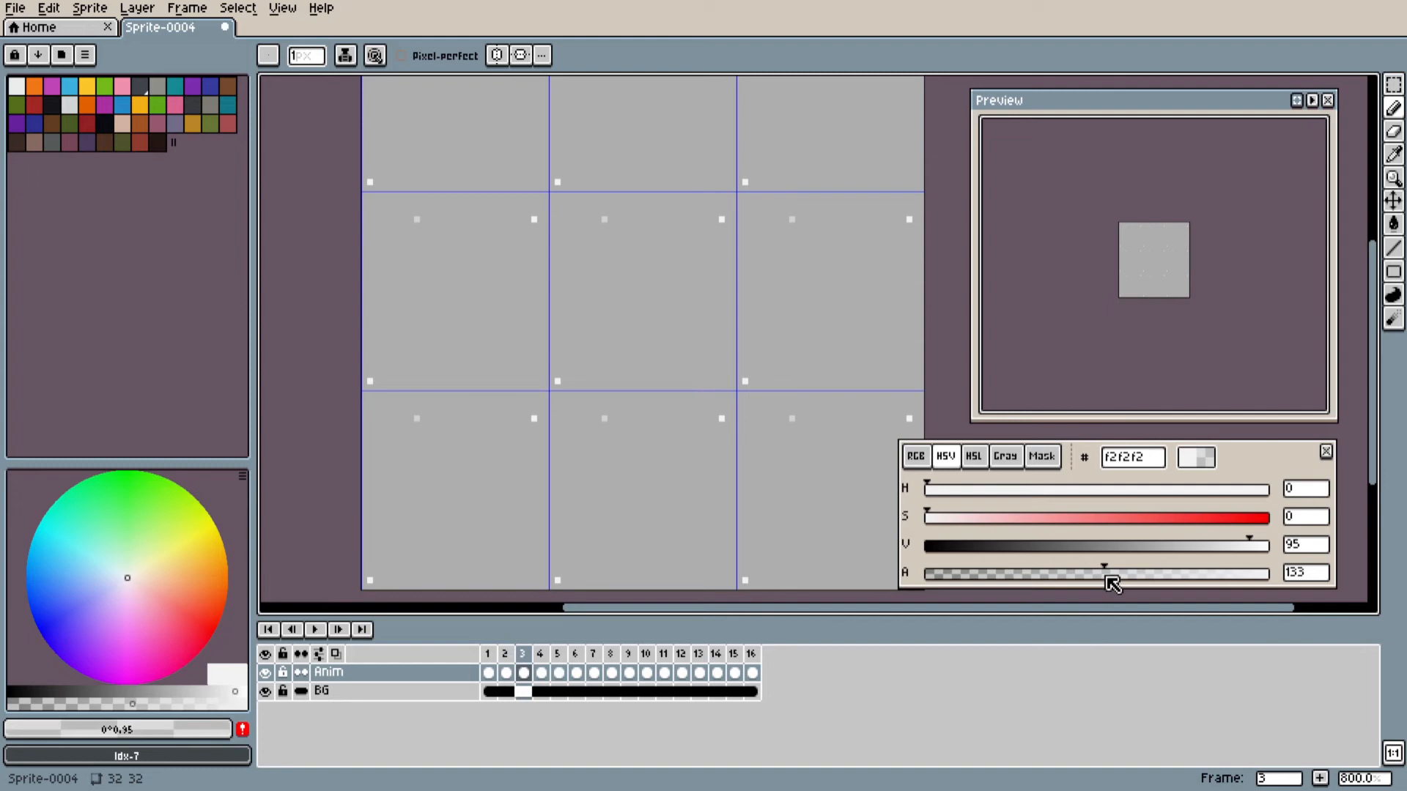
pyautogui.moveTo(1104, 567); pyautogui.dragTo(1092, 567)
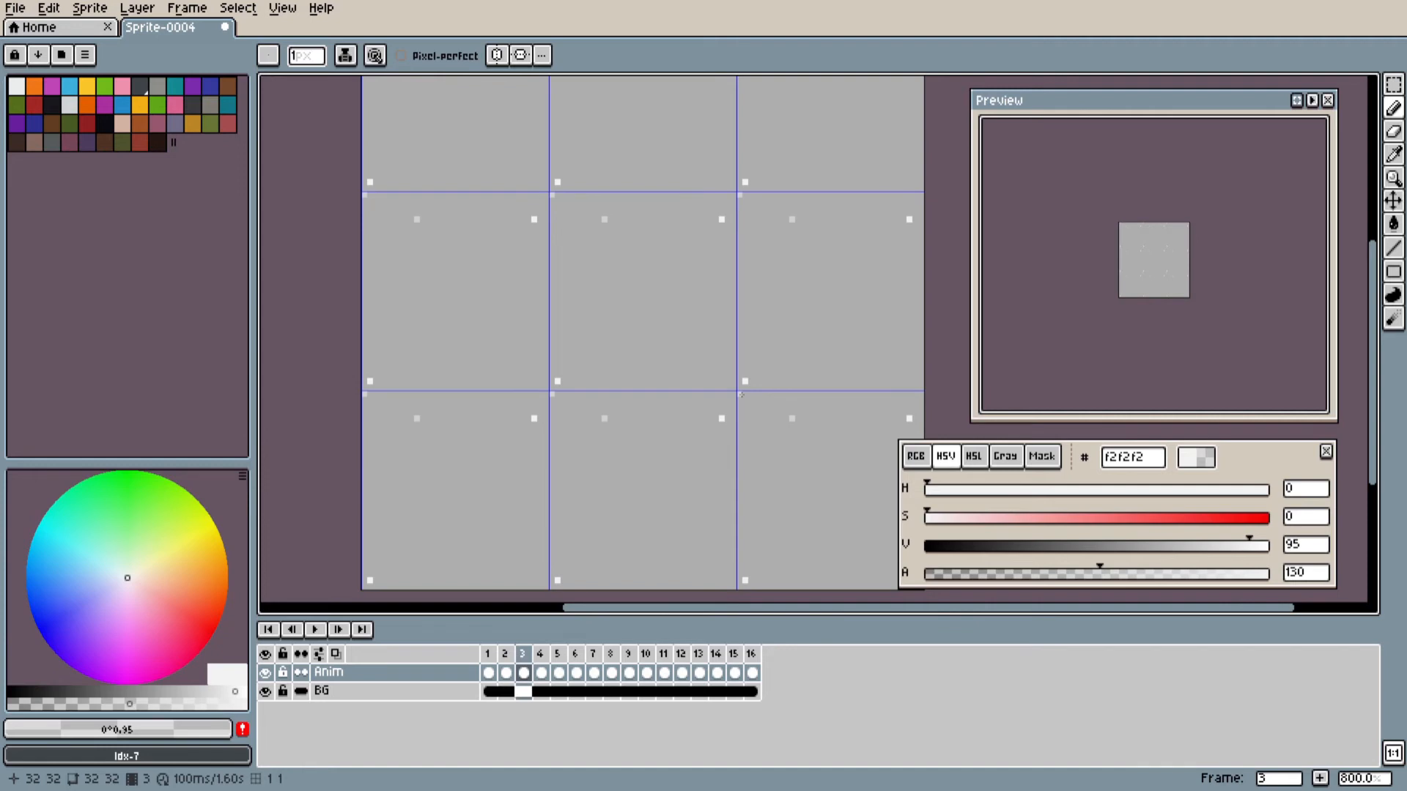
pyautogui.click(555, 653)
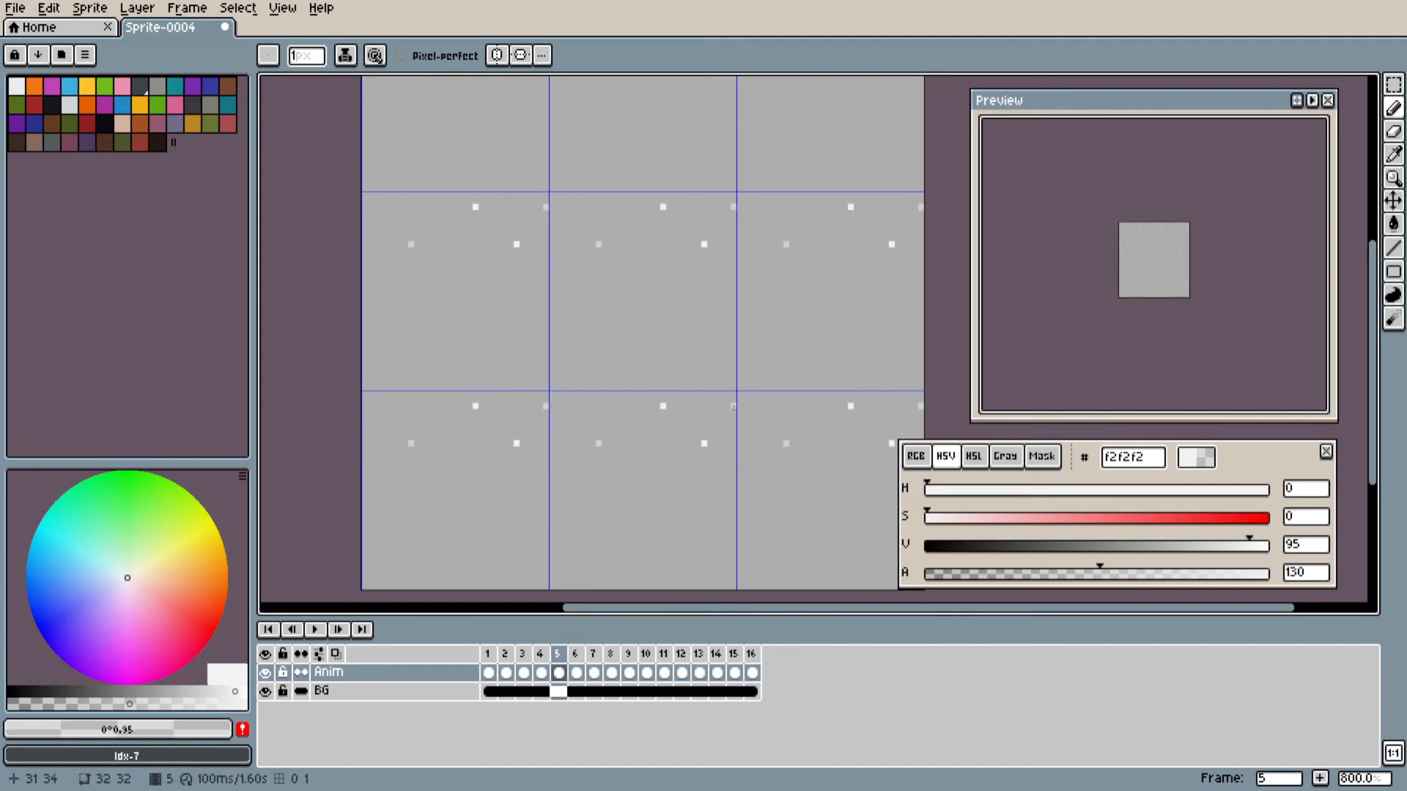
pyautogui.click(575, 653)
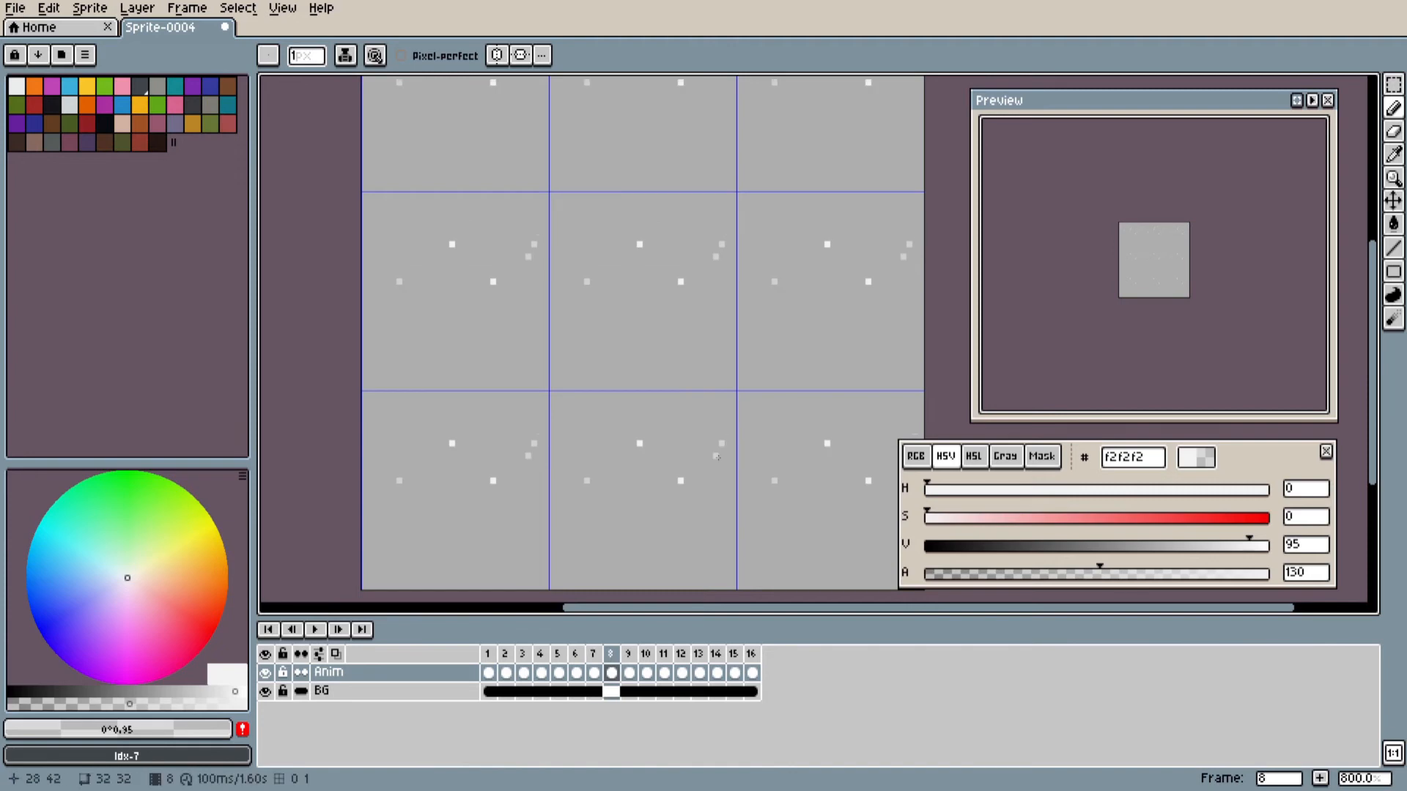
pyautogui.click(628, 653)
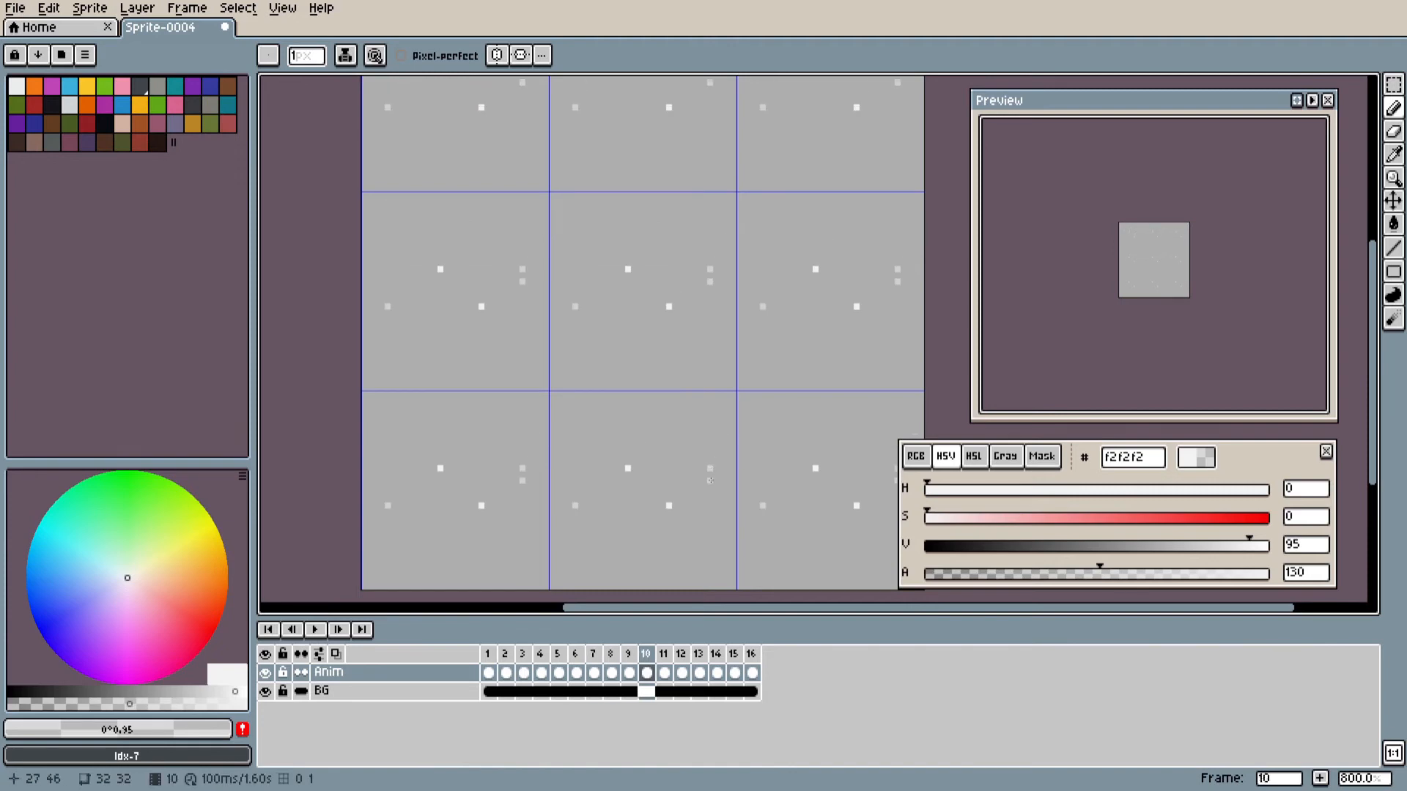
# Add more semi-transparent flake pixels on frames 10, 1 and 3
pyautogui.click(696, 653)
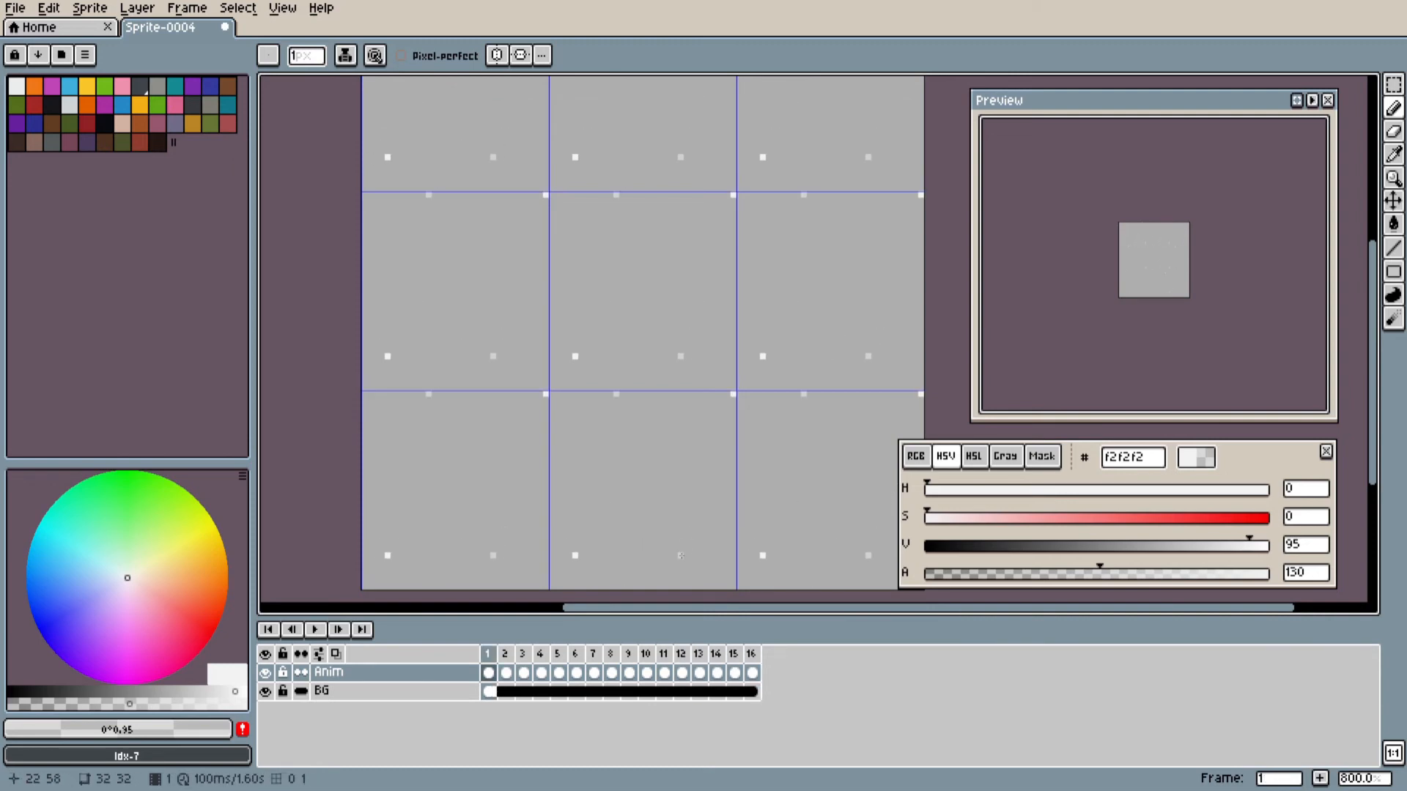
pyautogui.click(504, 654)
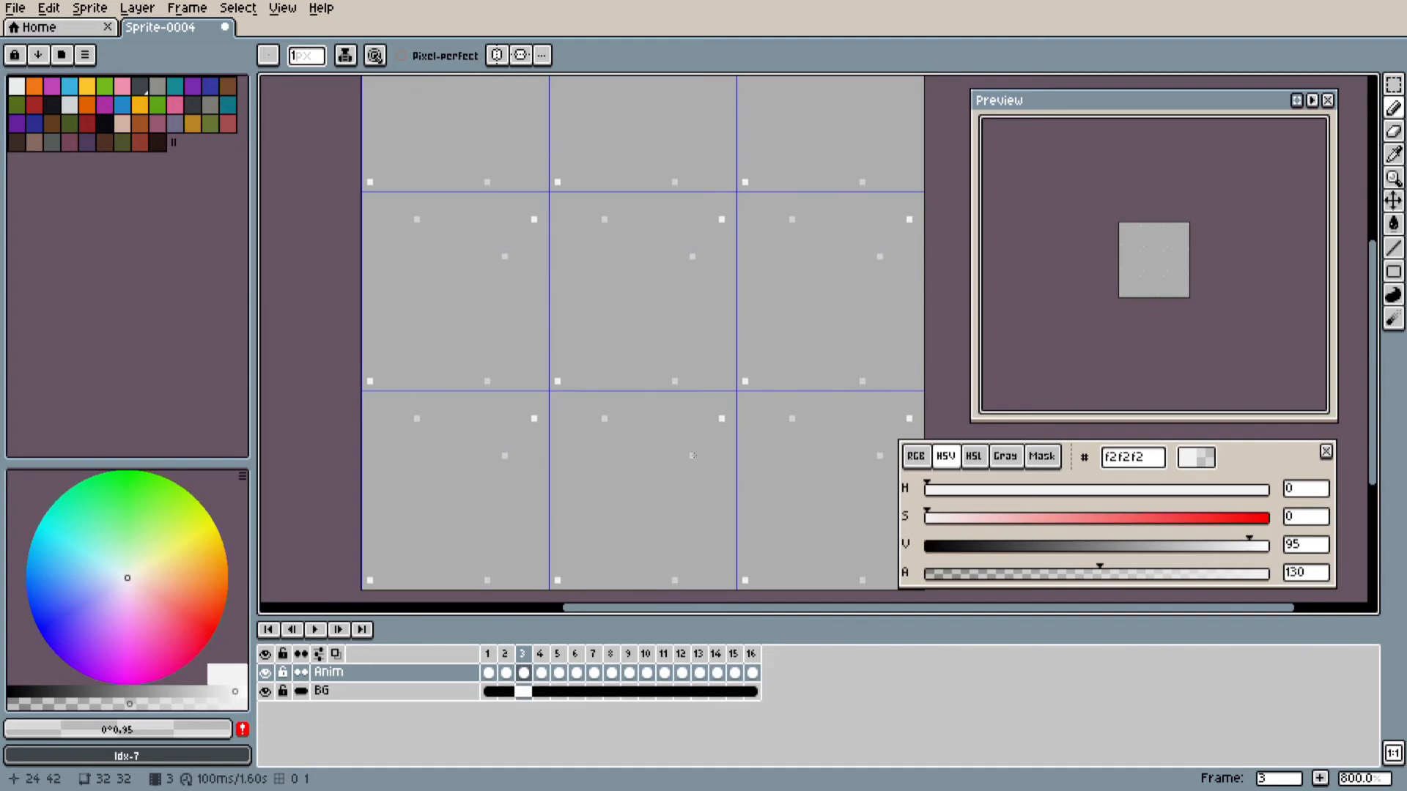
pyautogui.click(359, 628)
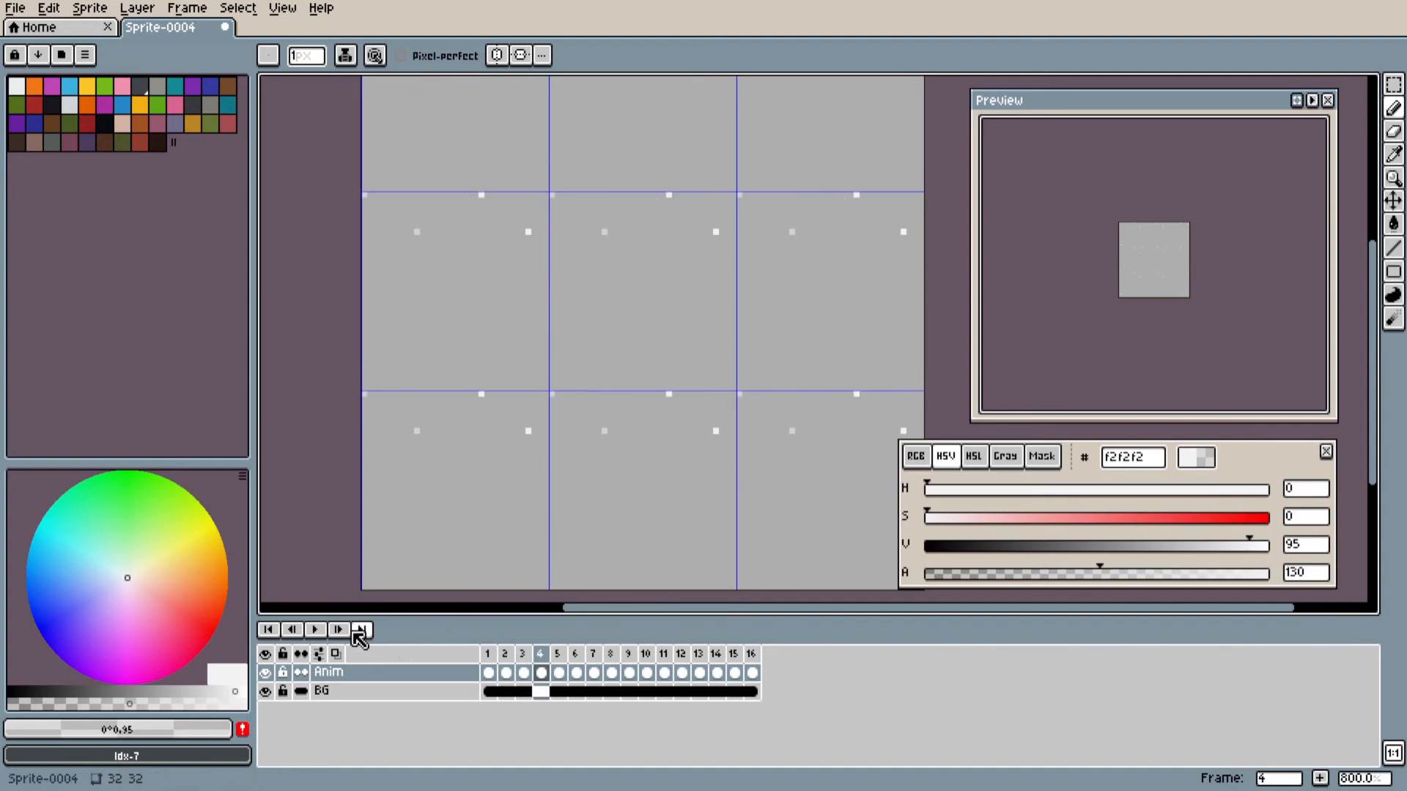
pyautogui.click(316, 628)
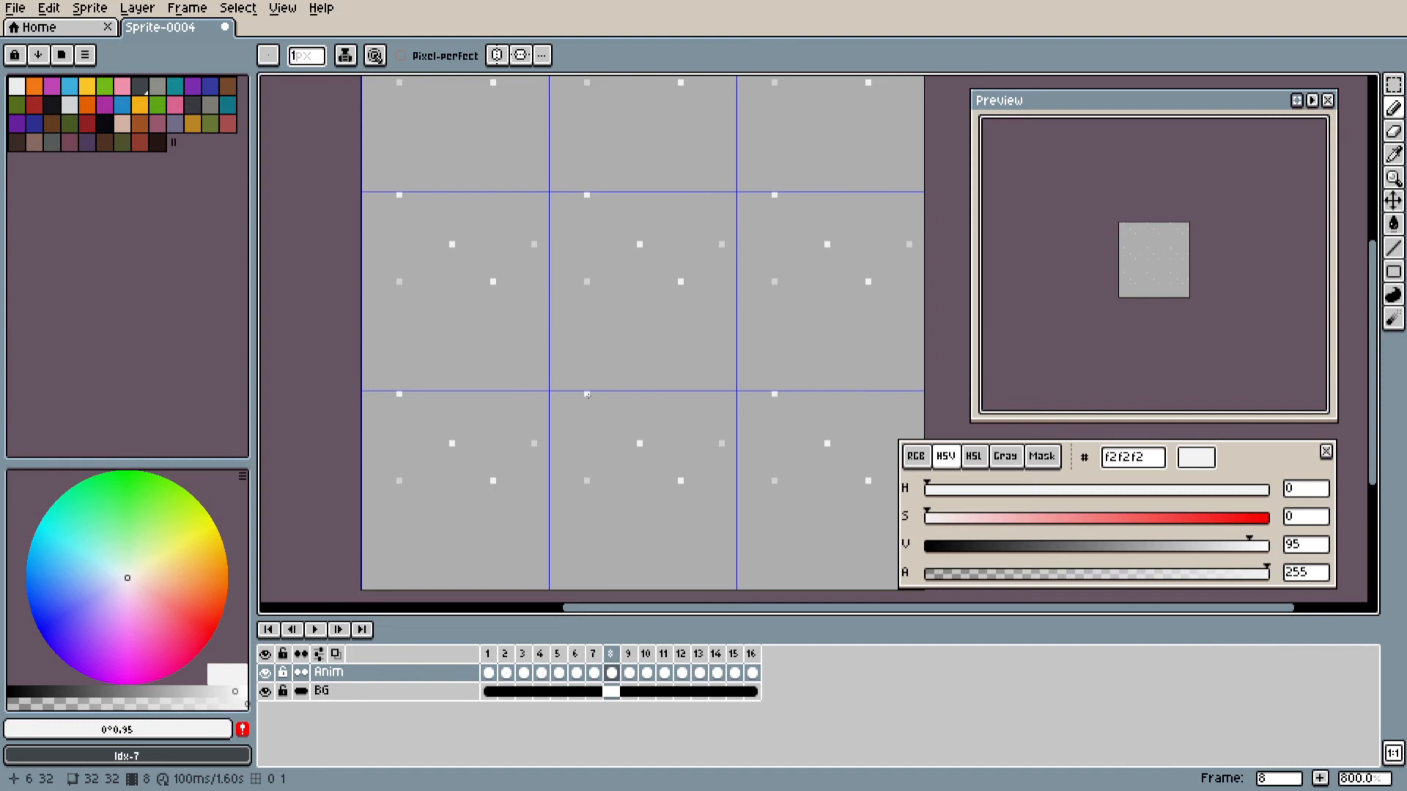
pyautogui.moveTo(586, 395)
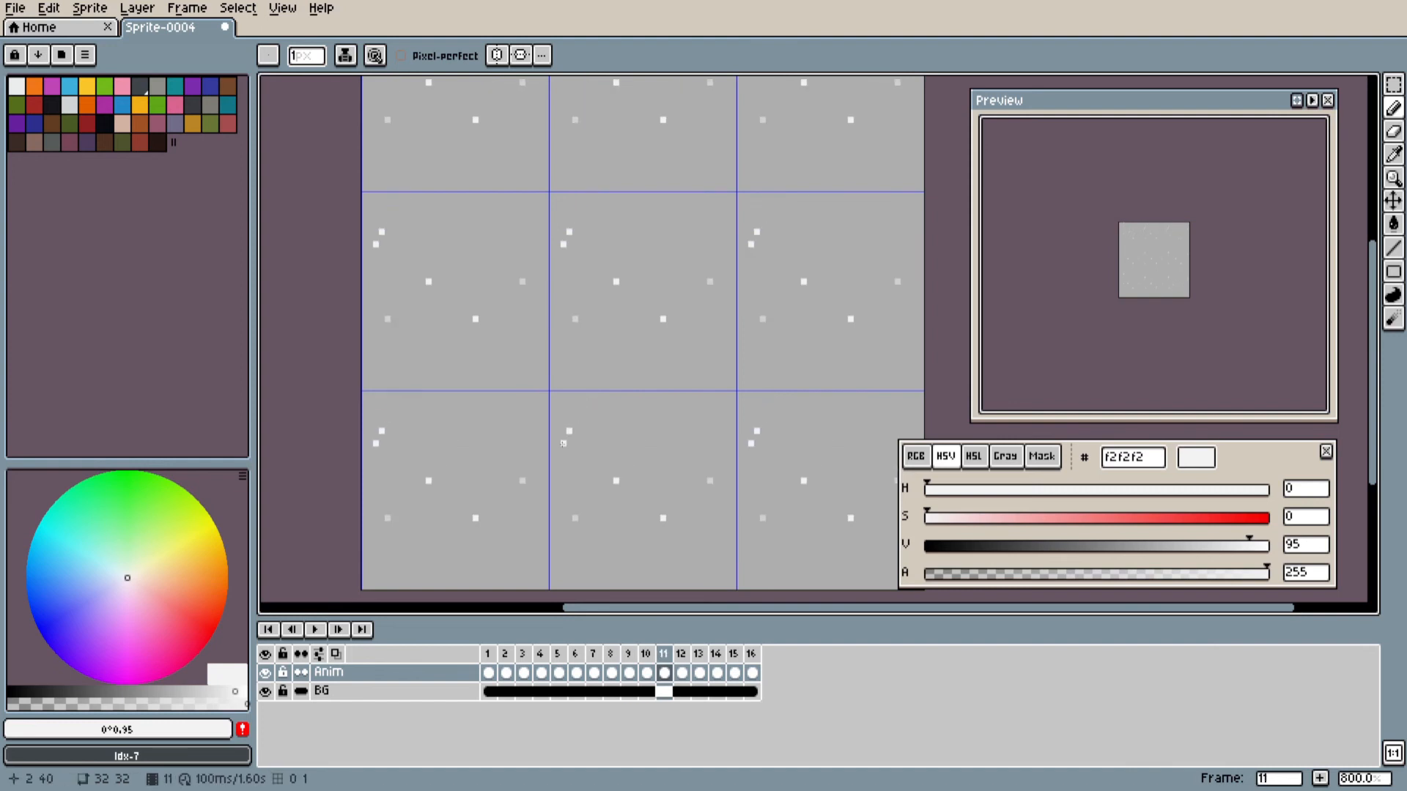
# Add white flakes on frames 11 and 15 and faint flakes on frames 7 and 14
pyautogui.click(731, 653)
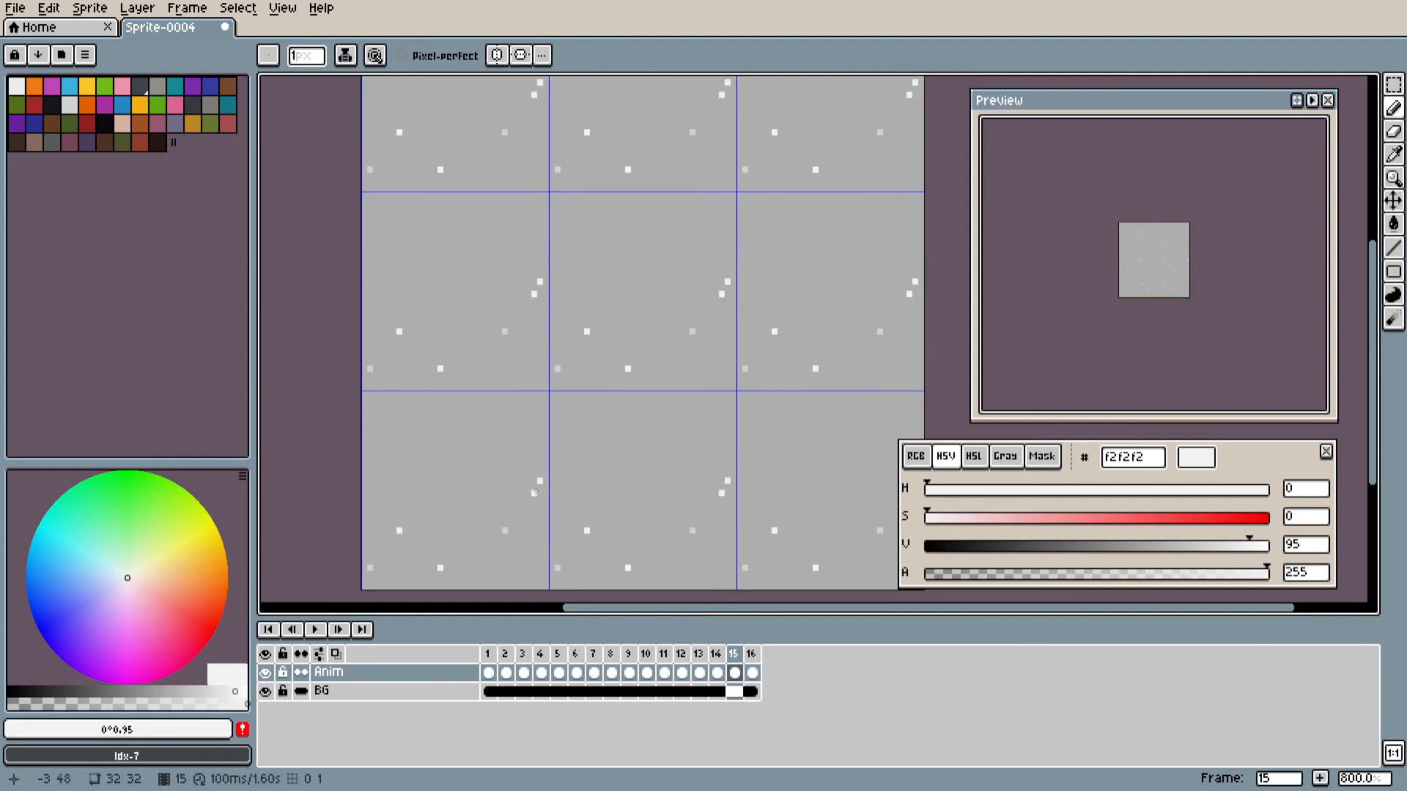
pyautogui.click(592, 653)
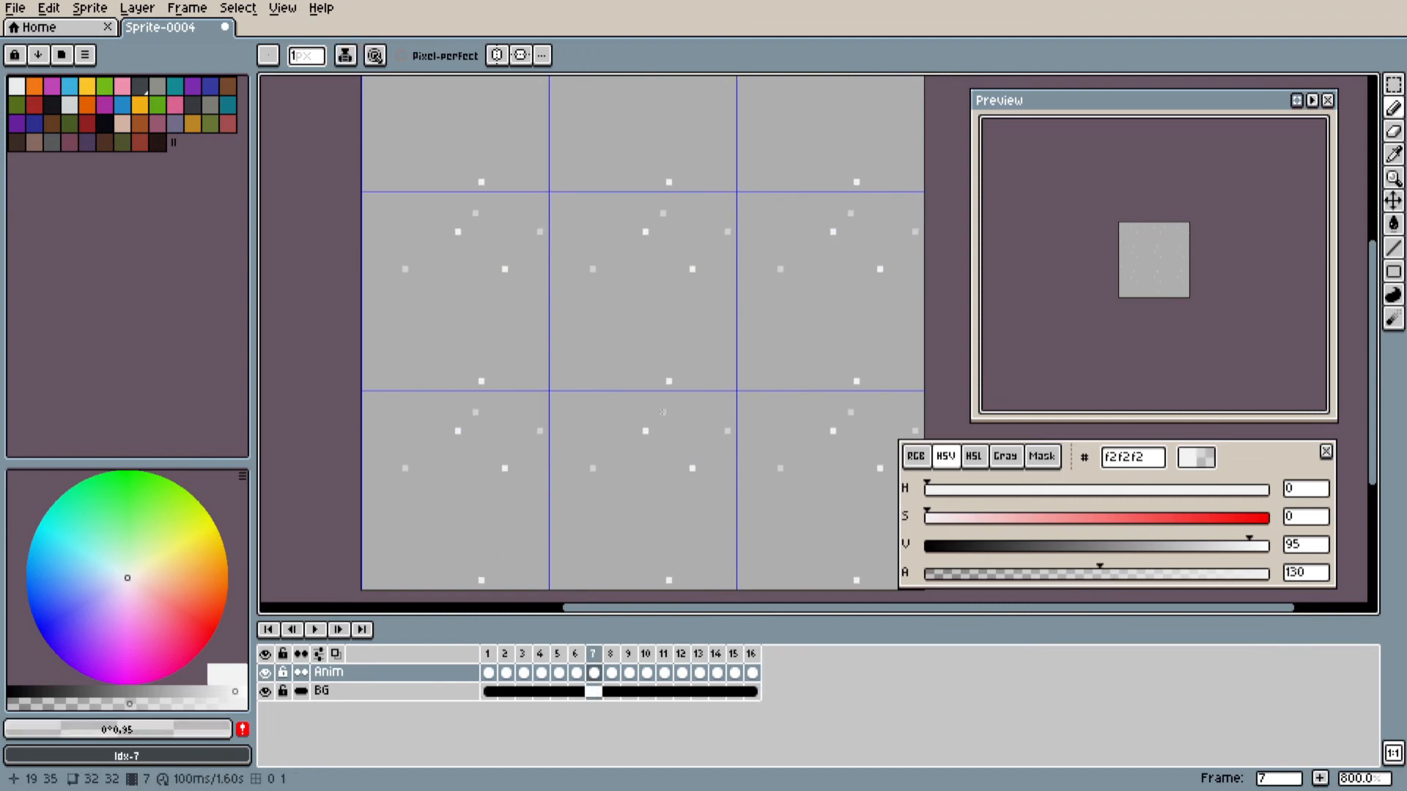
pyautogui.click(576, 653)
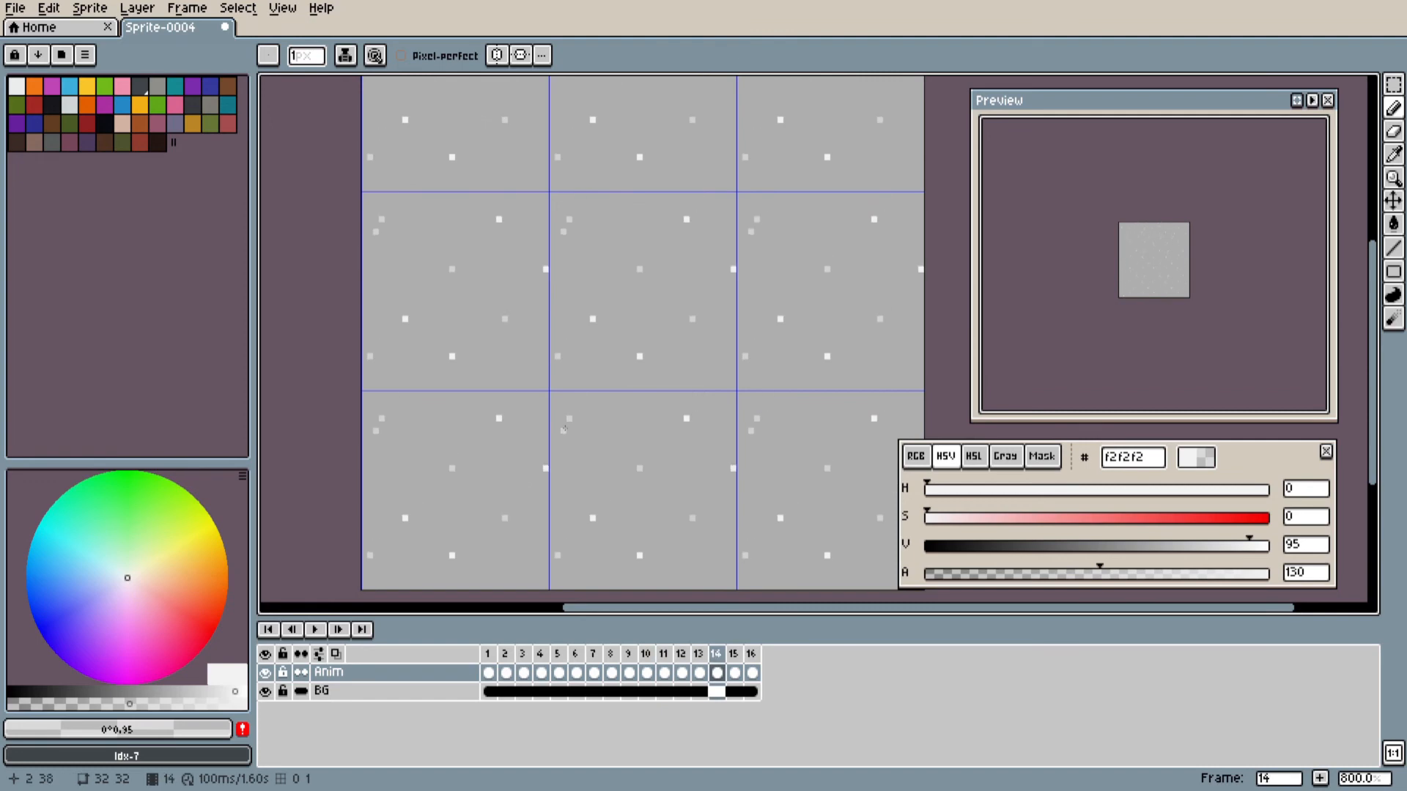
pyautogui.click(665, 652)
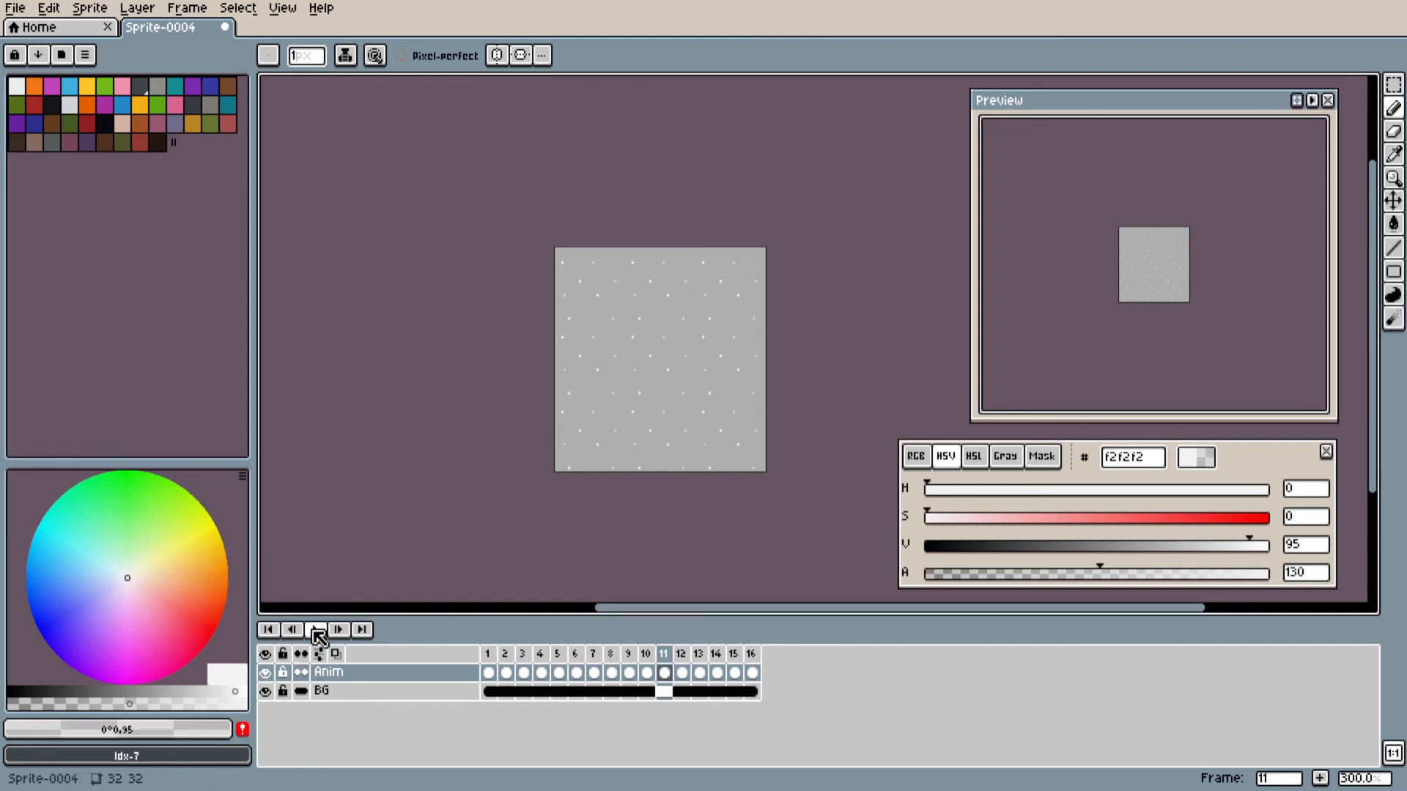
# Play the 16-frame snowfall animation to check the loop
pyautogui.click(316, 631)
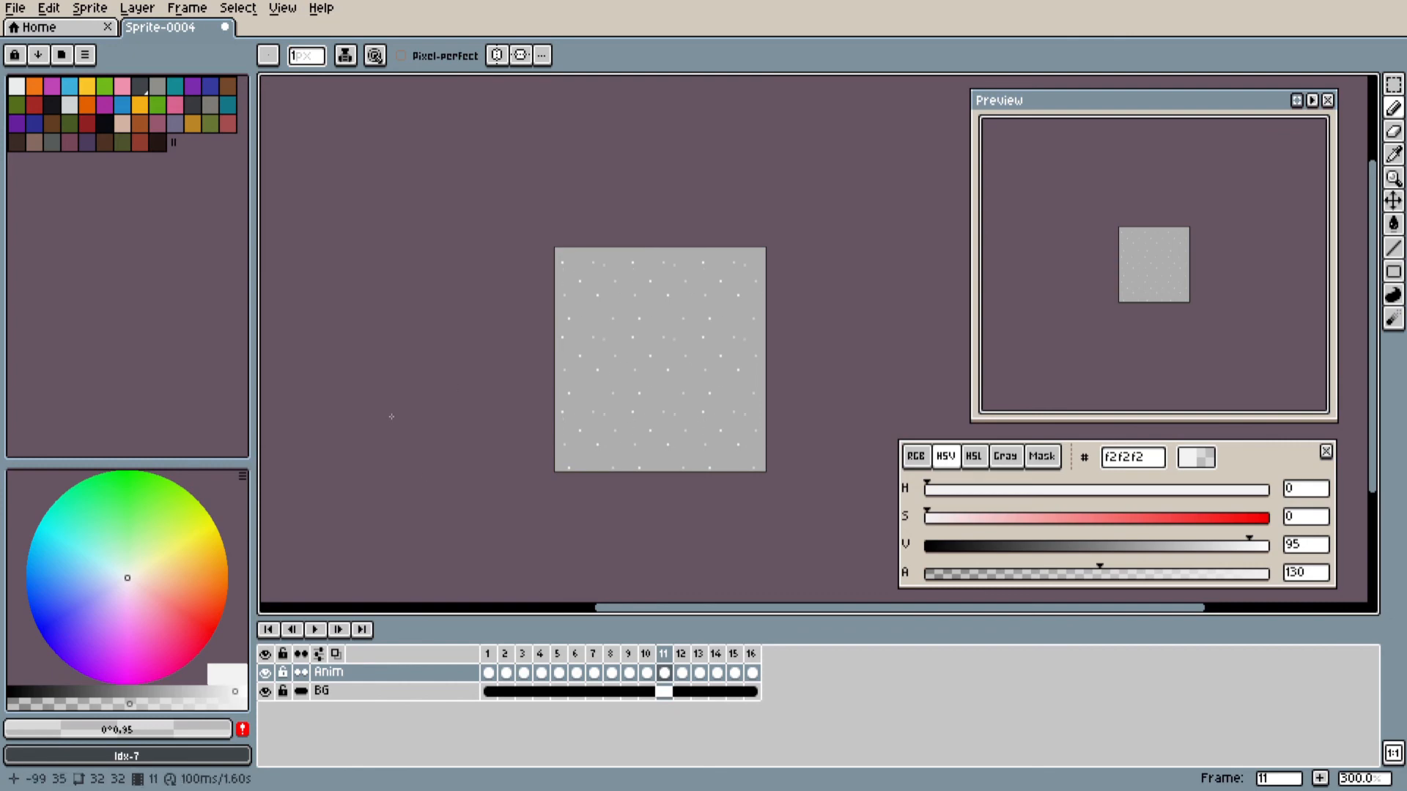